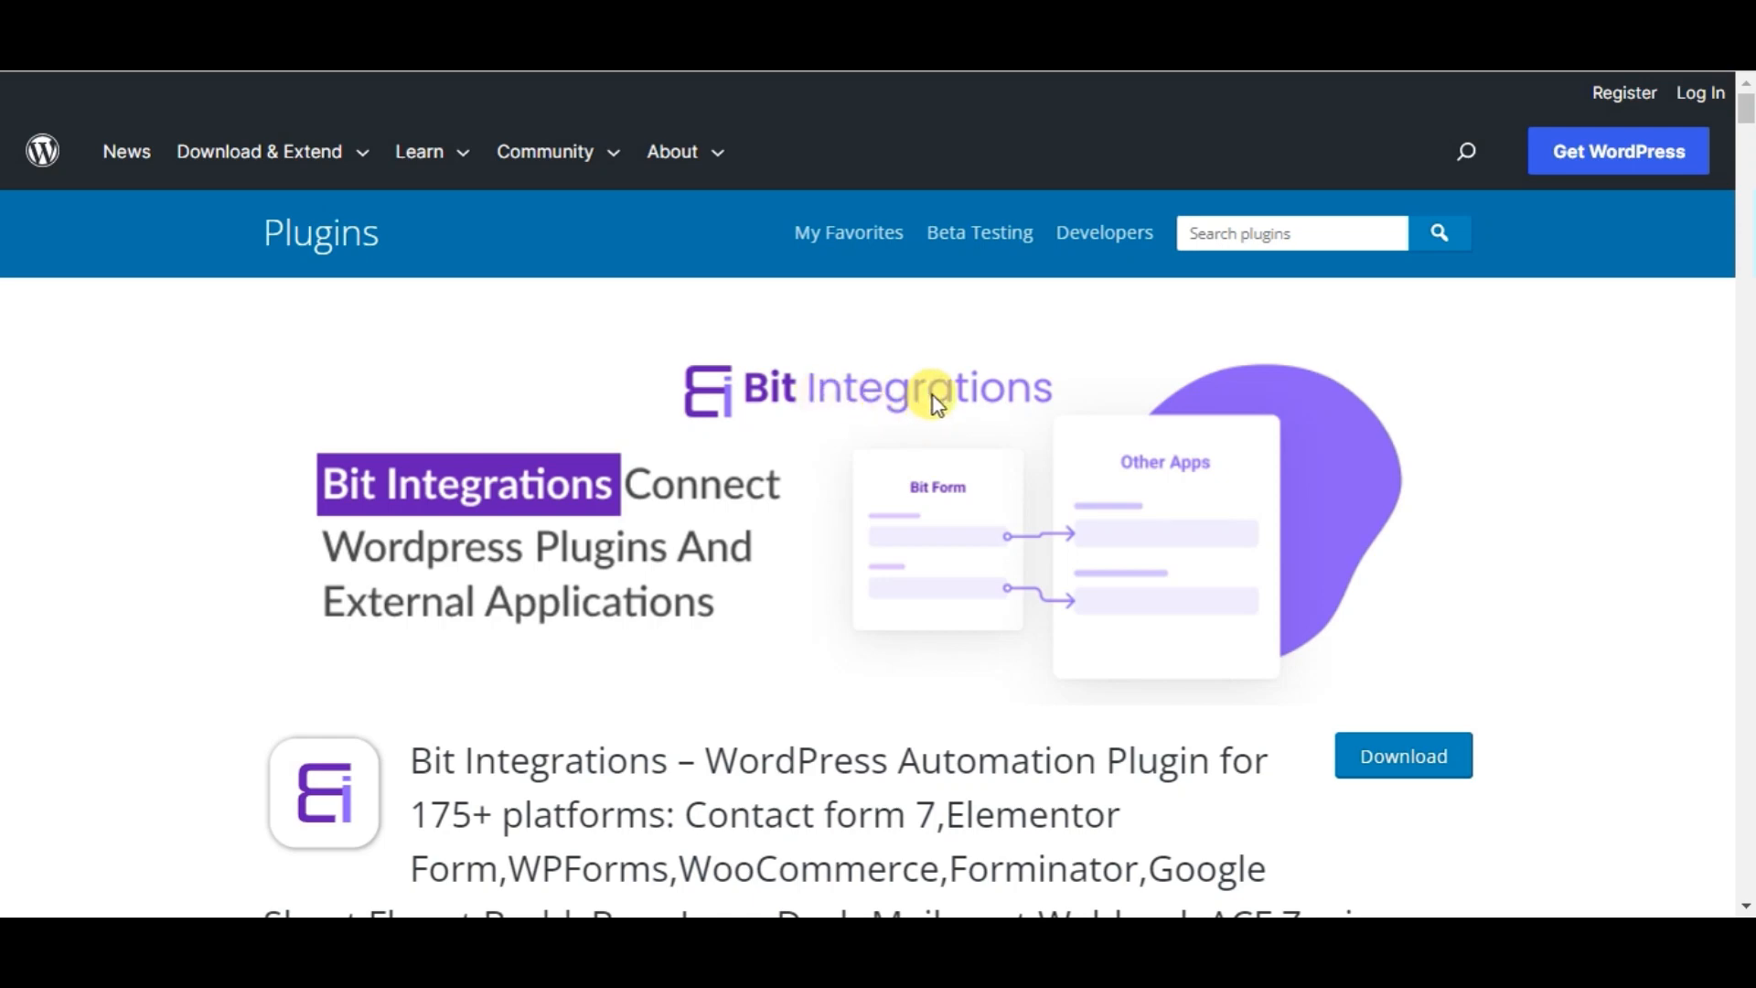
Install and activate Bit Integrations and reach its welcome screen in the dashboard.
{"action": "left_click", "coordinate": [545, 152]}
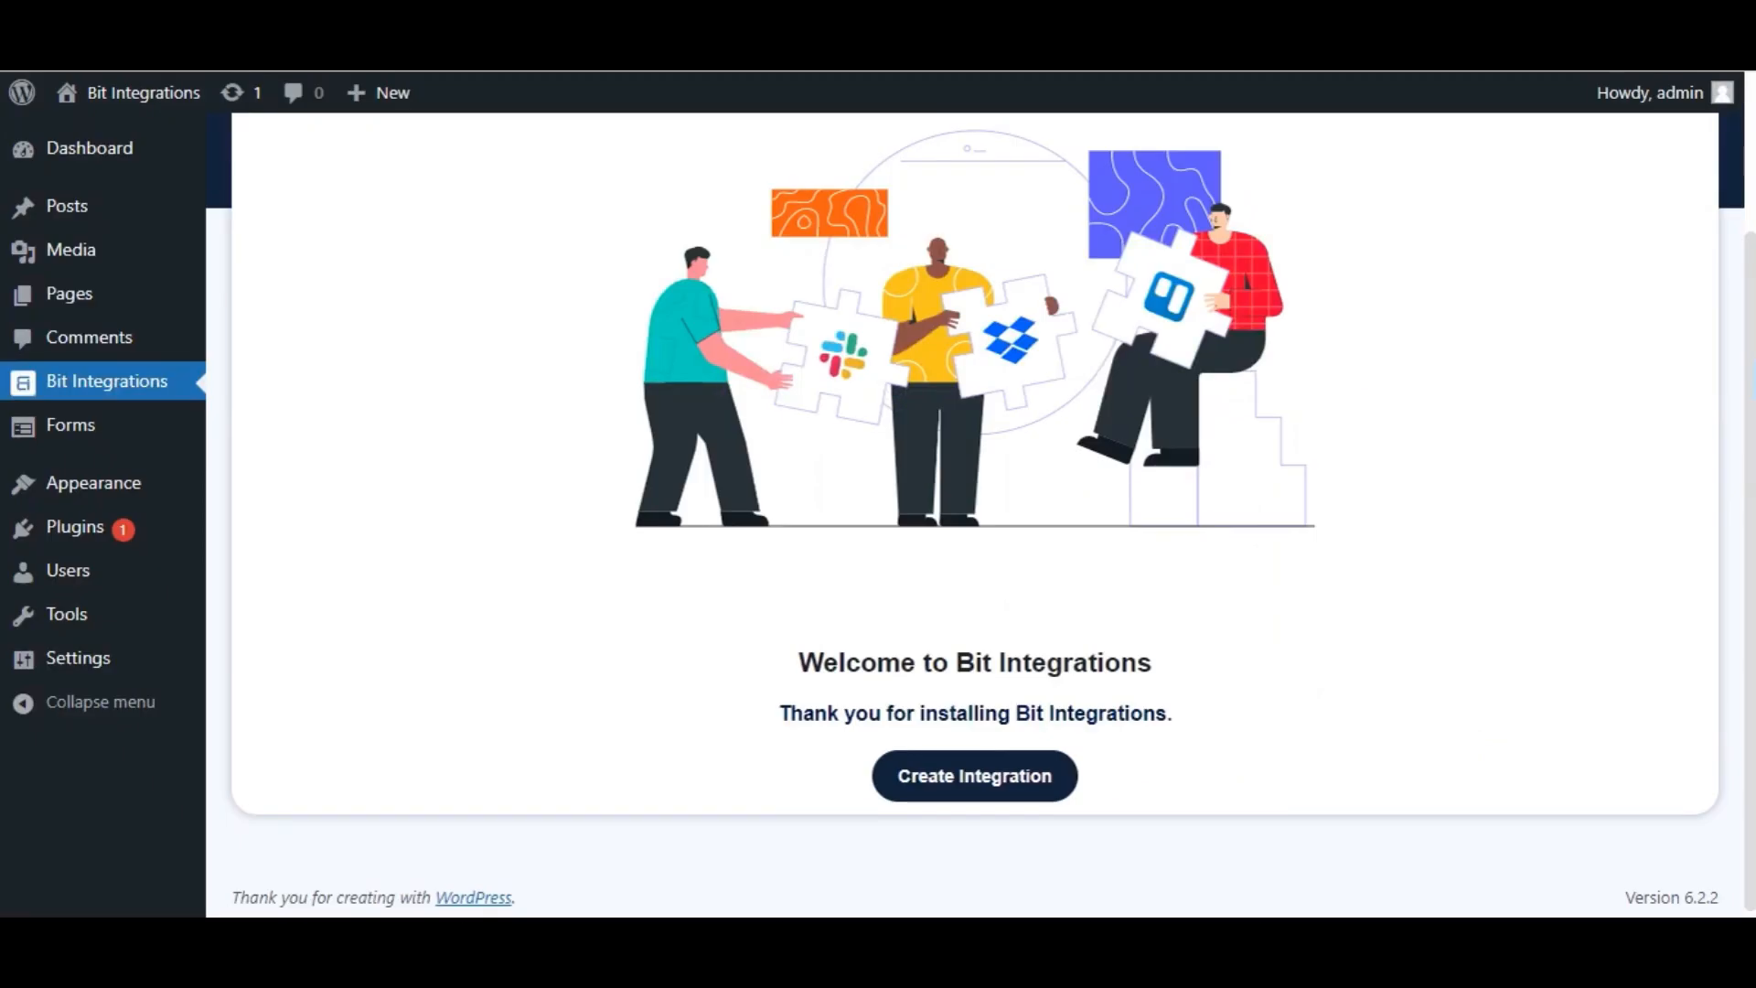
{"action": "mouse_move", "coordinate": [973, 775]}
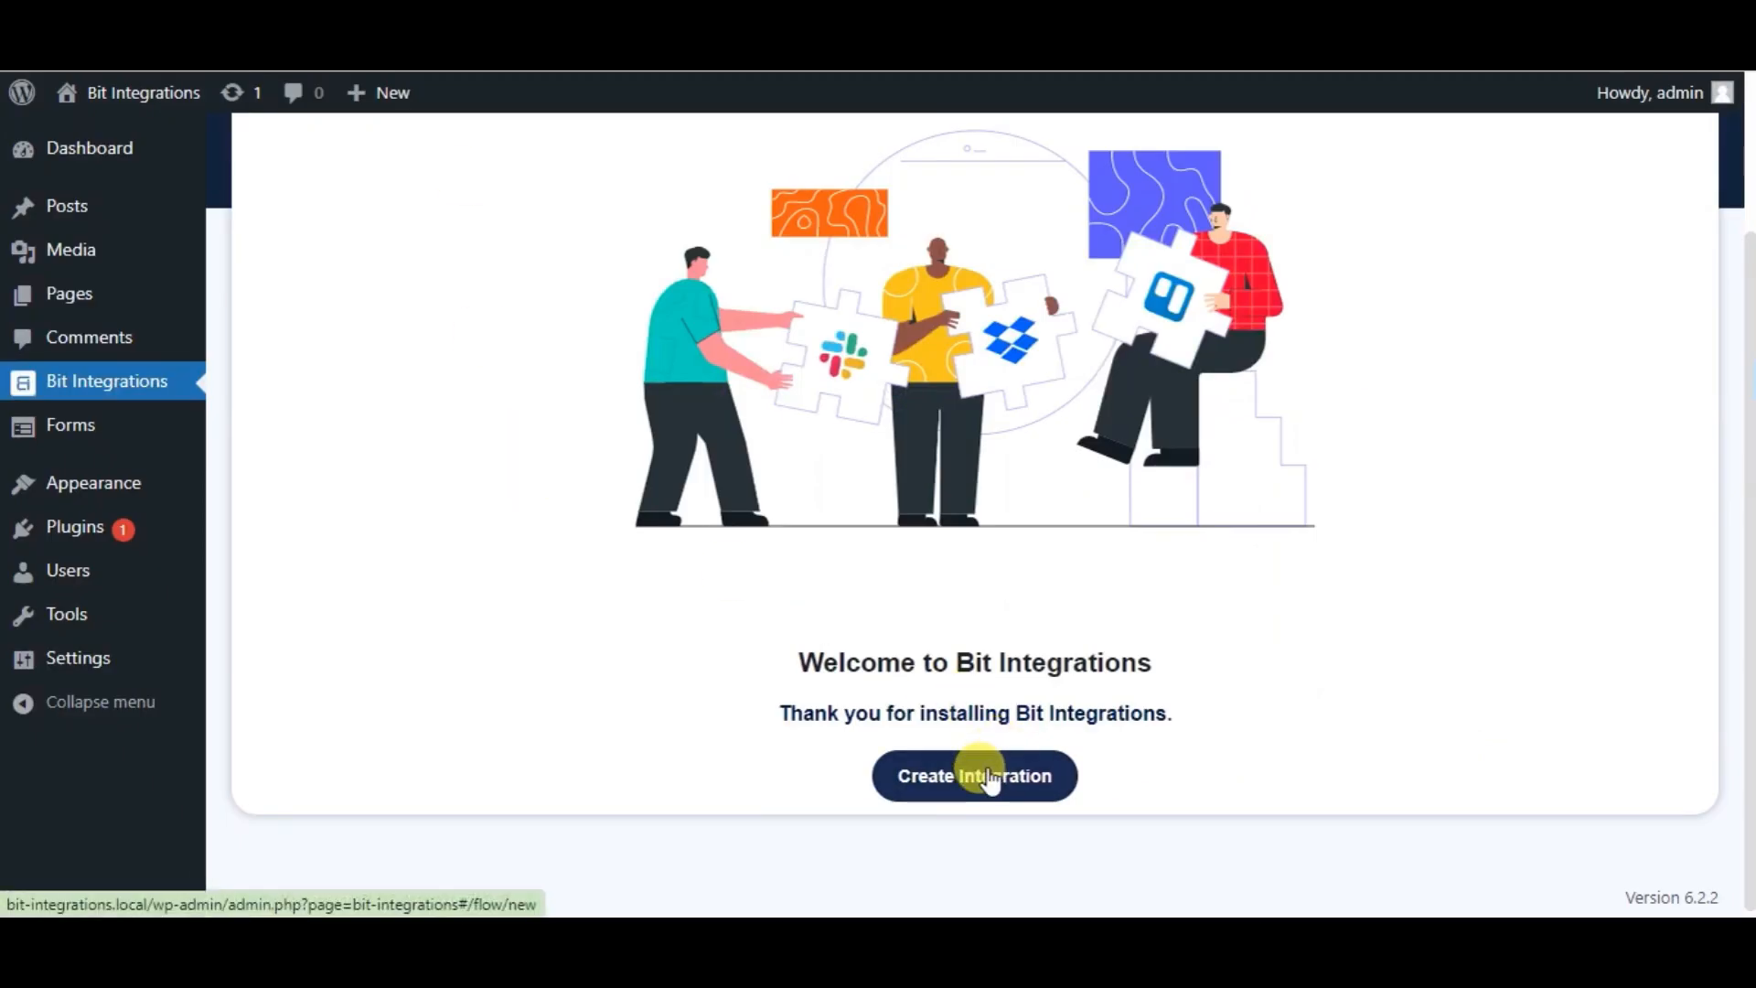
Create a new integration with Happy Forms as trigger and Sample Form as the form.
{"action": "left_click", "coordinate": [973, 775]}
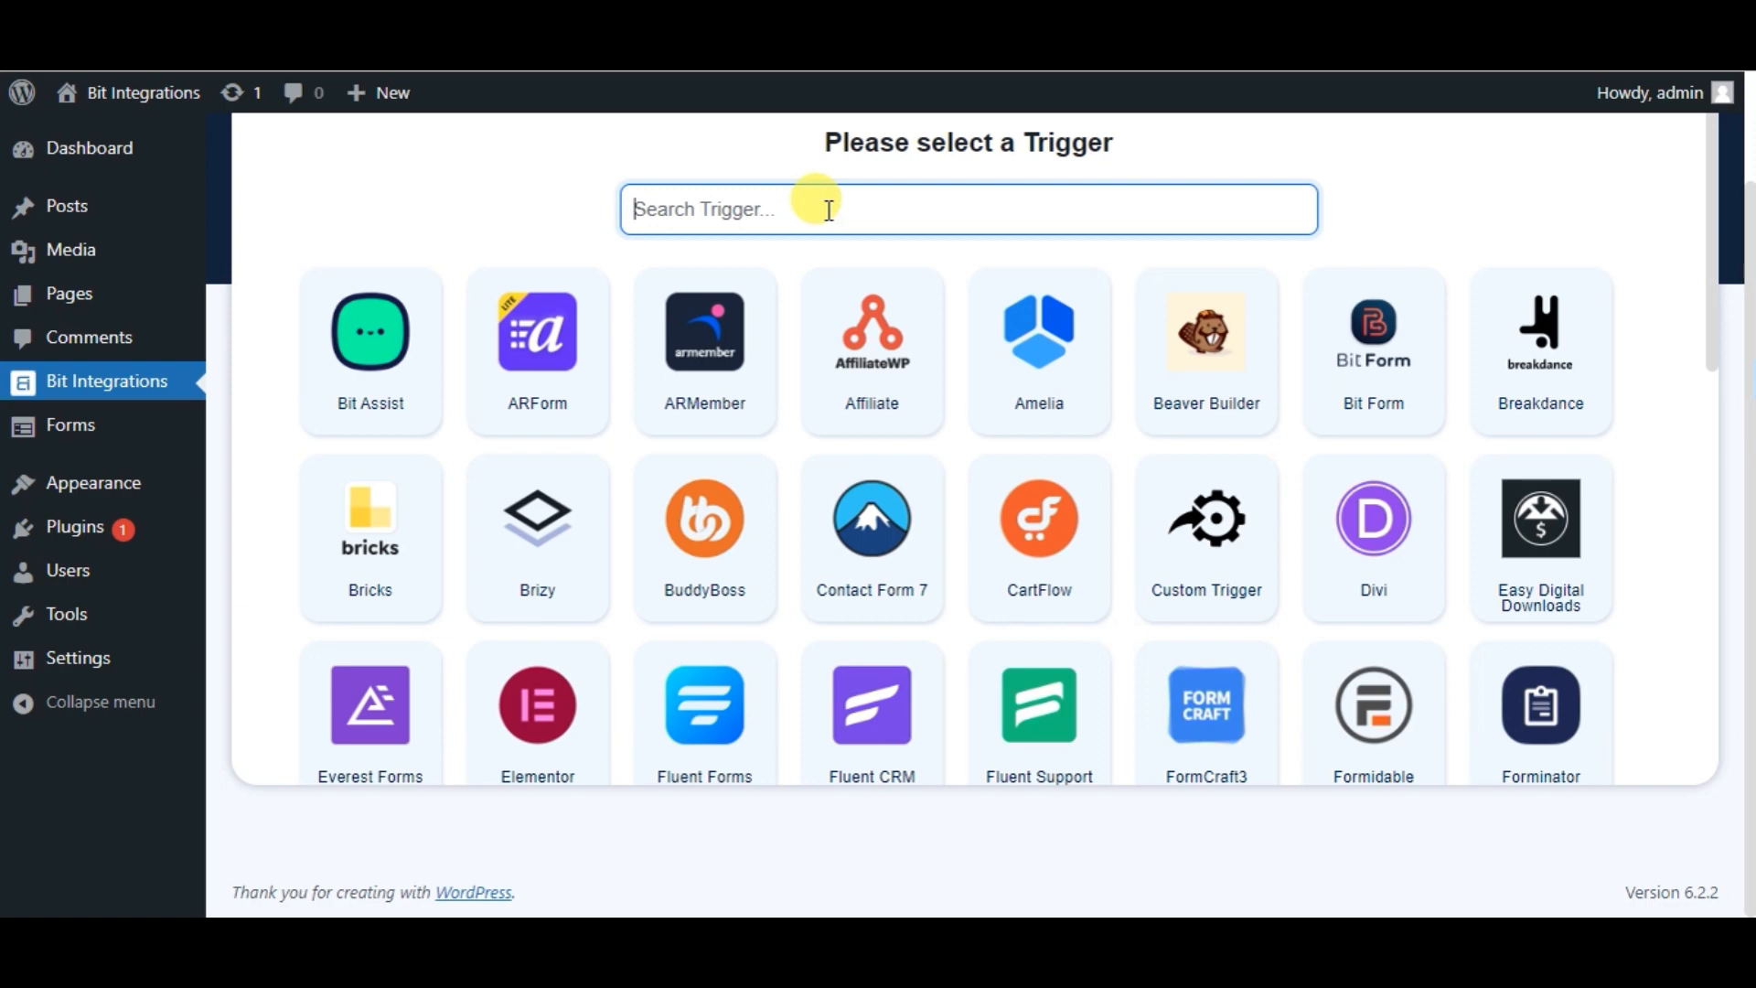
{"action": "type", "text": "ha"}
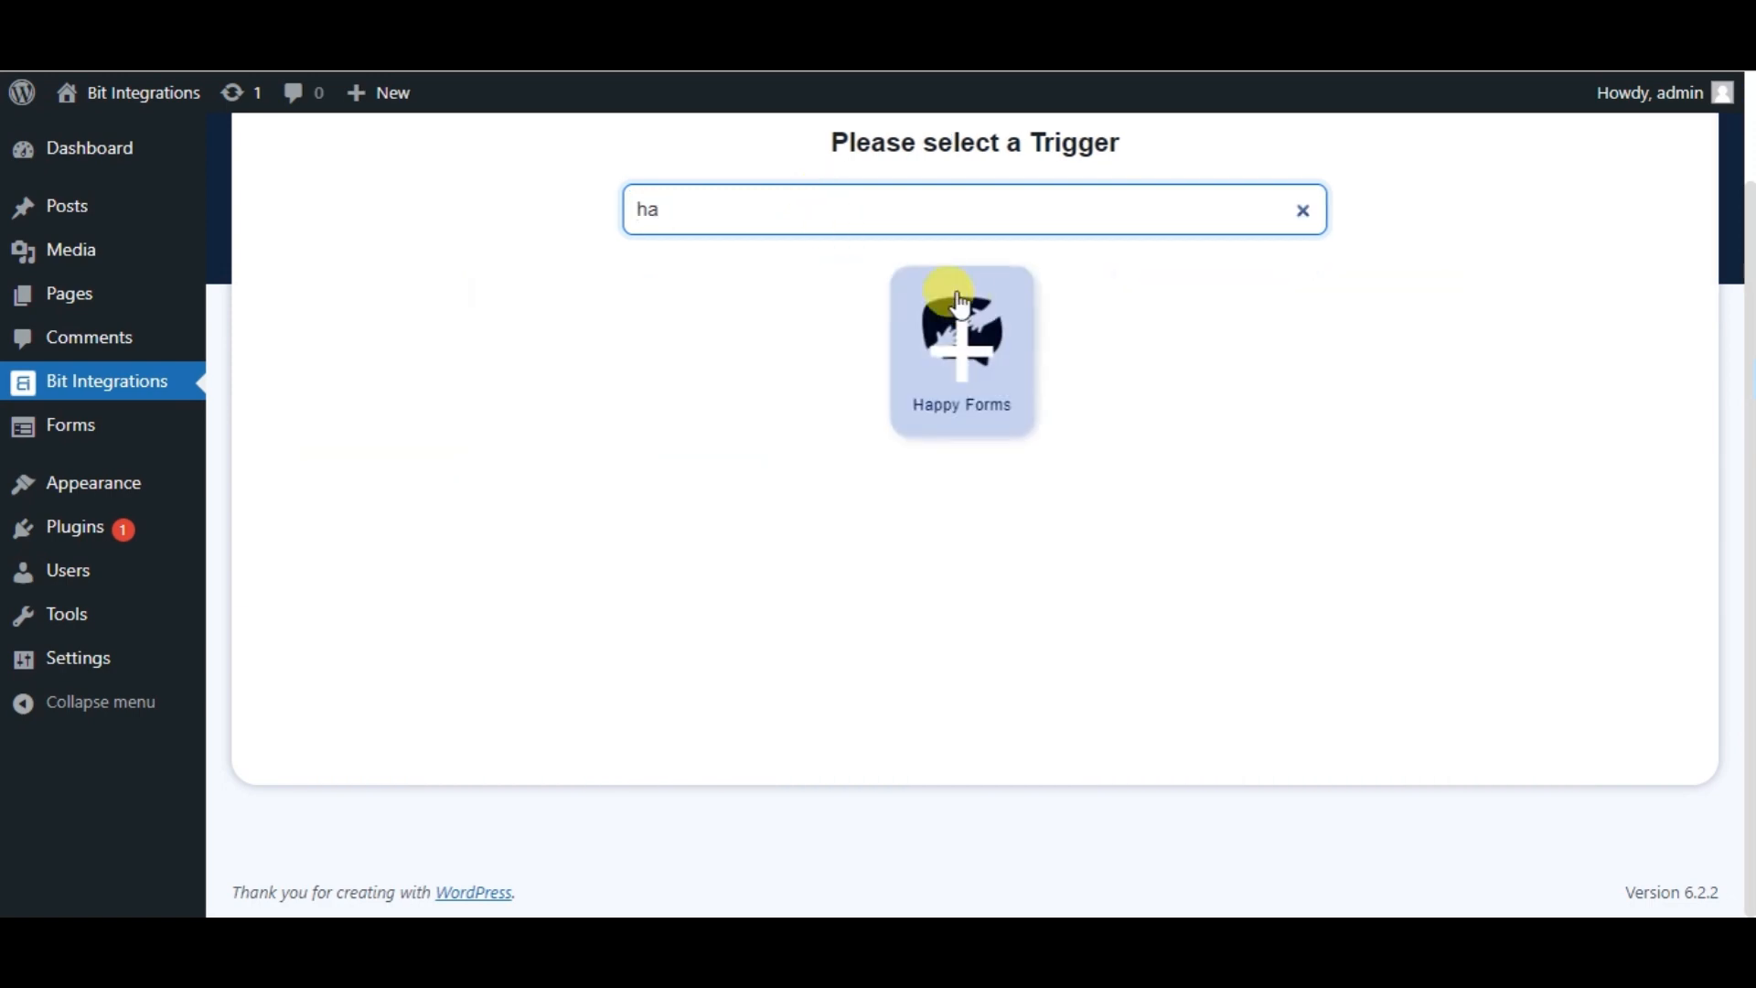
{"action": "left_click", "coordinate": [961, 348]}
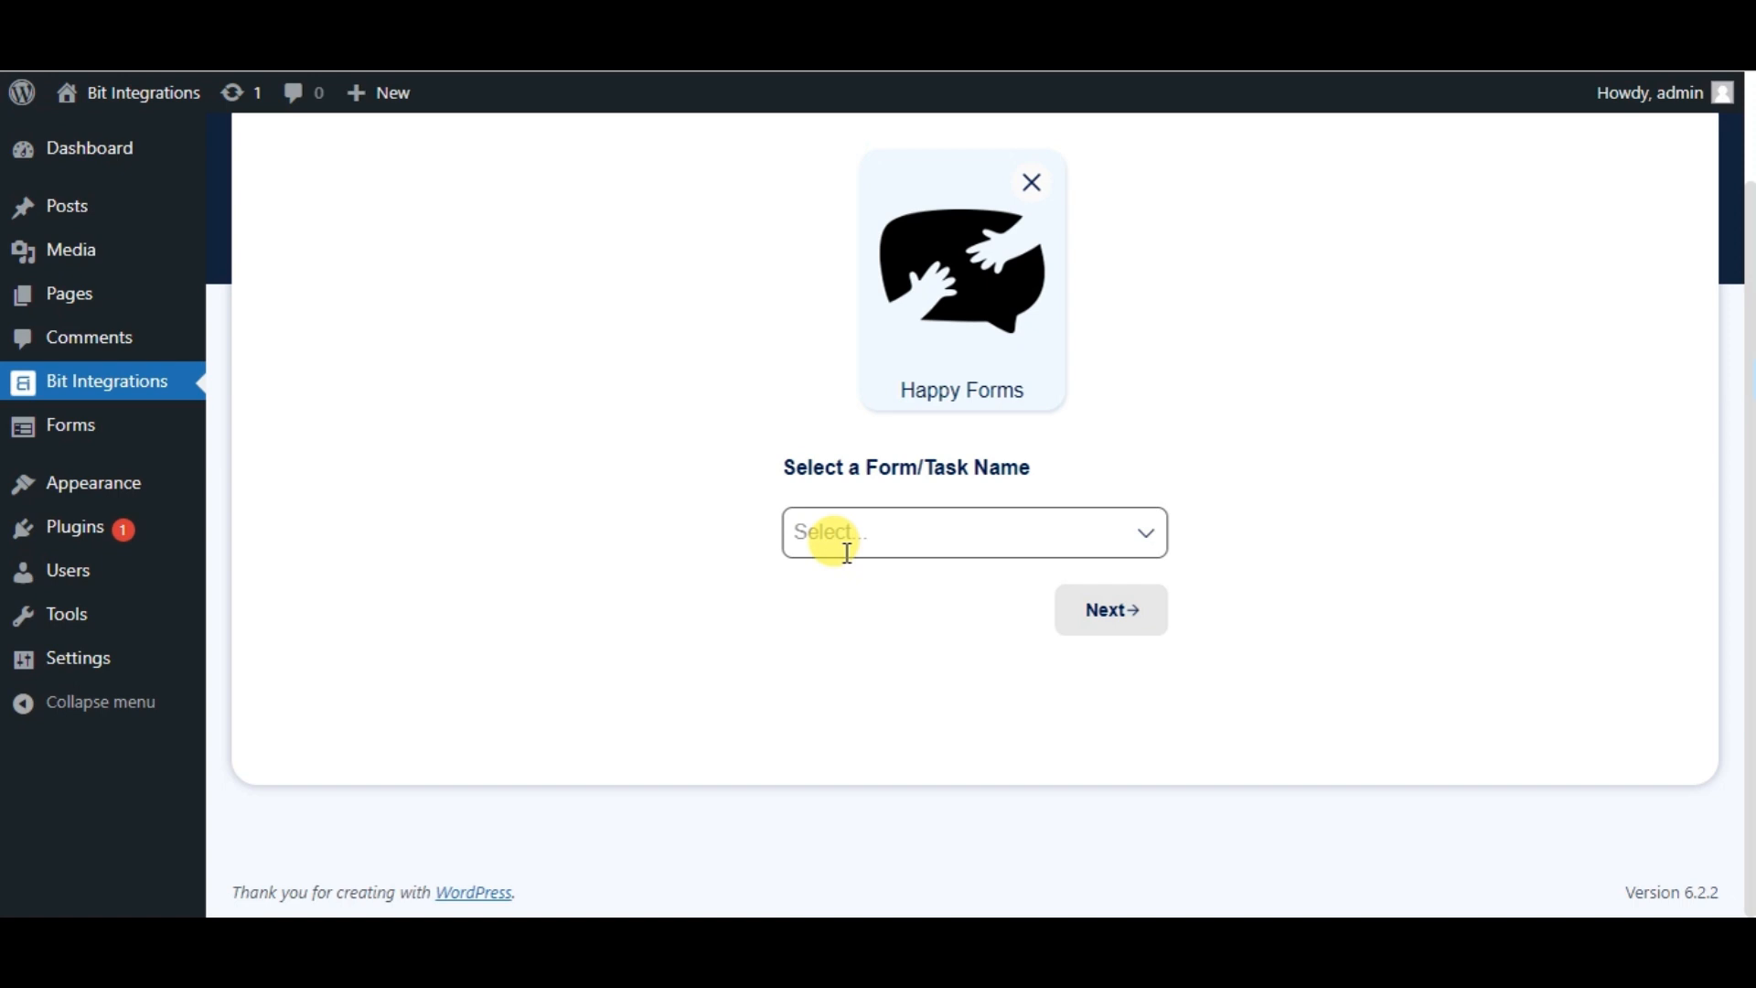
{"action": "left_click", "coordinate": [969, 532]}
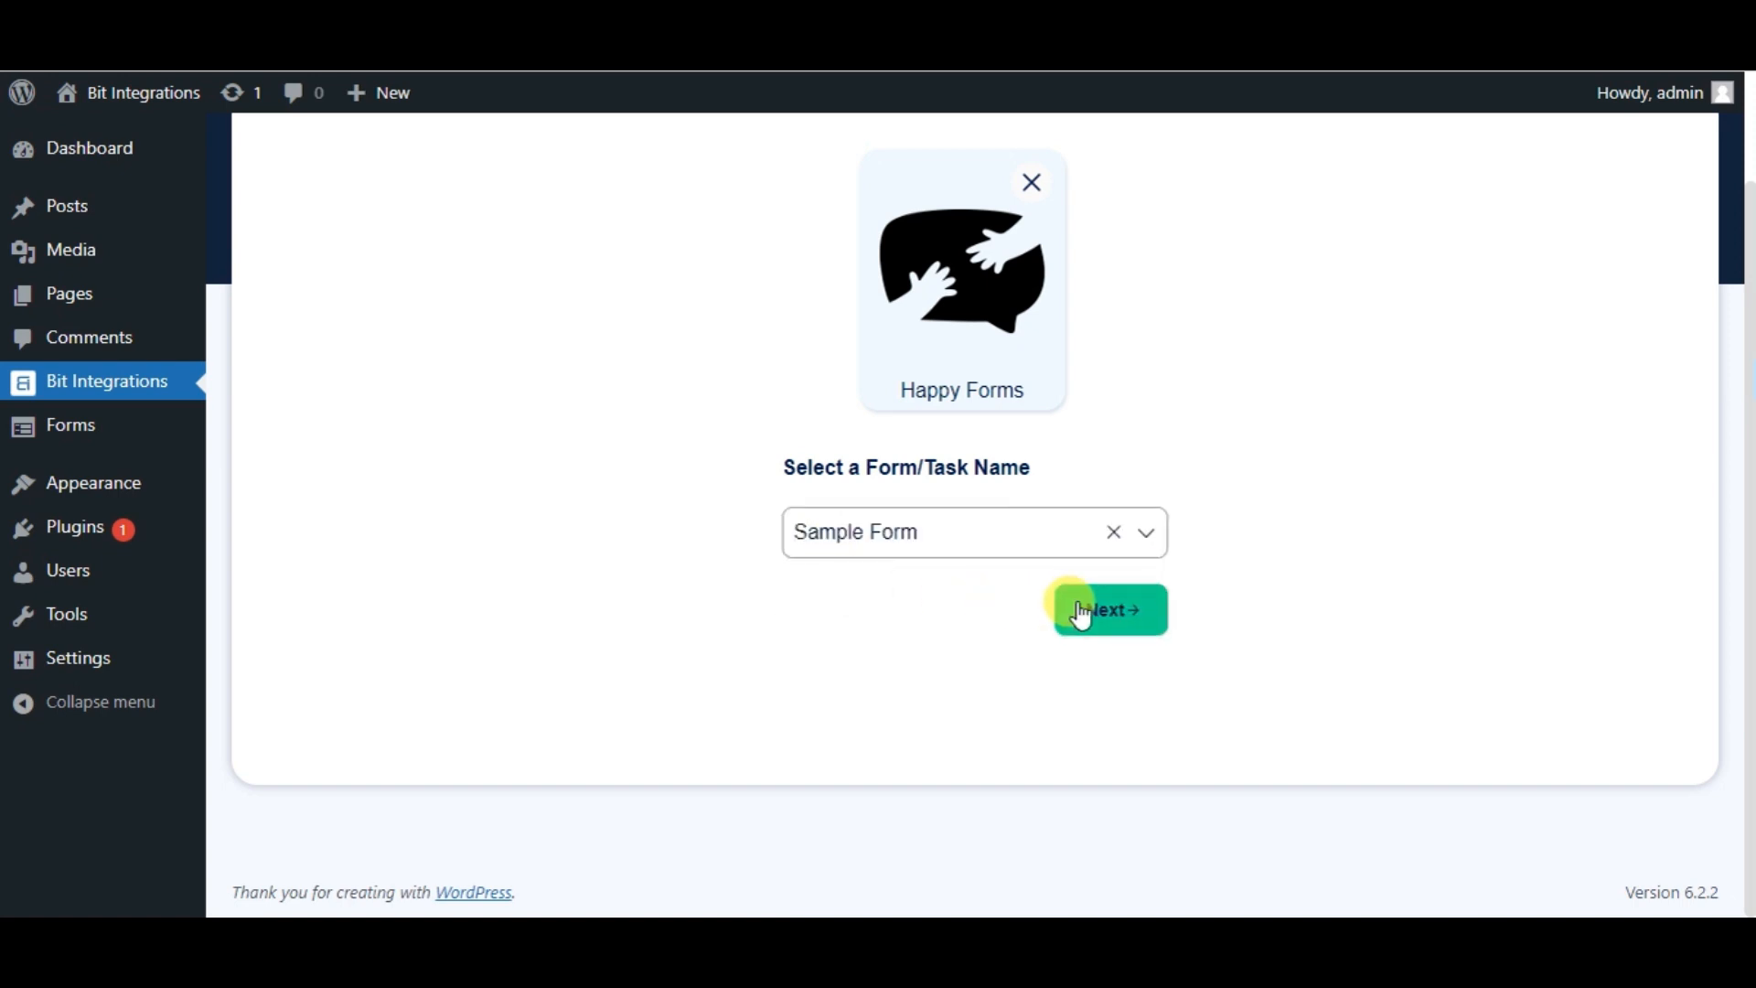
Choose Zoho CRM as the action with the zoho.com data center and go to the Zoho API Console.
{"action": "left_click", "coordinate": [1109, 609]}
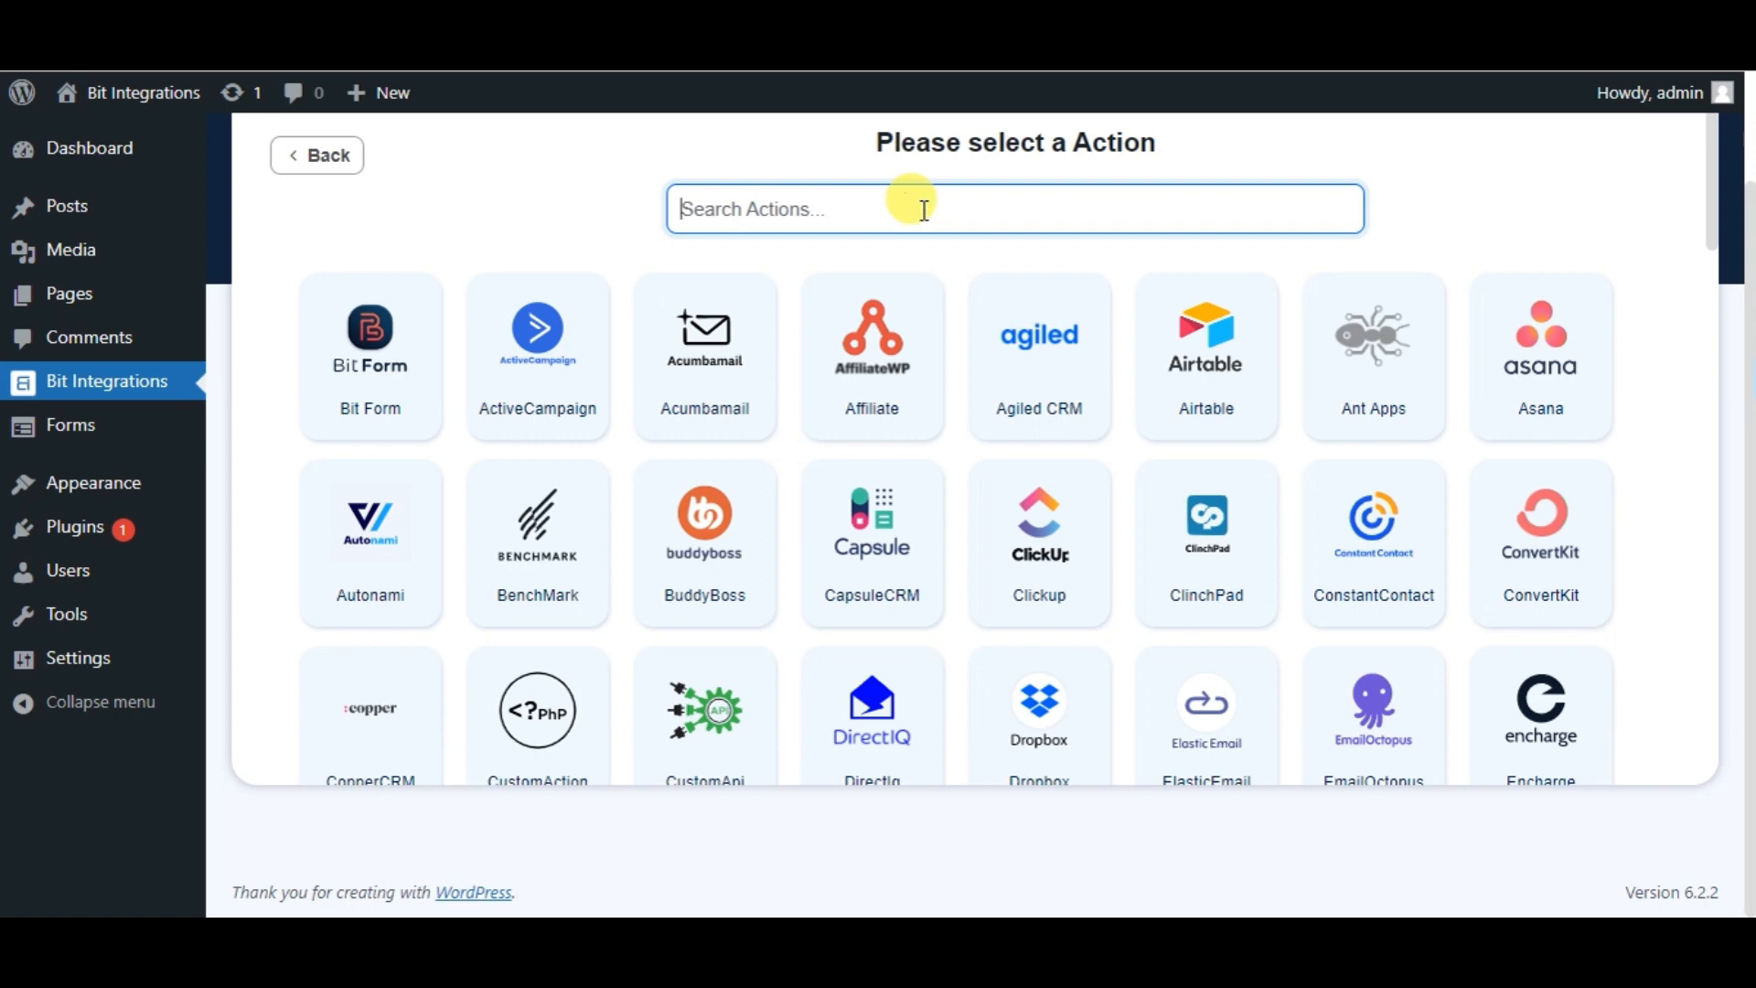
{"action": "type", "text": "zoho c"}
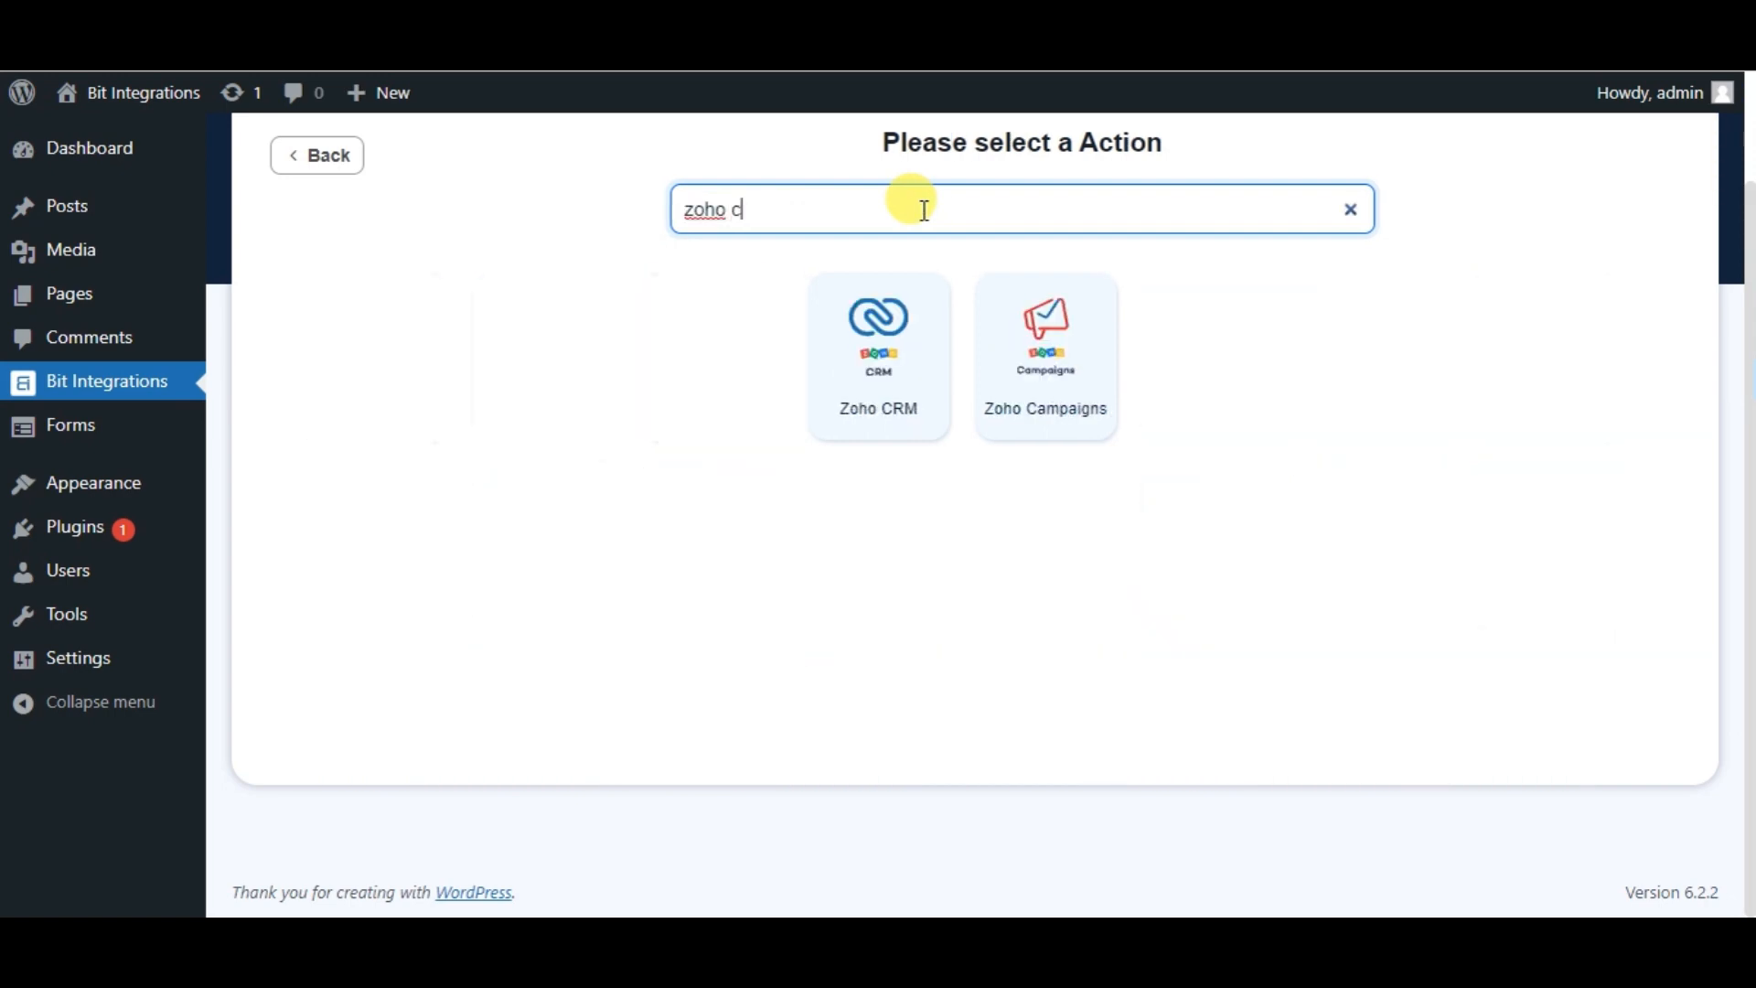
{"action": "left_click", "coordinate": [878, 356]}
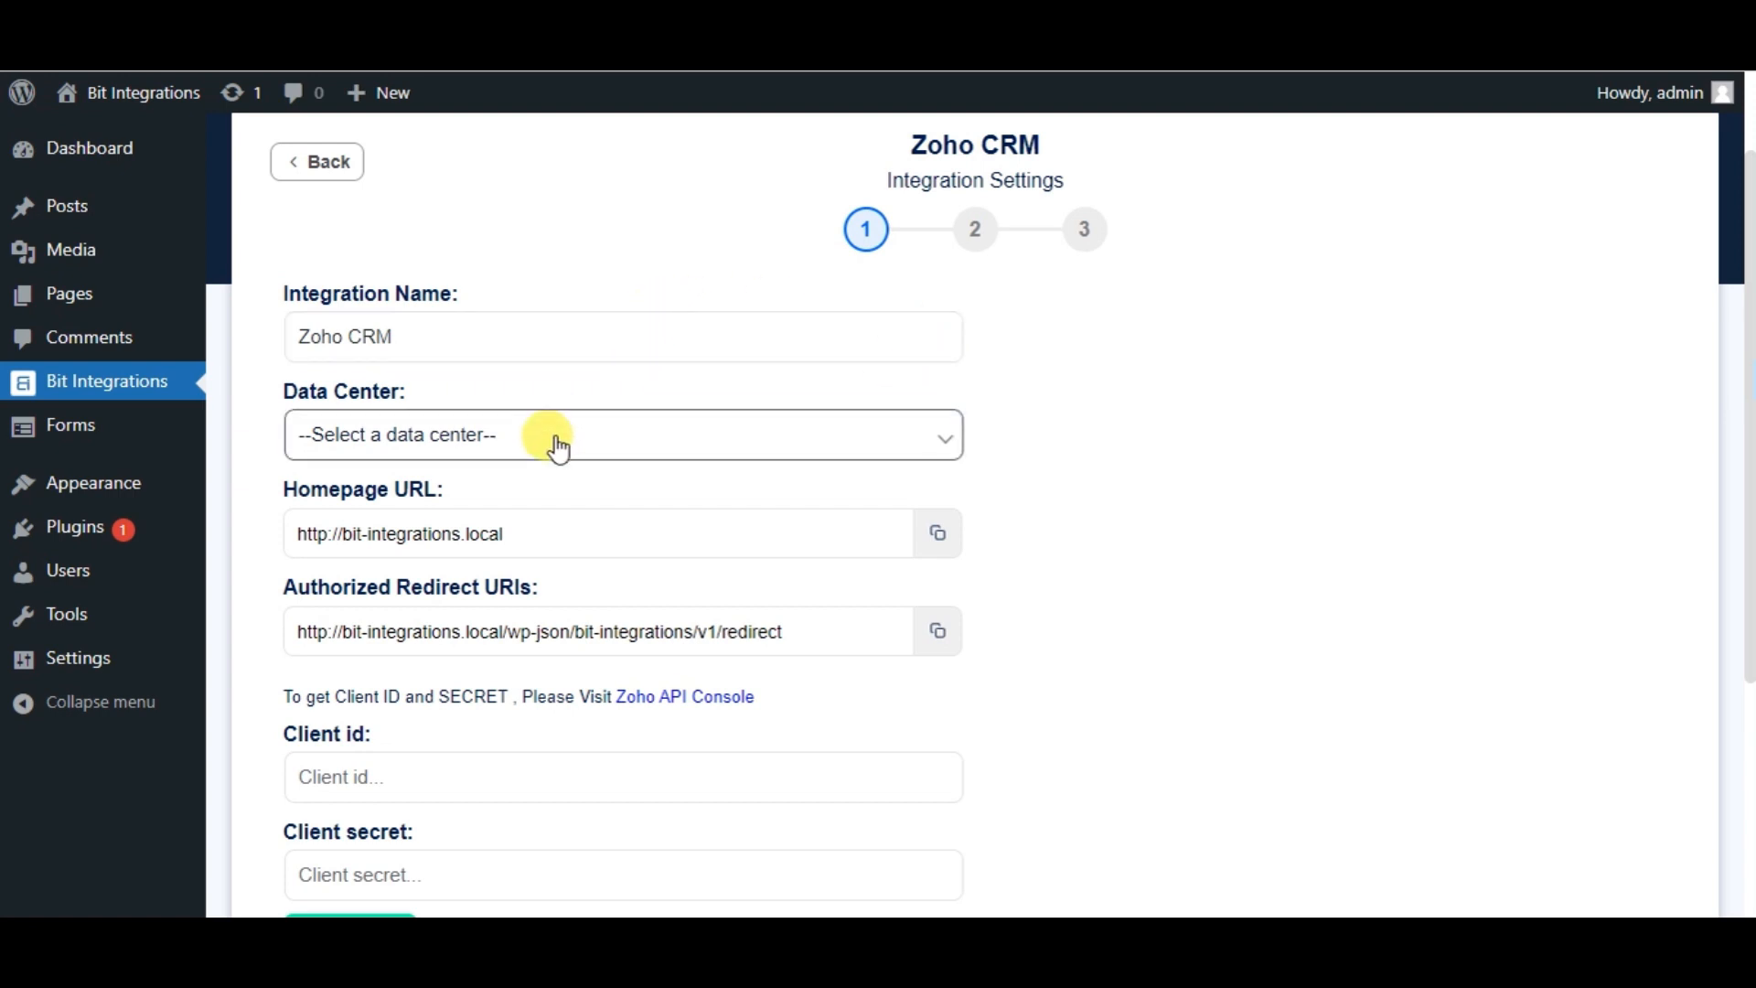
{"action": "left_click", "coordinate": [622, 436]}
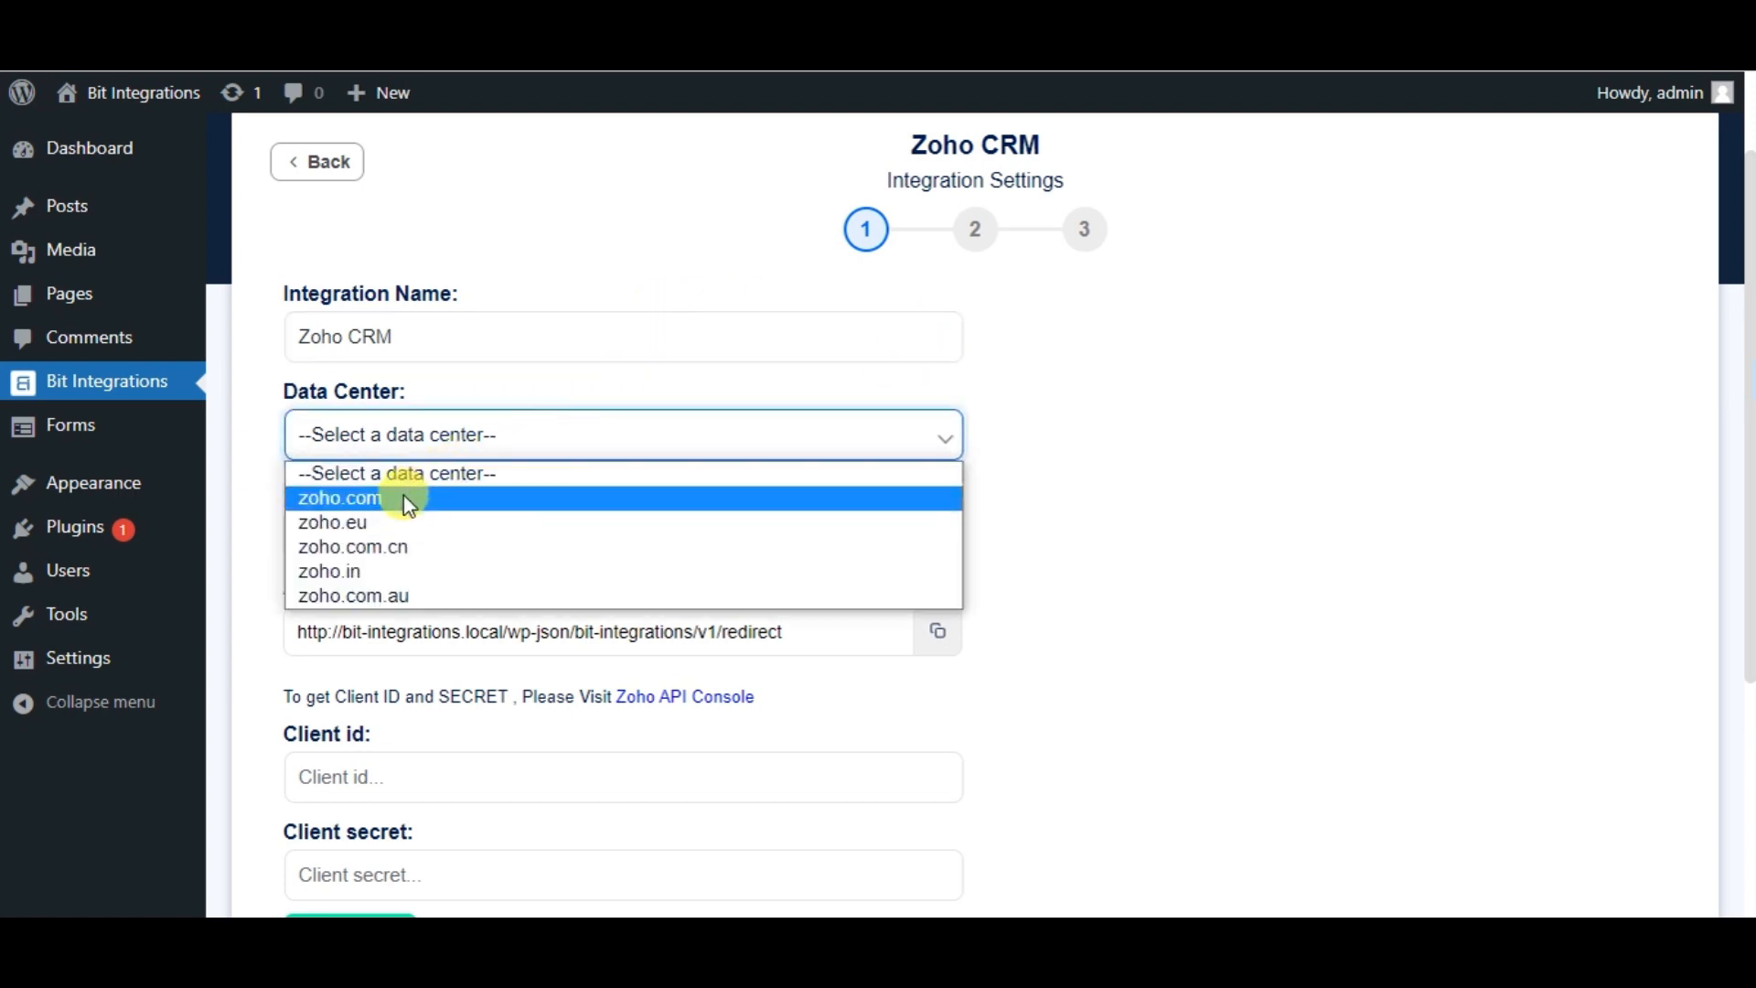
{"action": "left_click", "coordinate": [340, 497]}
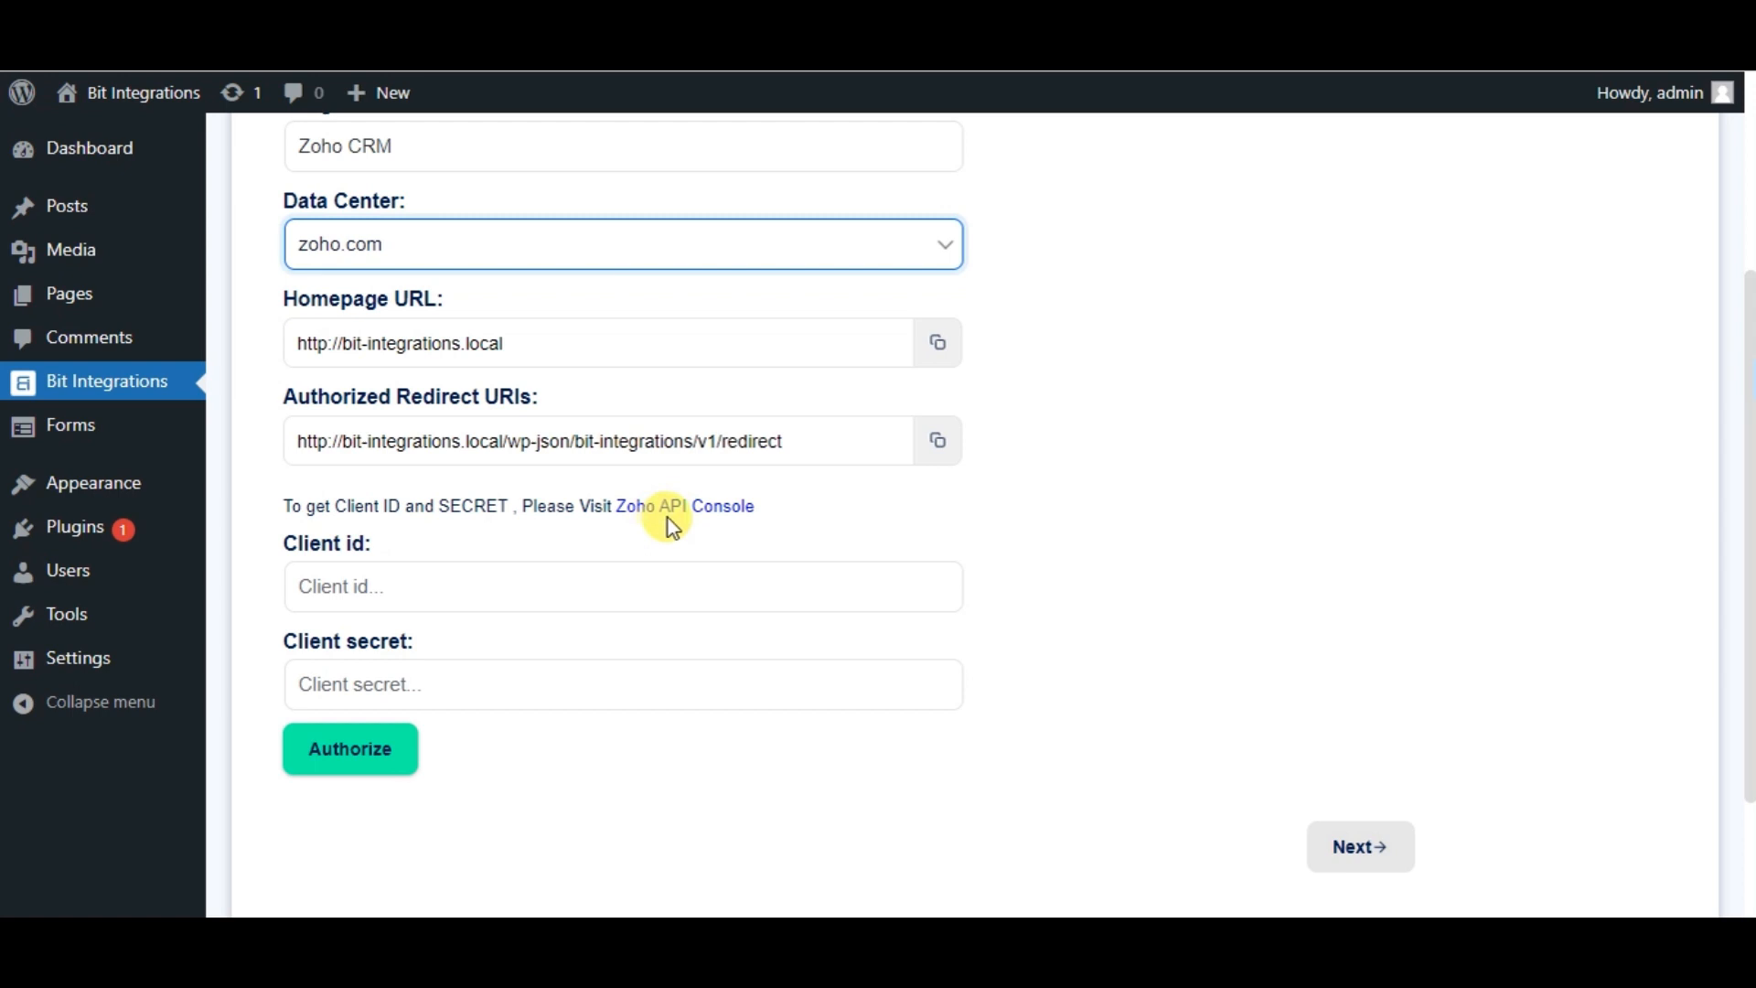
{"action": "left_click", "coordinate": [680, 505]}
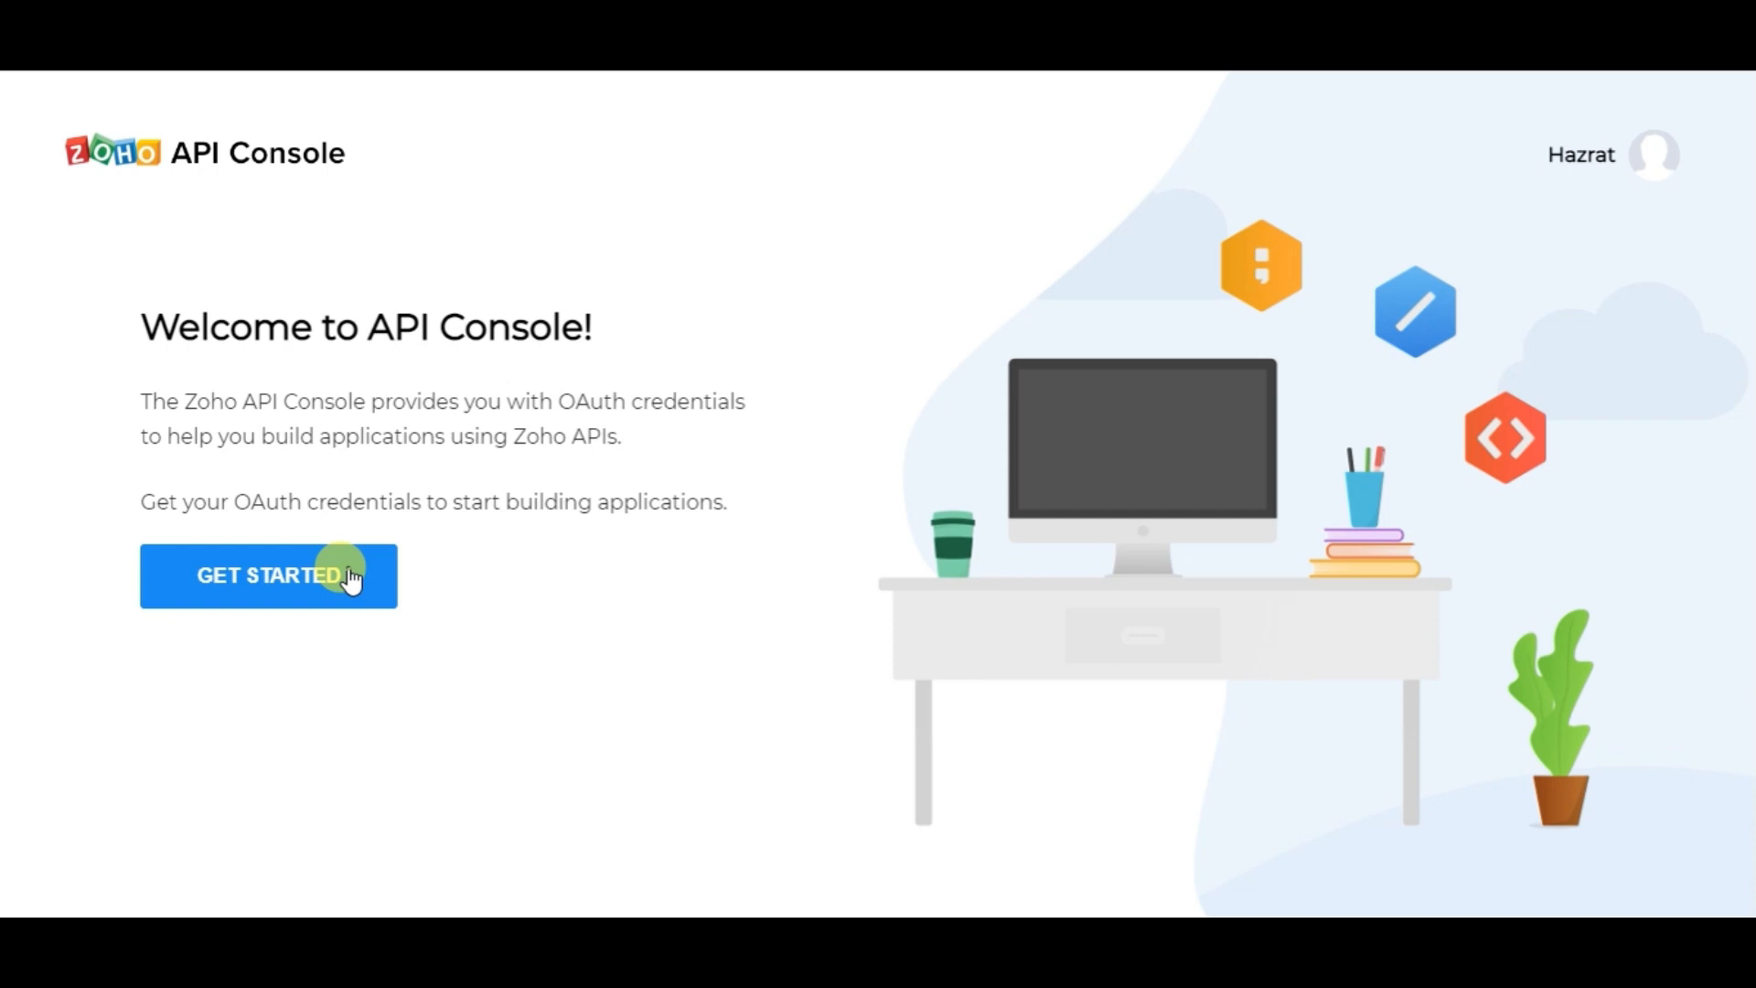
{"action": "left_click", "coordinate": [269, 576]}
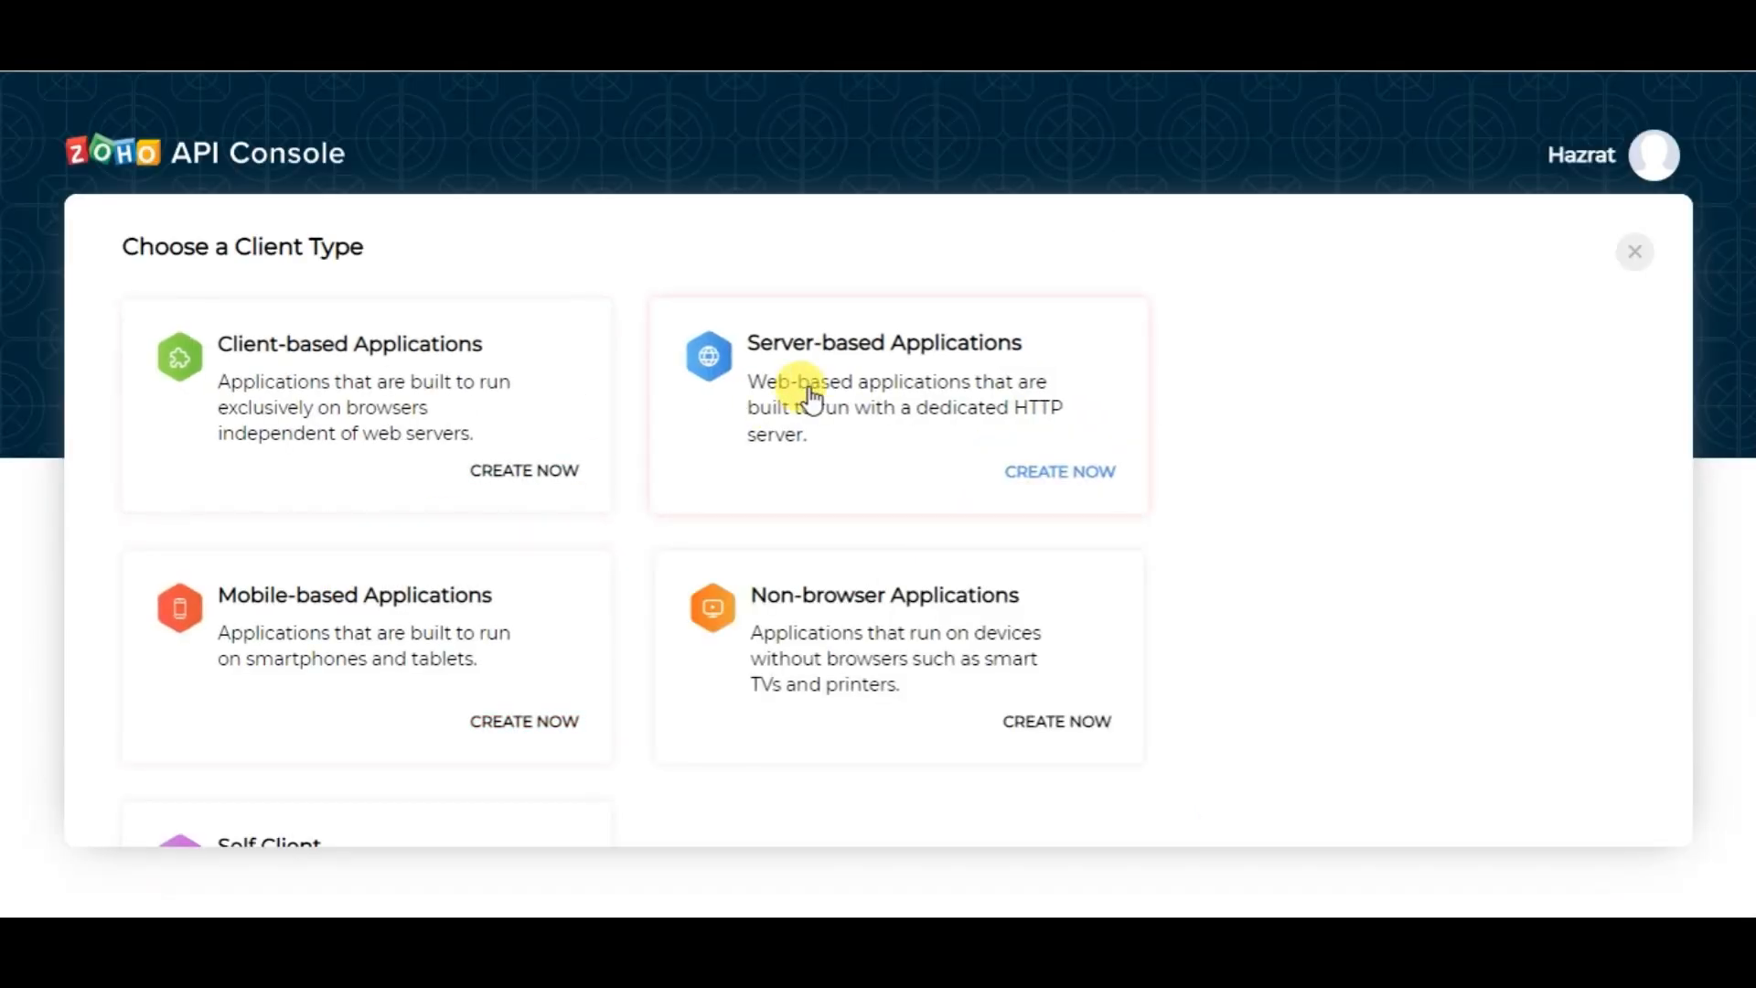
{"action": "left_click", "coordinate": [1057, 470]}
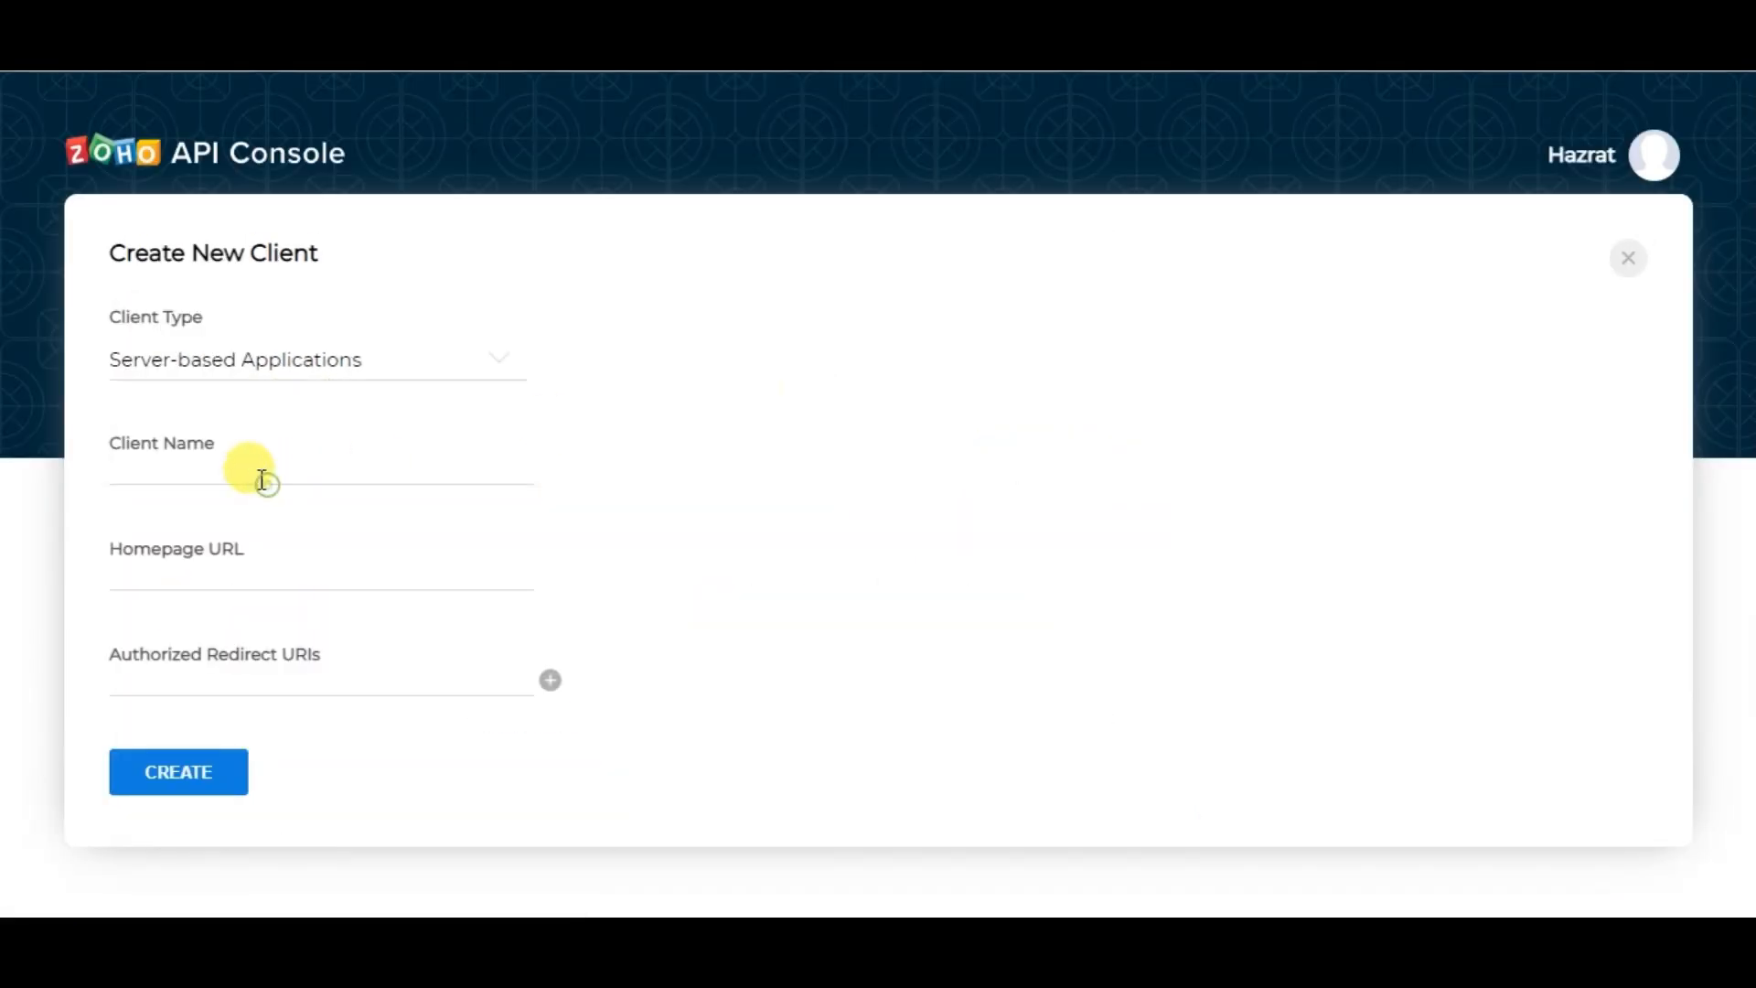
{"action": "type", "text": "Bit Int"}
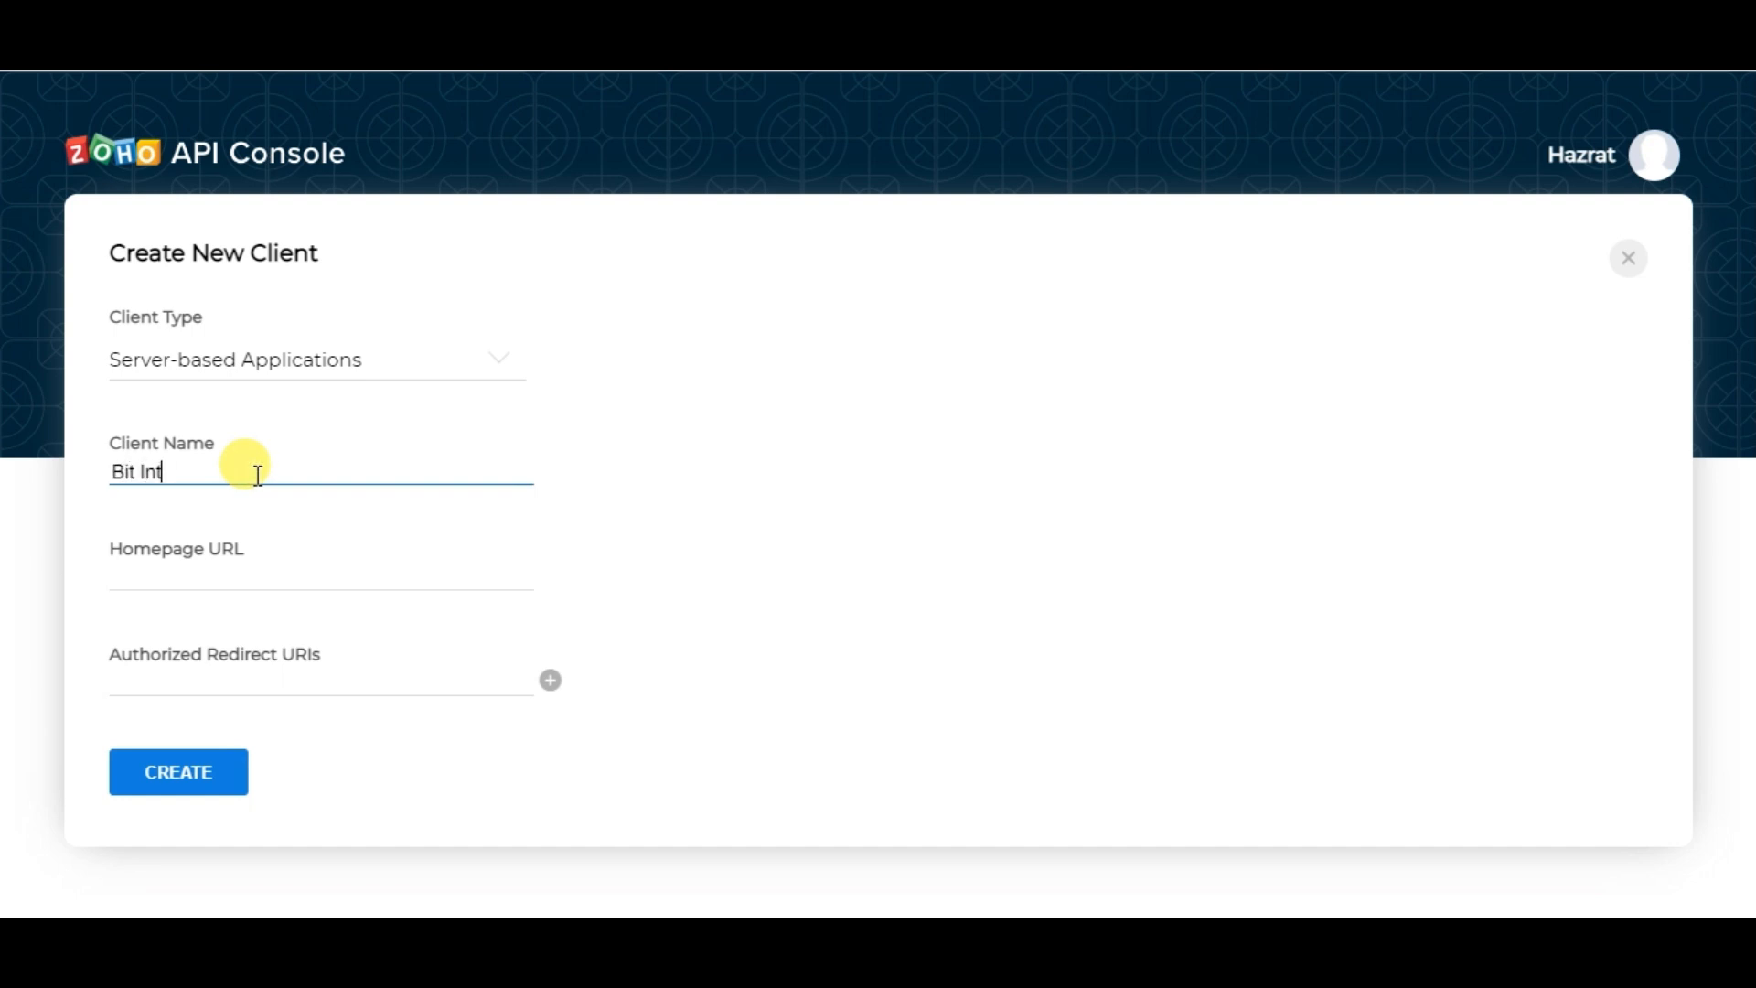
{"action": "type", "text": "egr"}
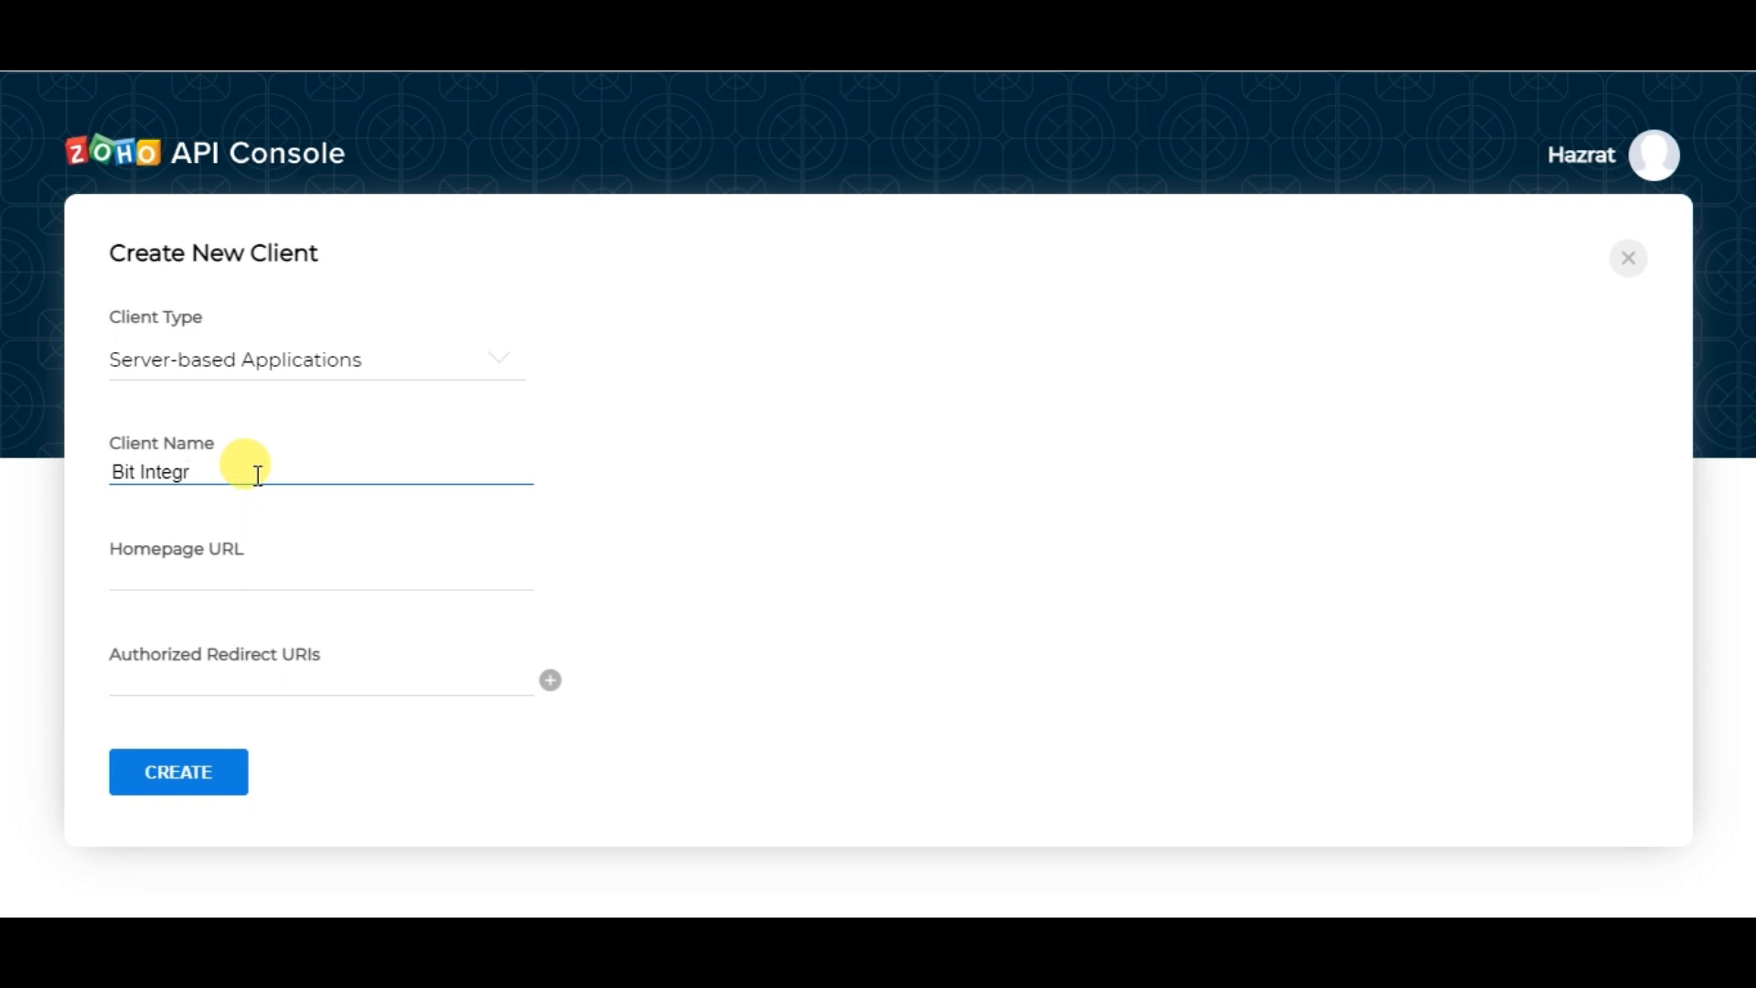
{"action": "type", "text": "ations"}
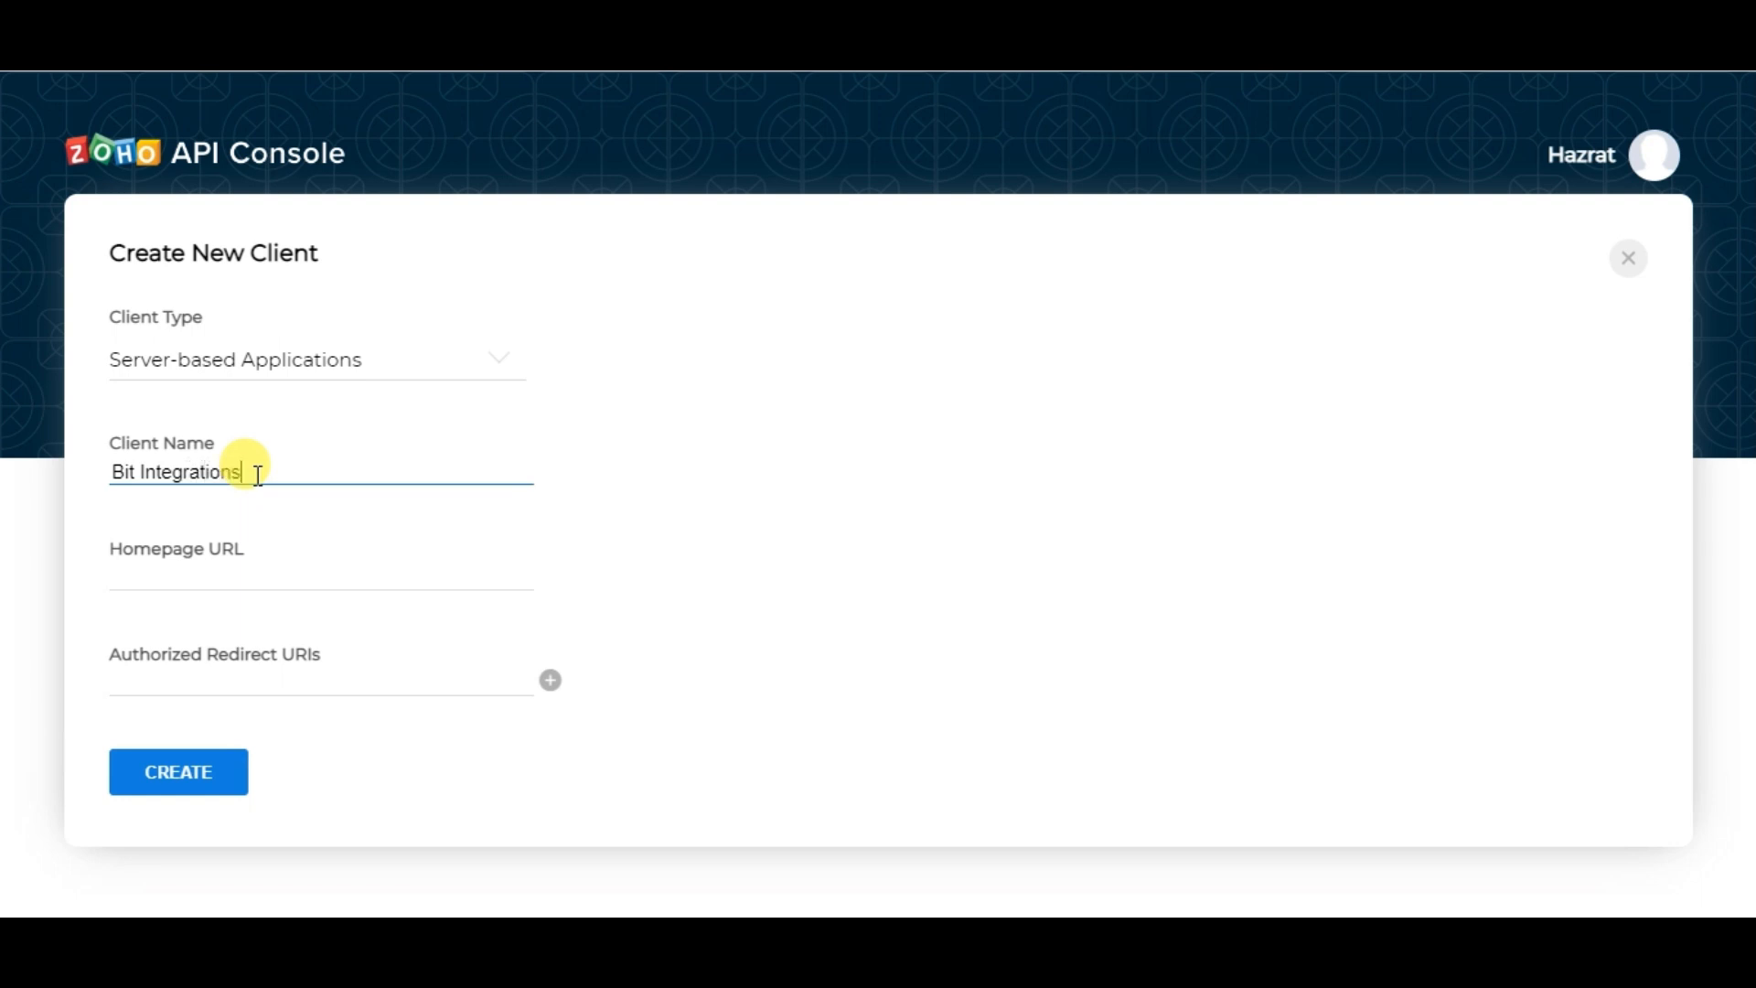
{"action": "left_click", "coordinate": [320, 574]}
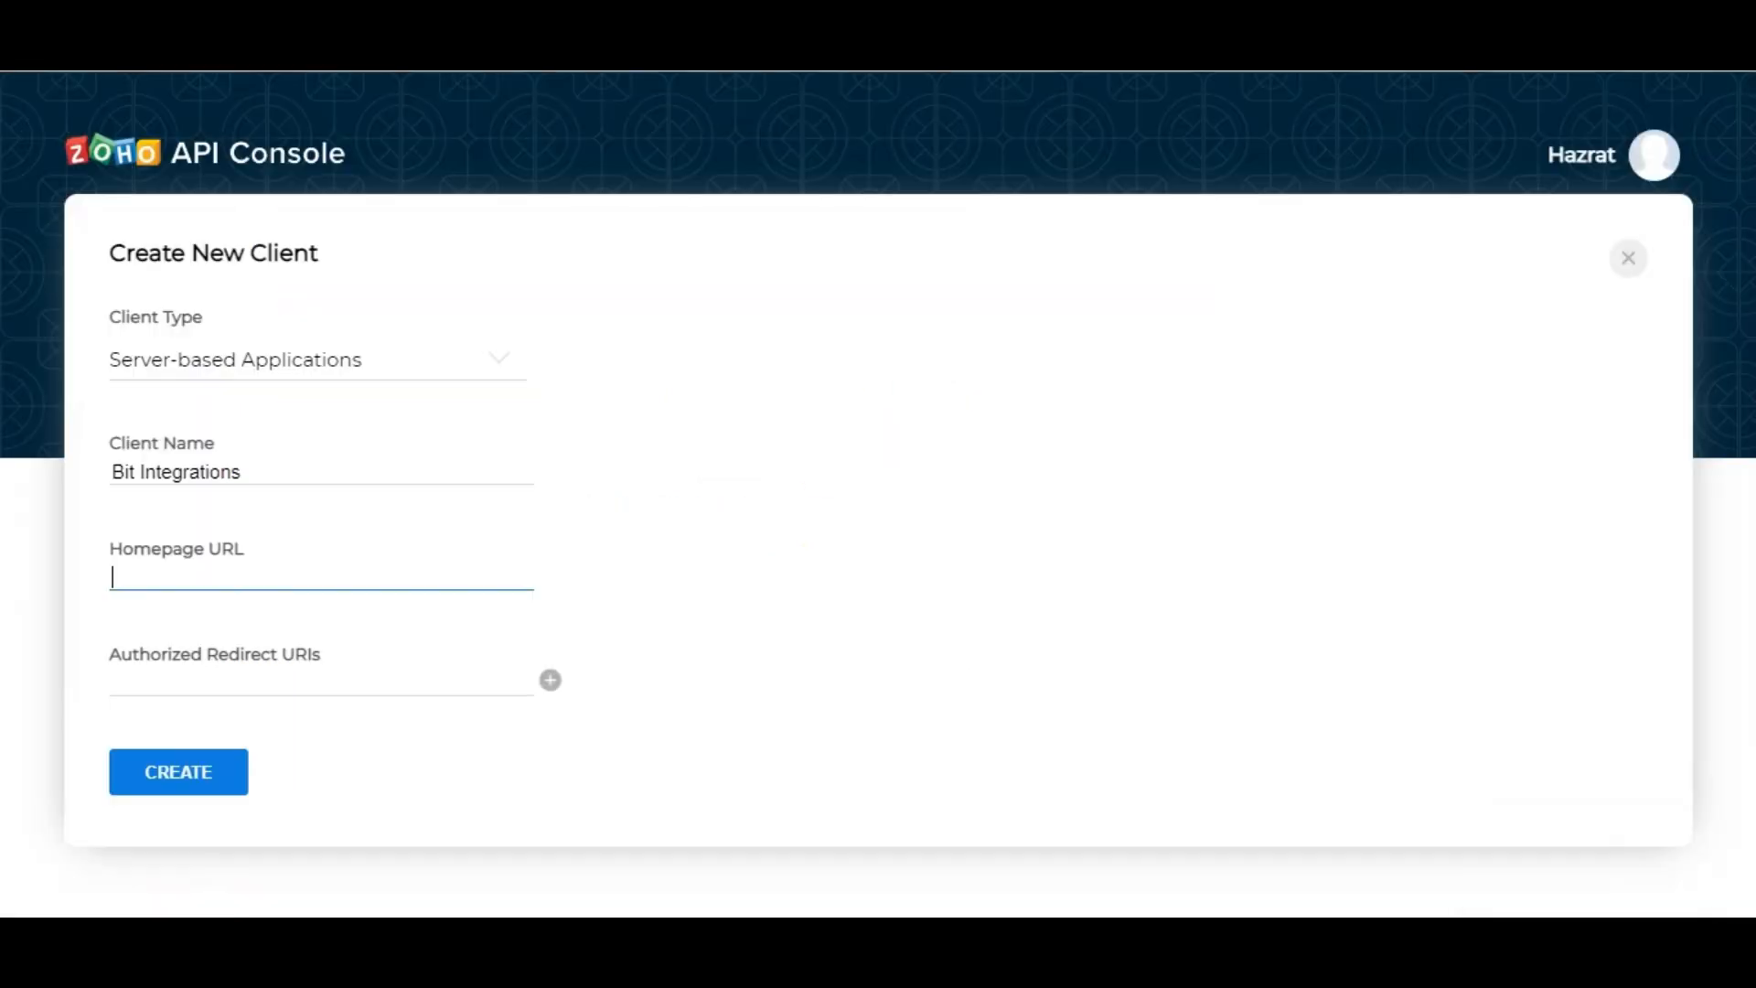
{"action": "type", "text": "http://bit-integrations.local"}
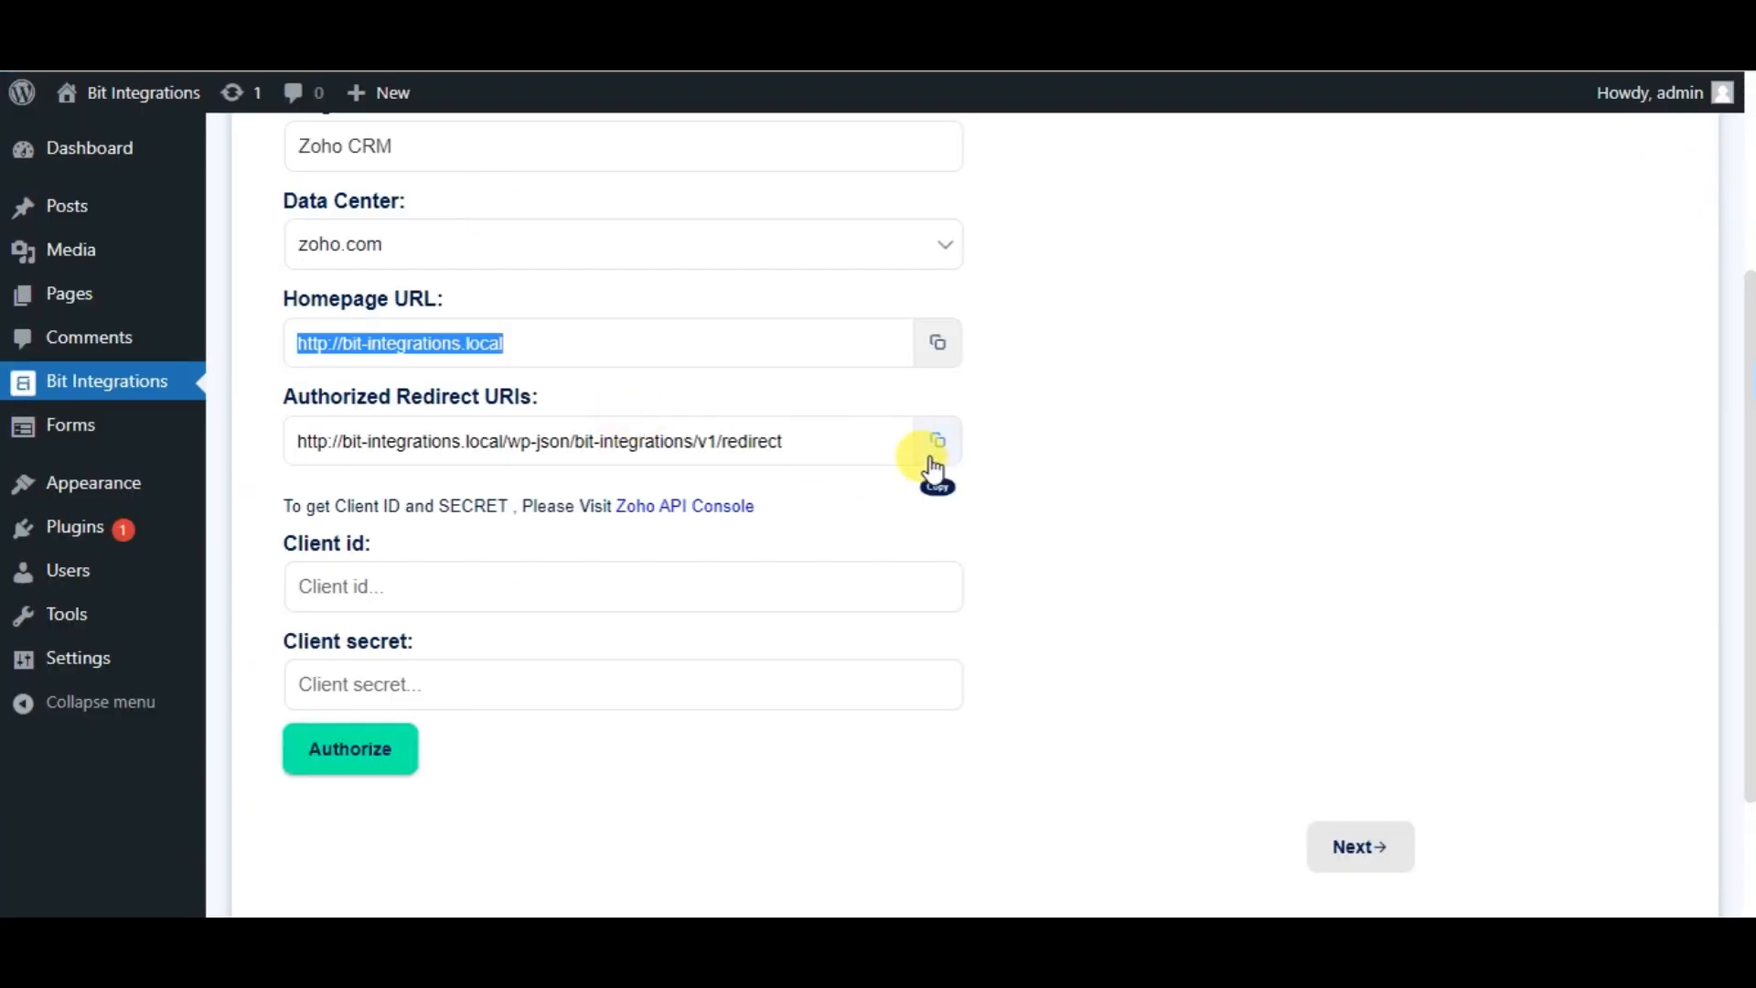
Paste the Bit Integrations redirect URI into Authorized Redirect URIs and create the client.
{"action": "left_click", "coordinate": [684, 504]}
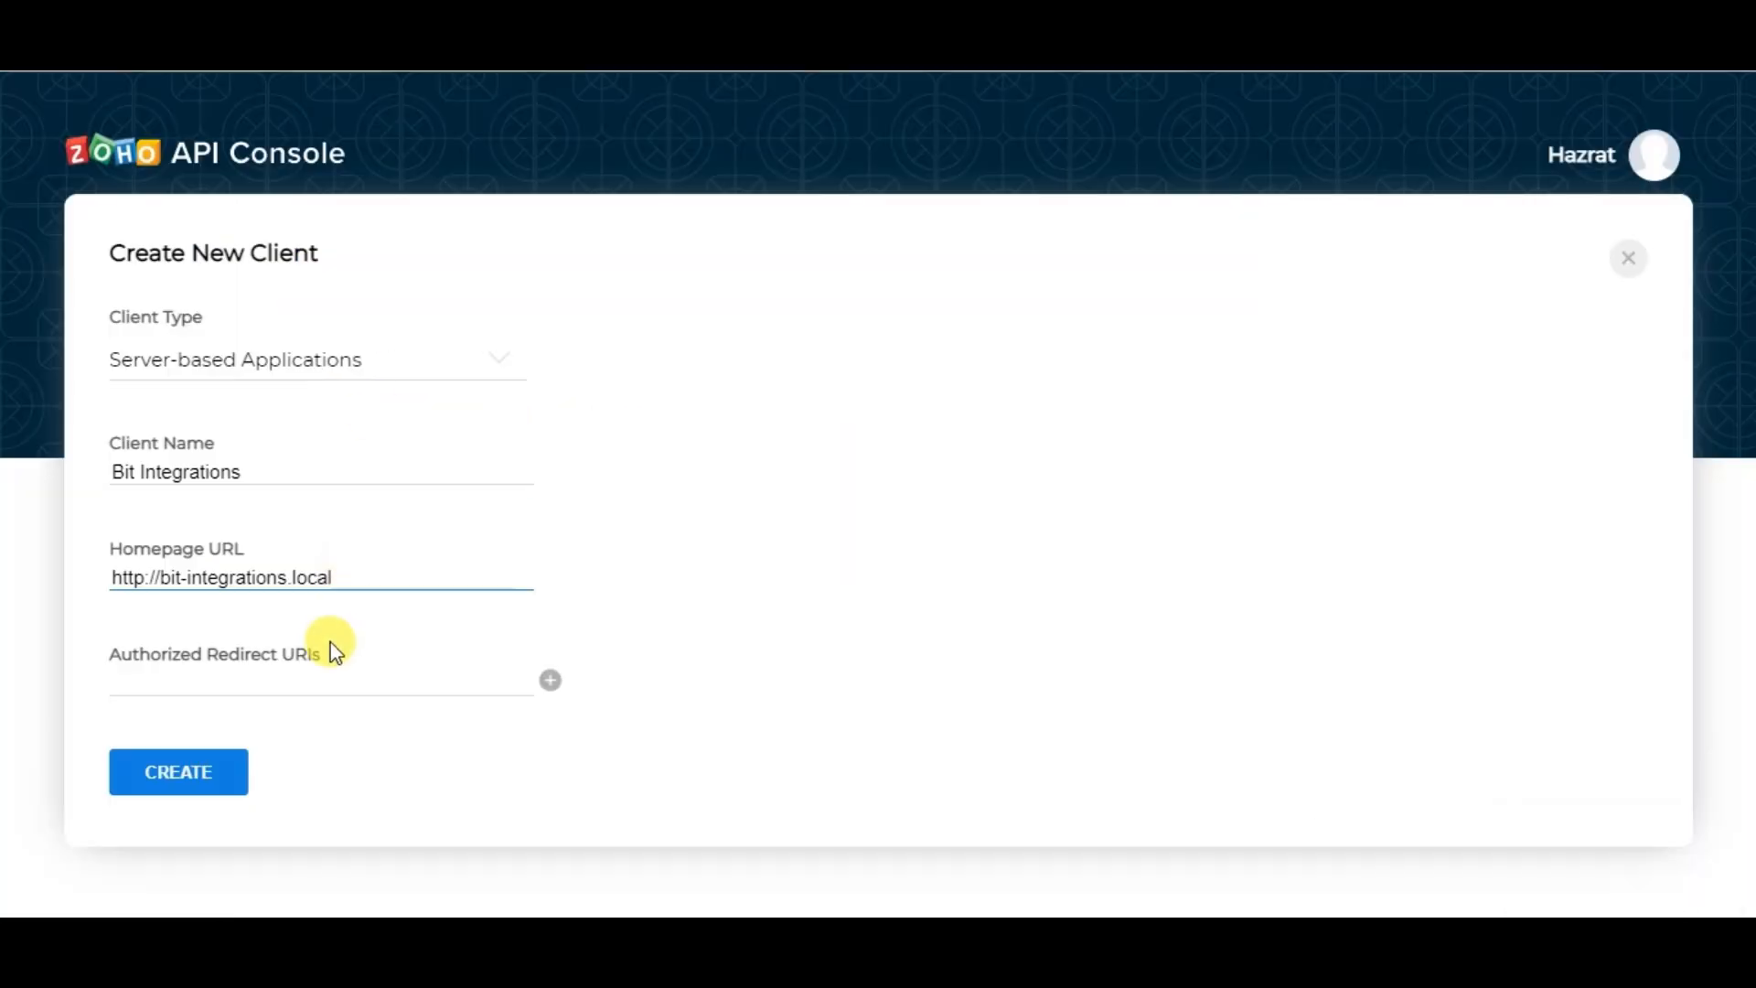
{"action": "left_click", "coordinate": [322, 680]}
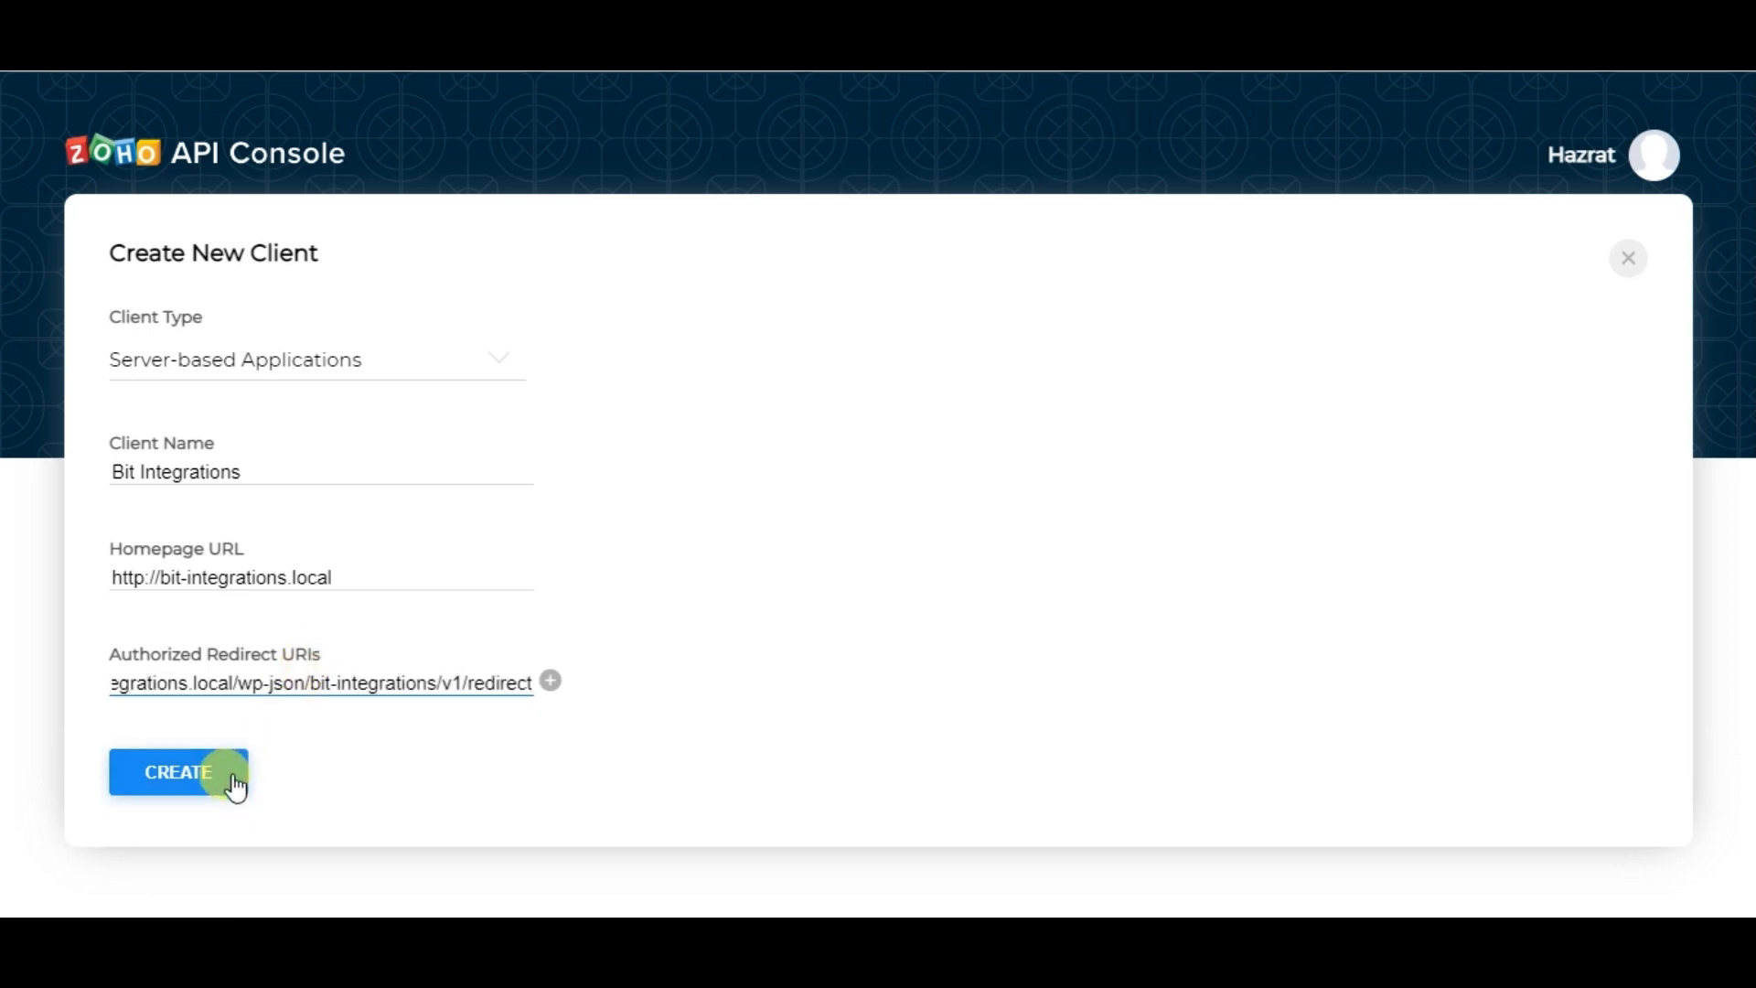
{"action": "left_click", "coordinate": [180, 772]}
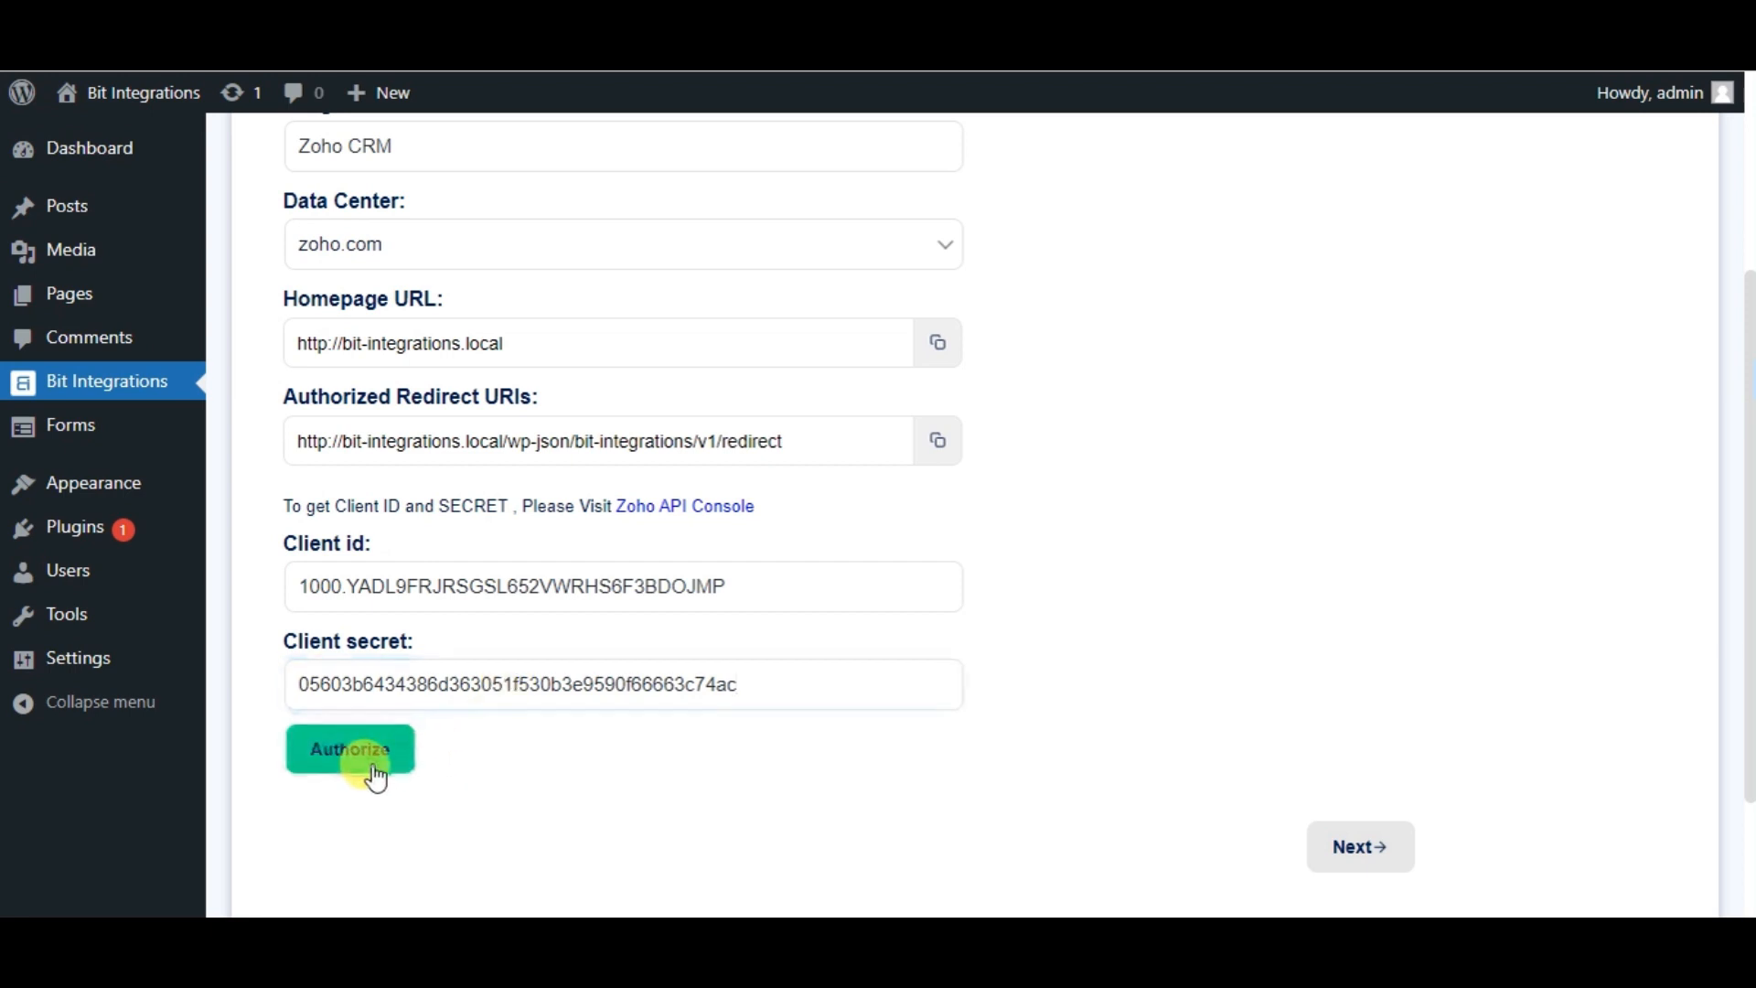
Authorize the Zoho CRM connection, grant account access, and continue to integration settings.
{"action": "left_click", "coordinate": [349, 748]}
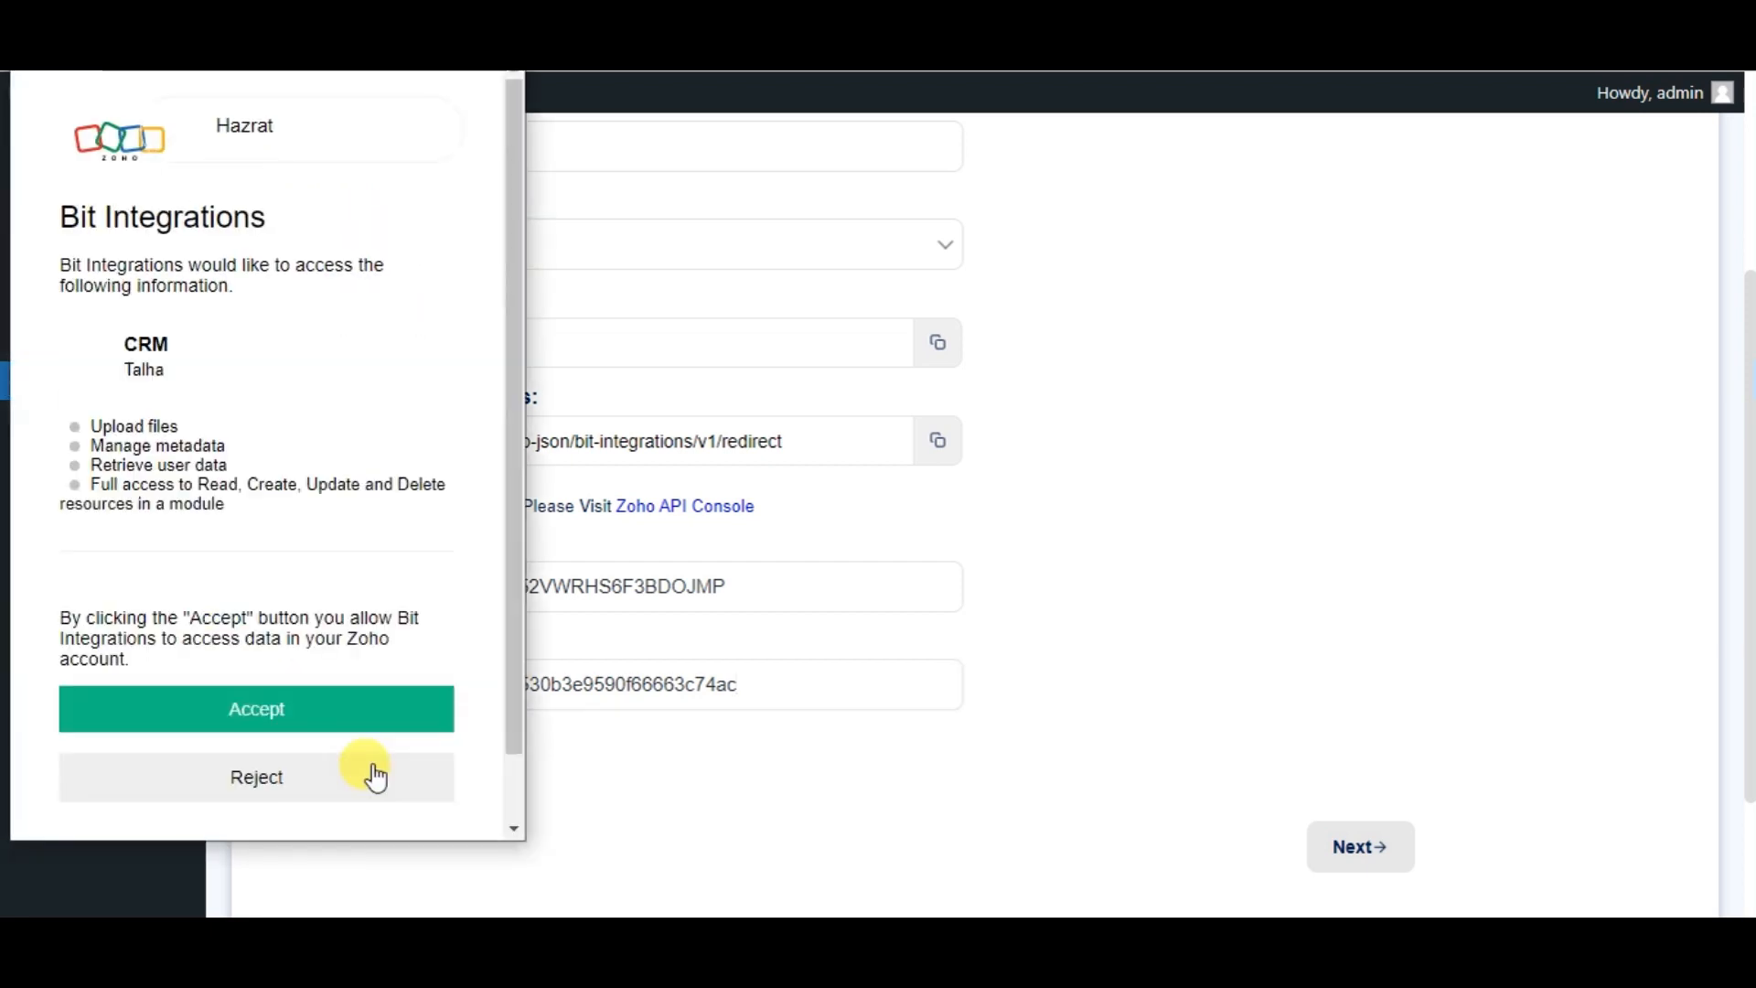
{"action": "left_click", "coordinate": [256, 708]}
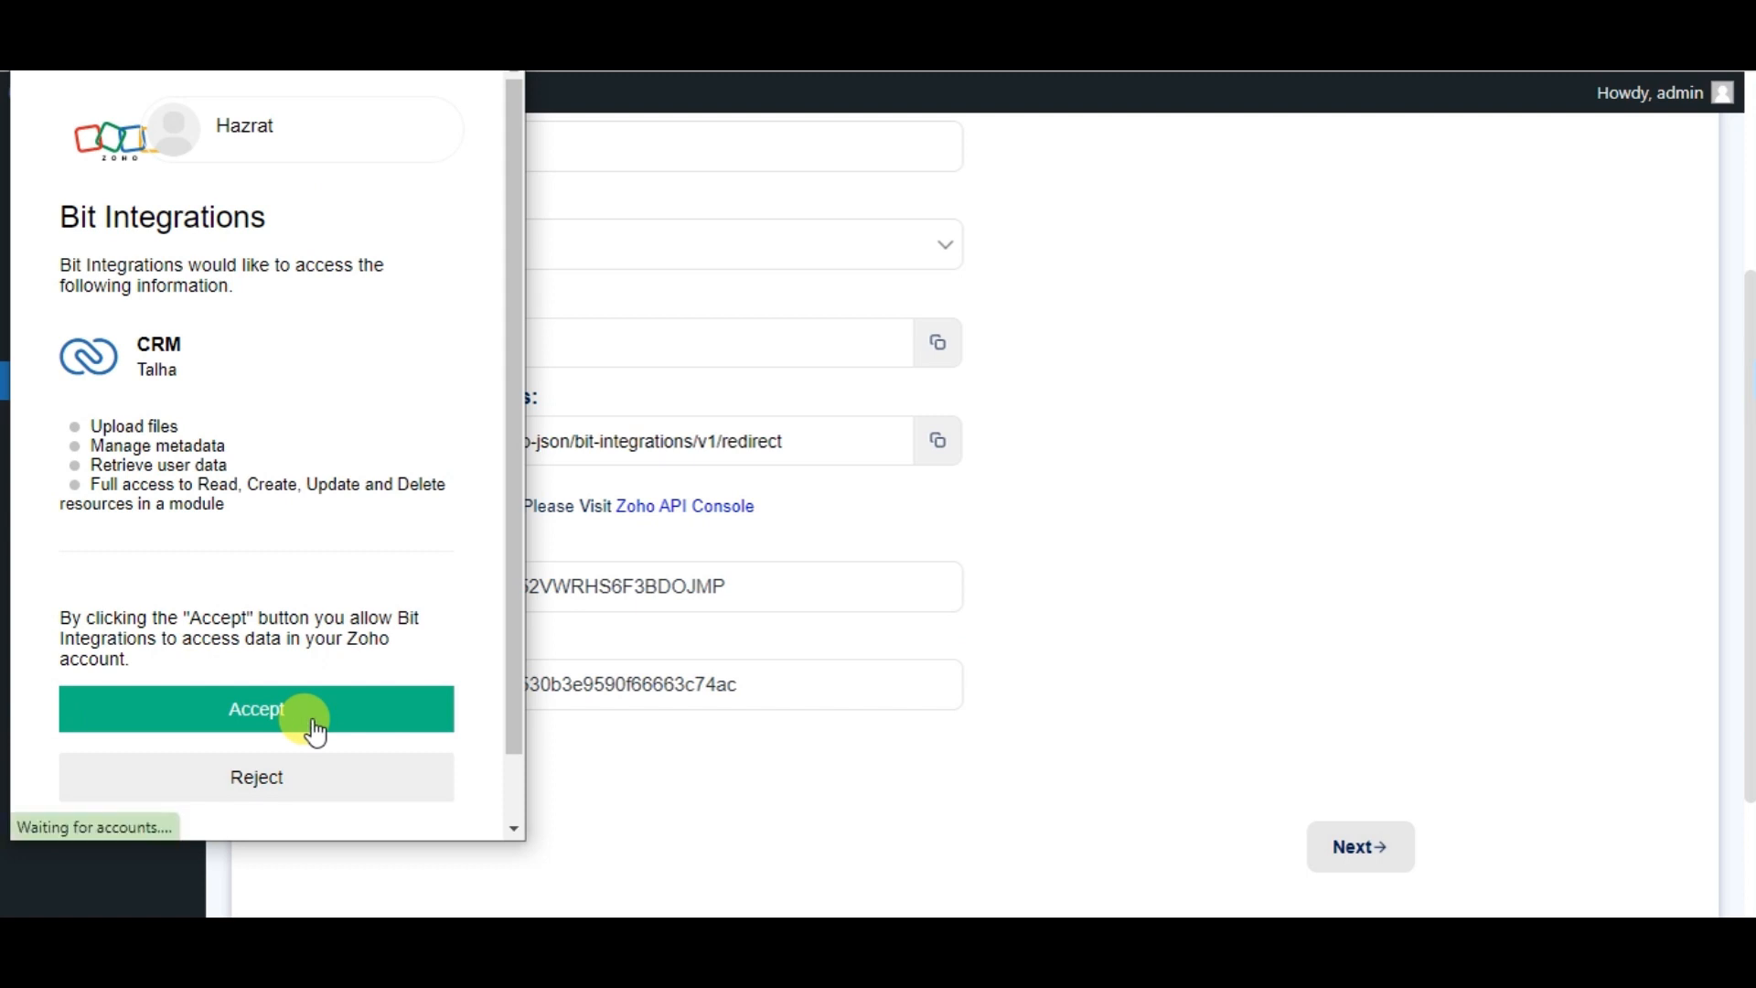
{"action": "left_click", "coordinate": [256, 708]}
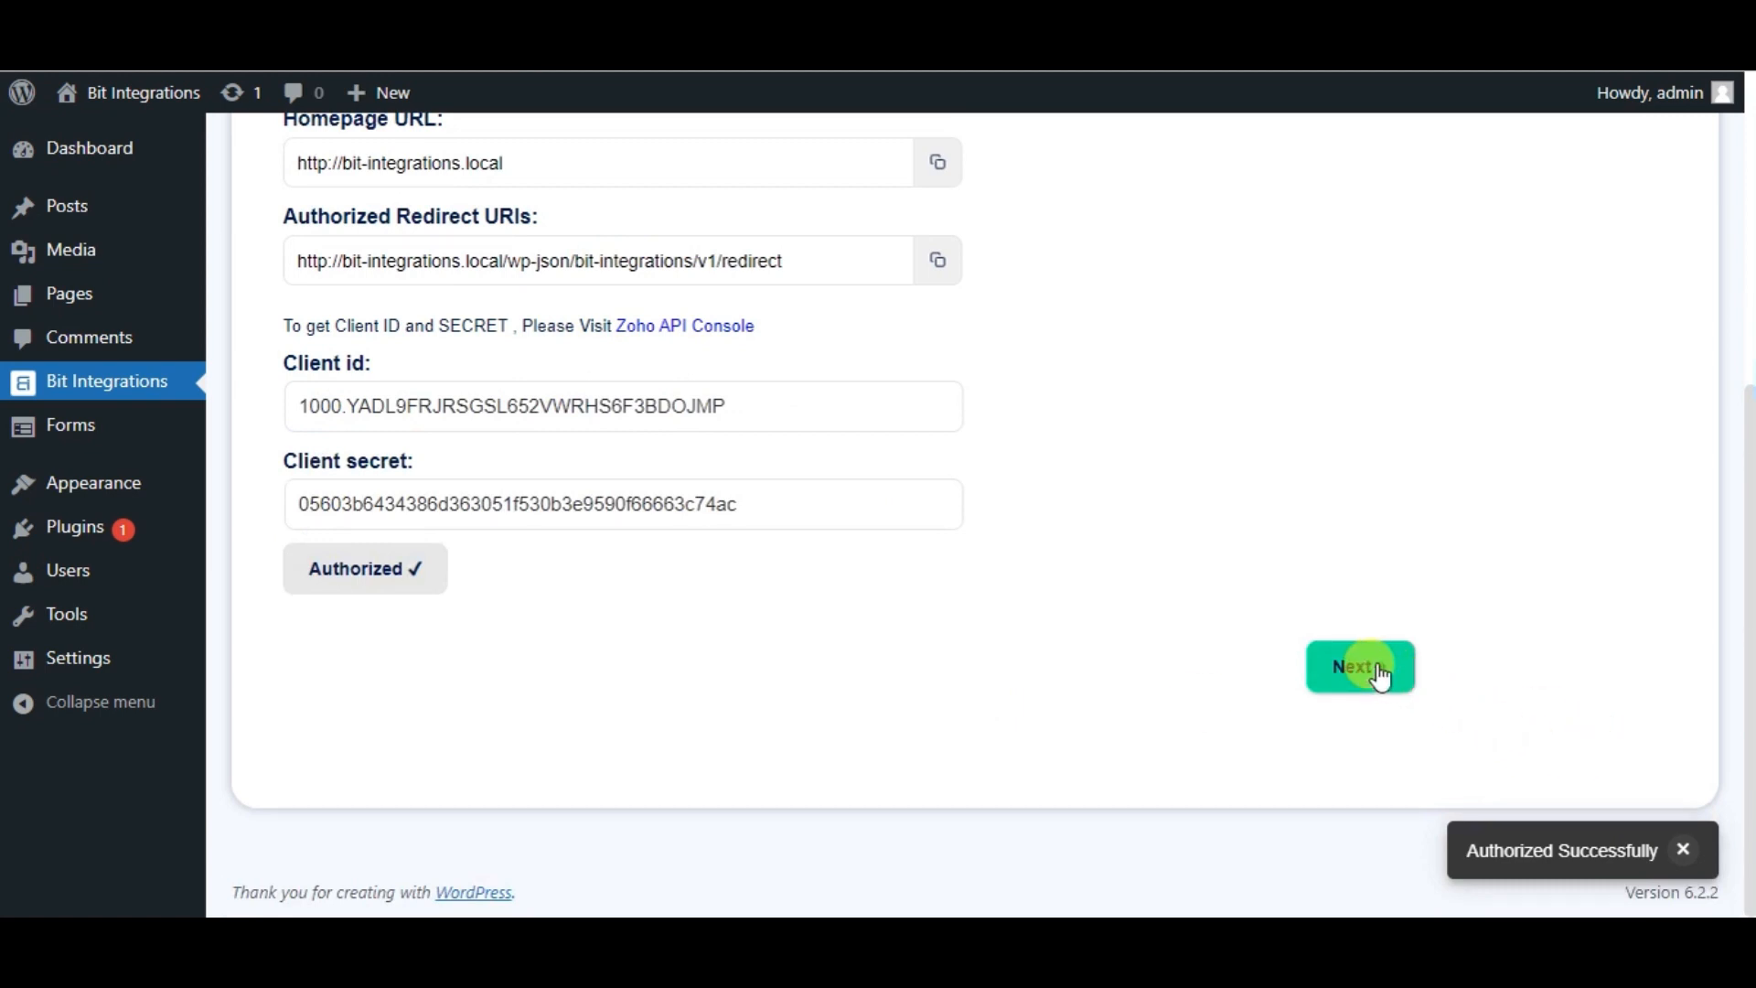
{"action": "left_click", "coordinate": [1359, 666]}
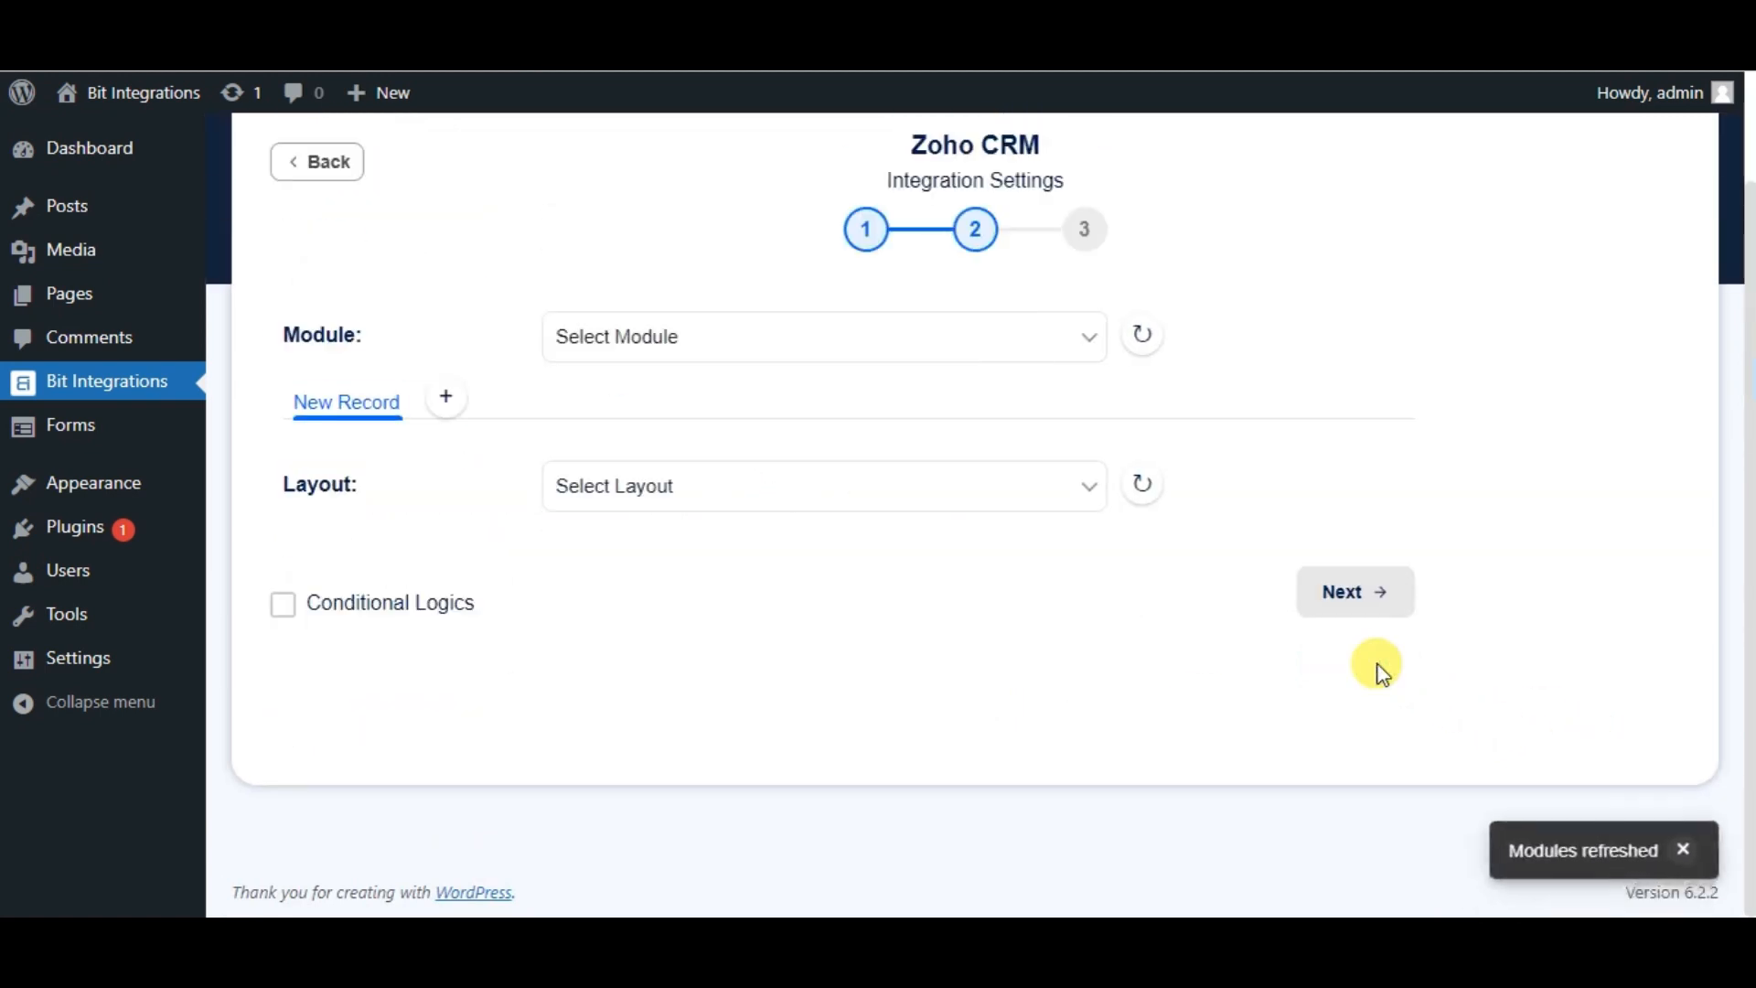
Set the module to Leads with the Standard layout, revealing the field map.
{"action": "left_click", "coordinate": [824, 336]}
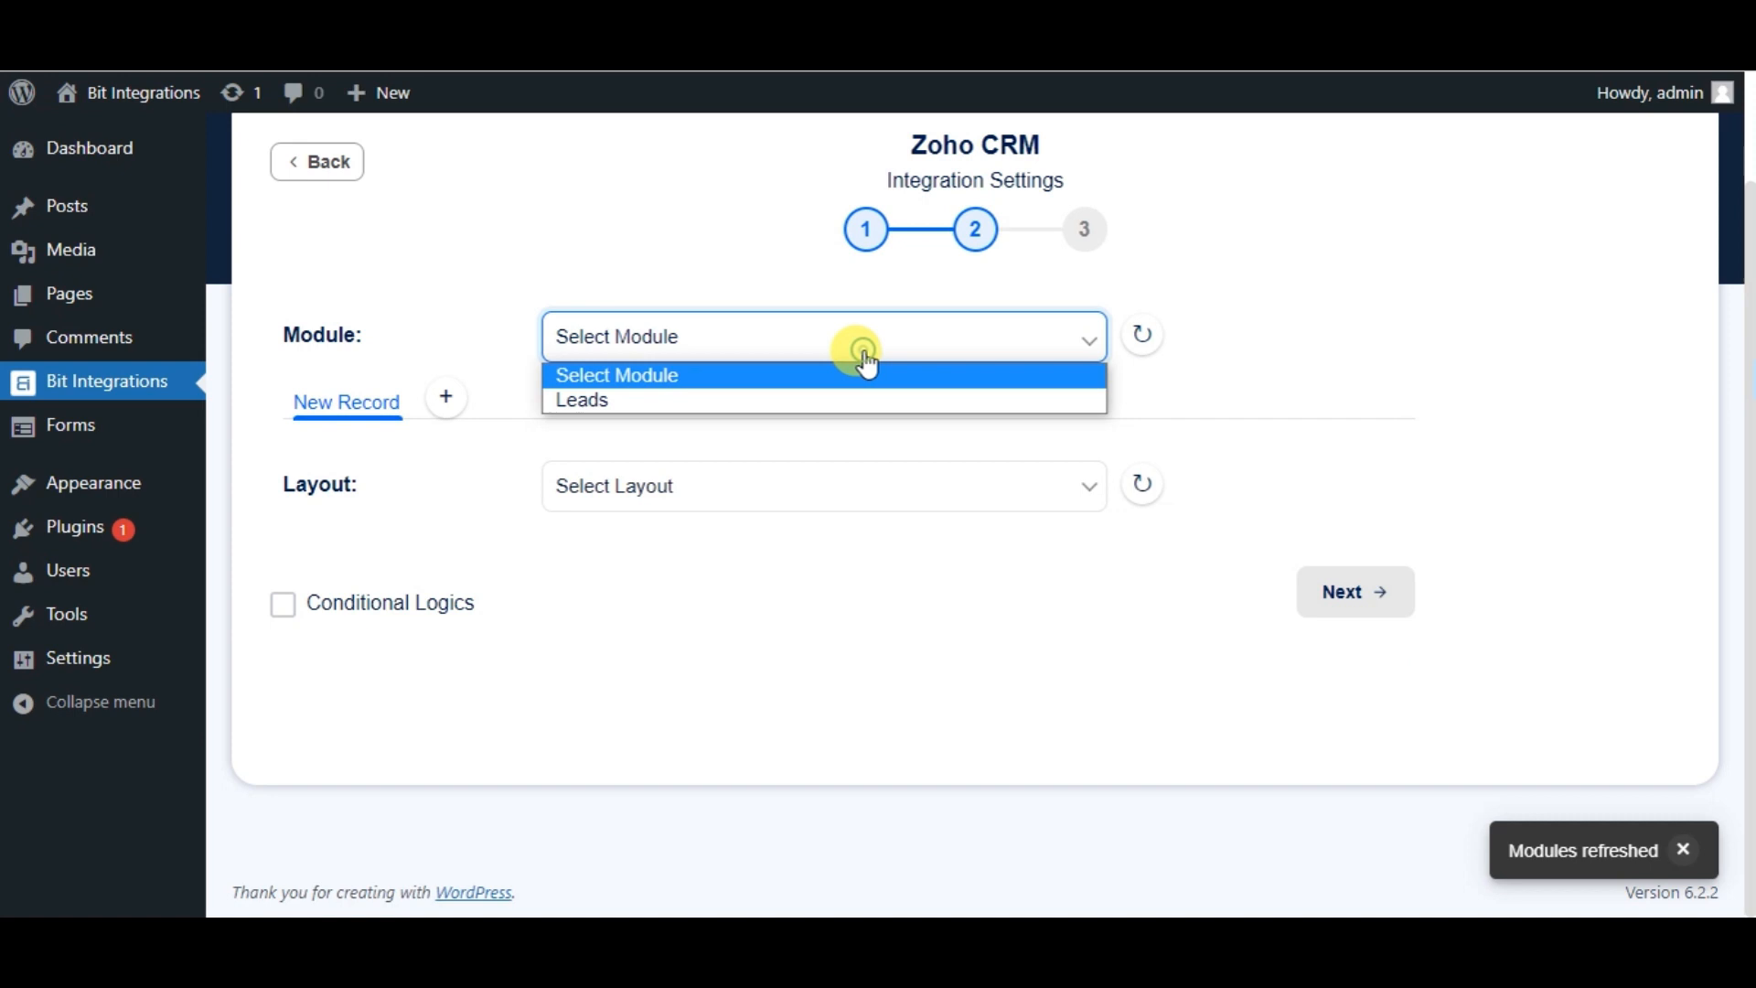
{"action": "left_click", "coordinate": [582, 400]}
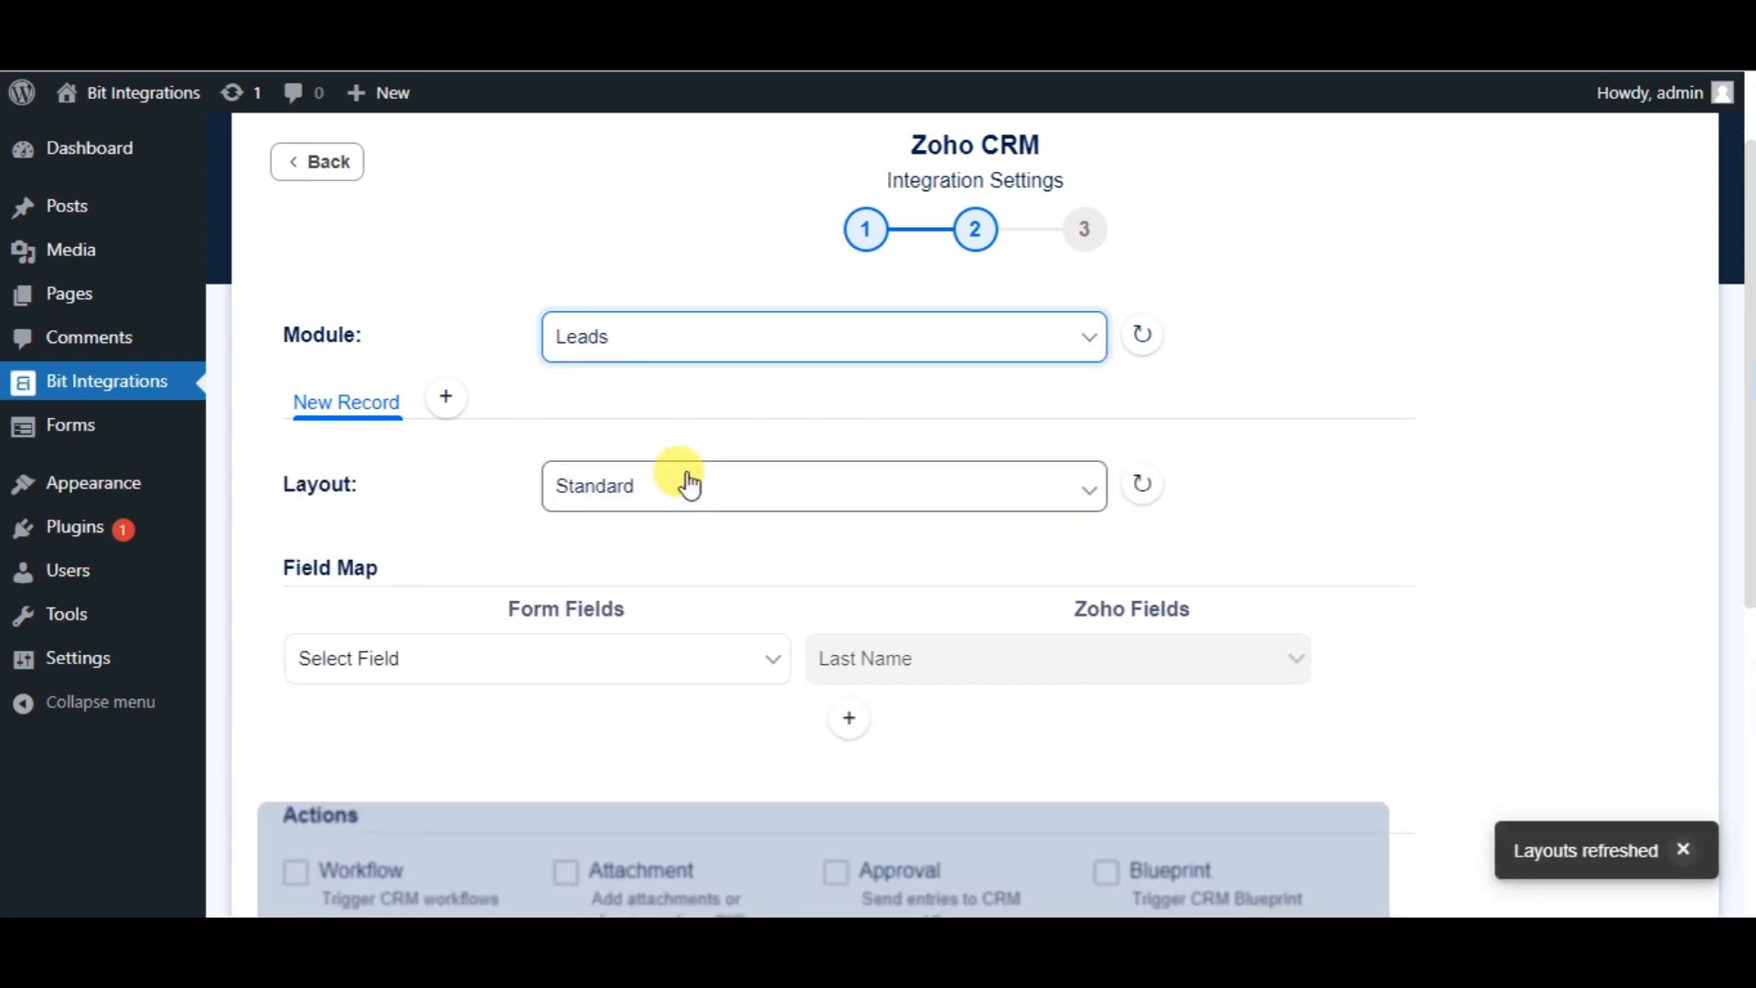
{"action": "left_click", "coordinate": [536, 501]}
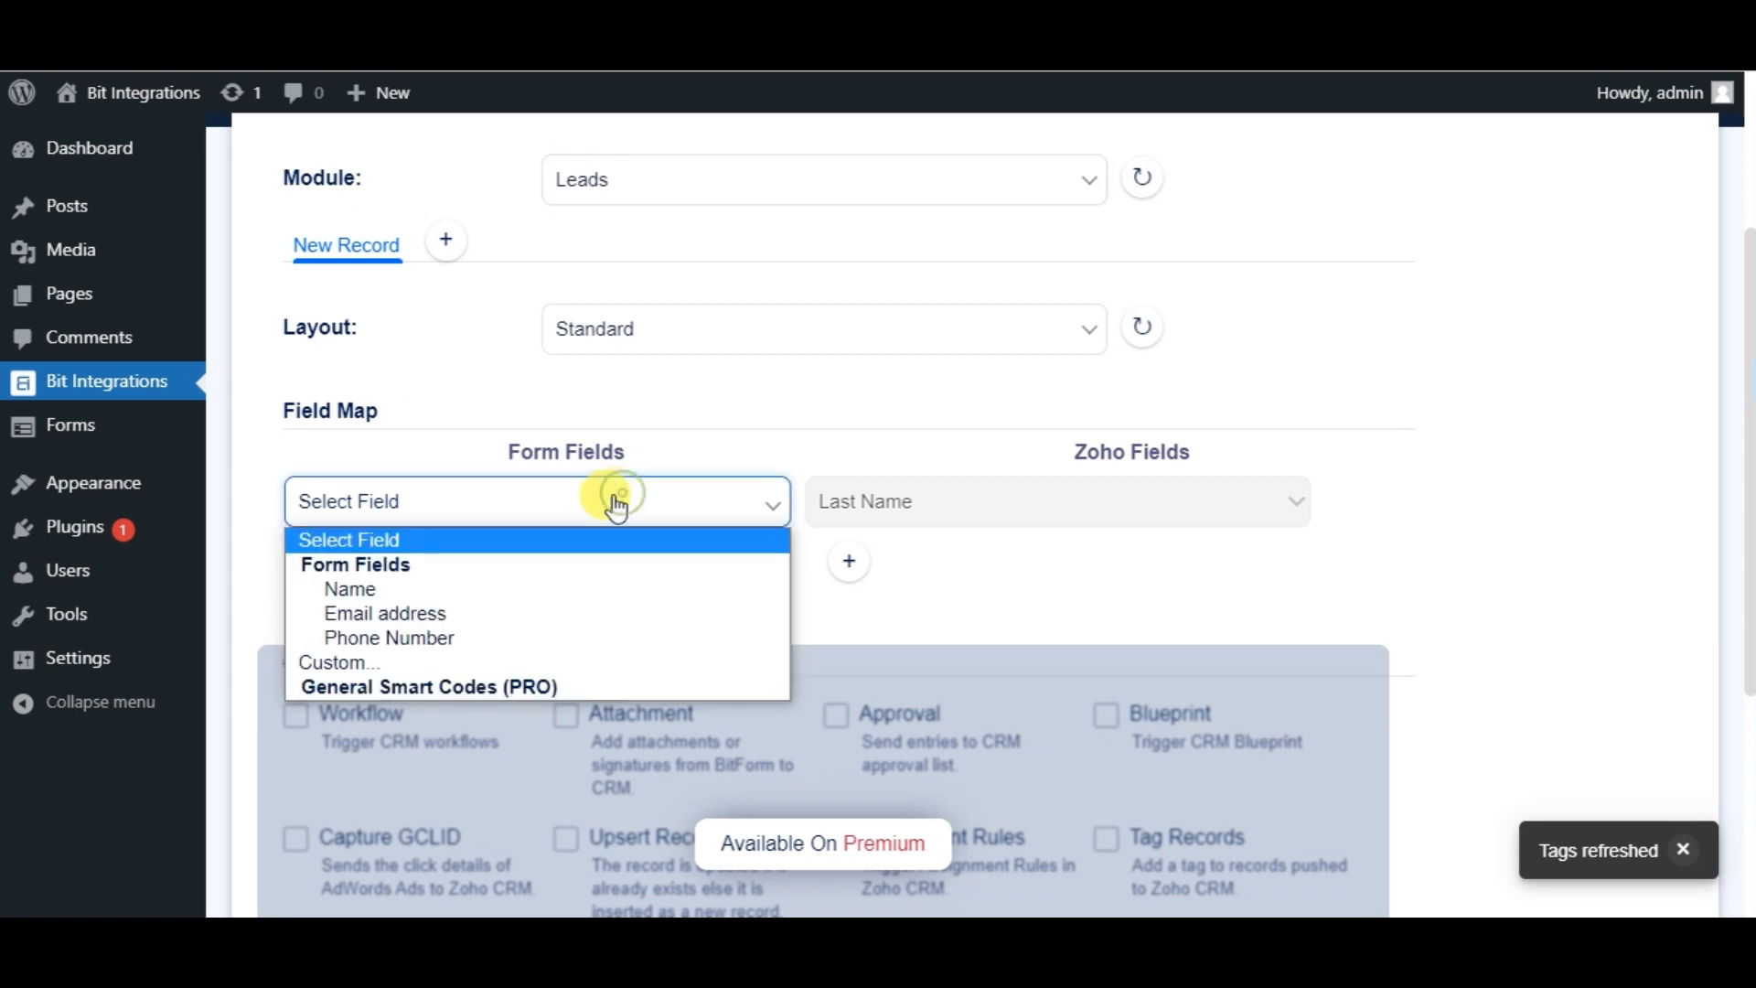
Map Name to Last Name, Email address to Email, and Phone Number to Phone.
{"action": "left_click", "coordinate": [350, 587]}
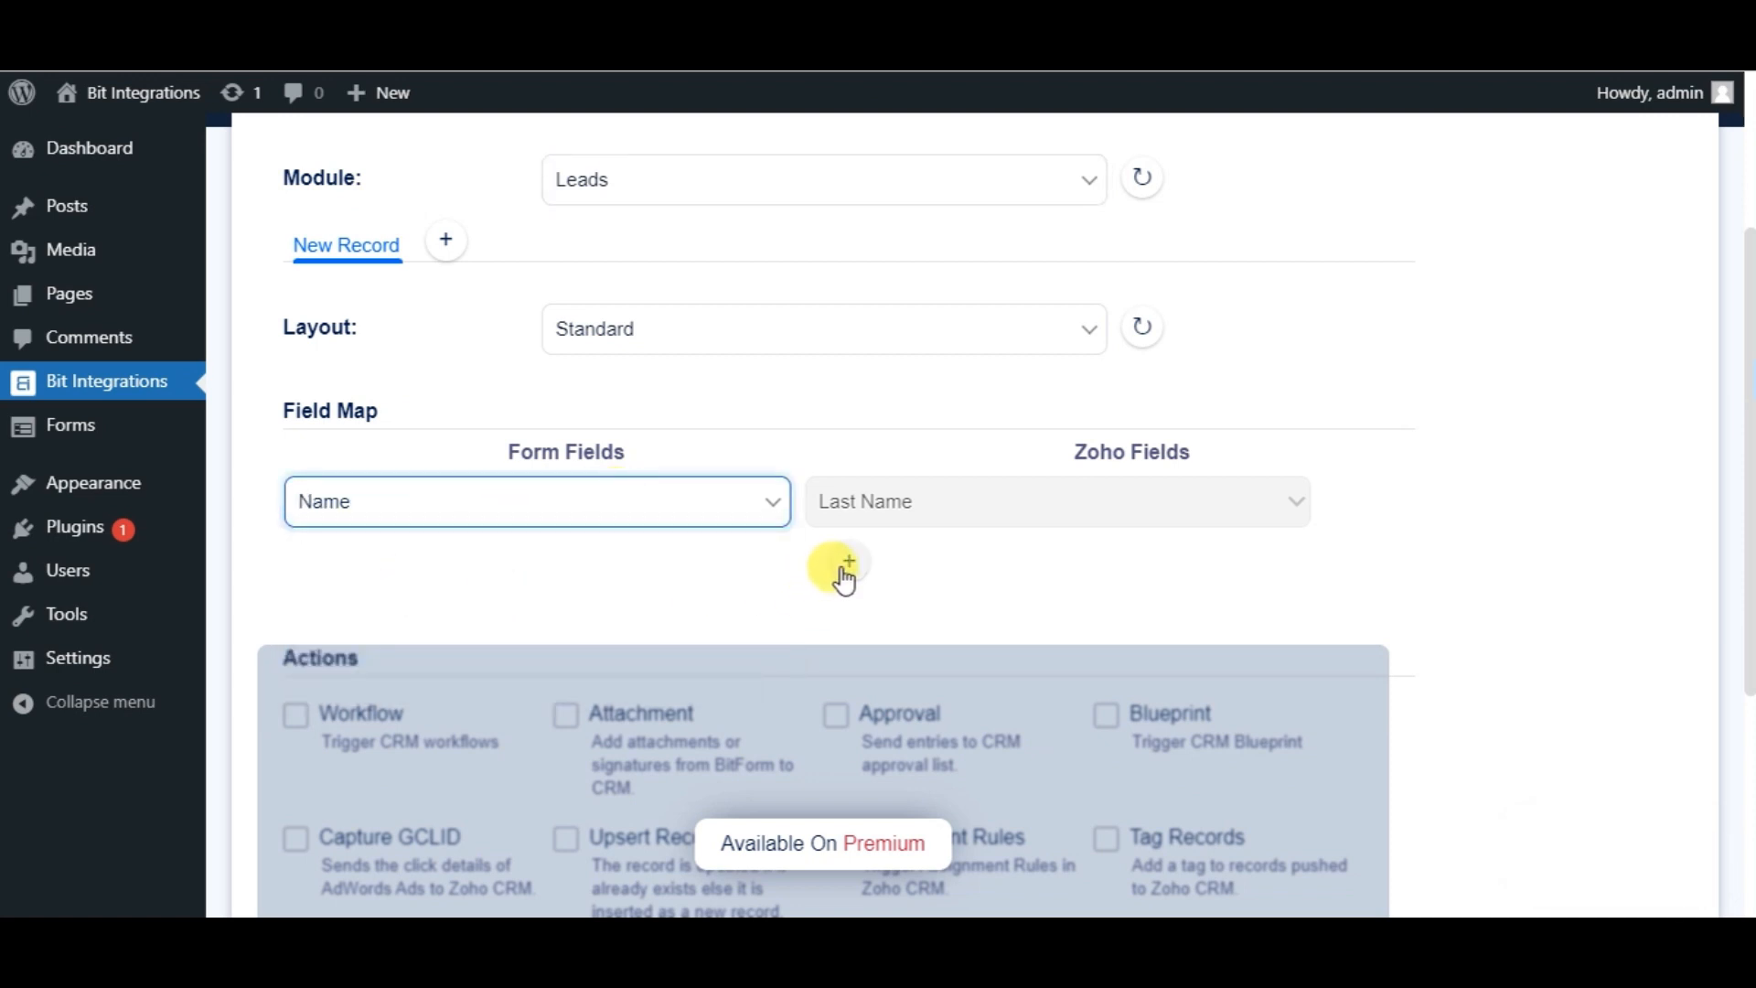
{"action": "left_click", "coordinate": [841, 565]}
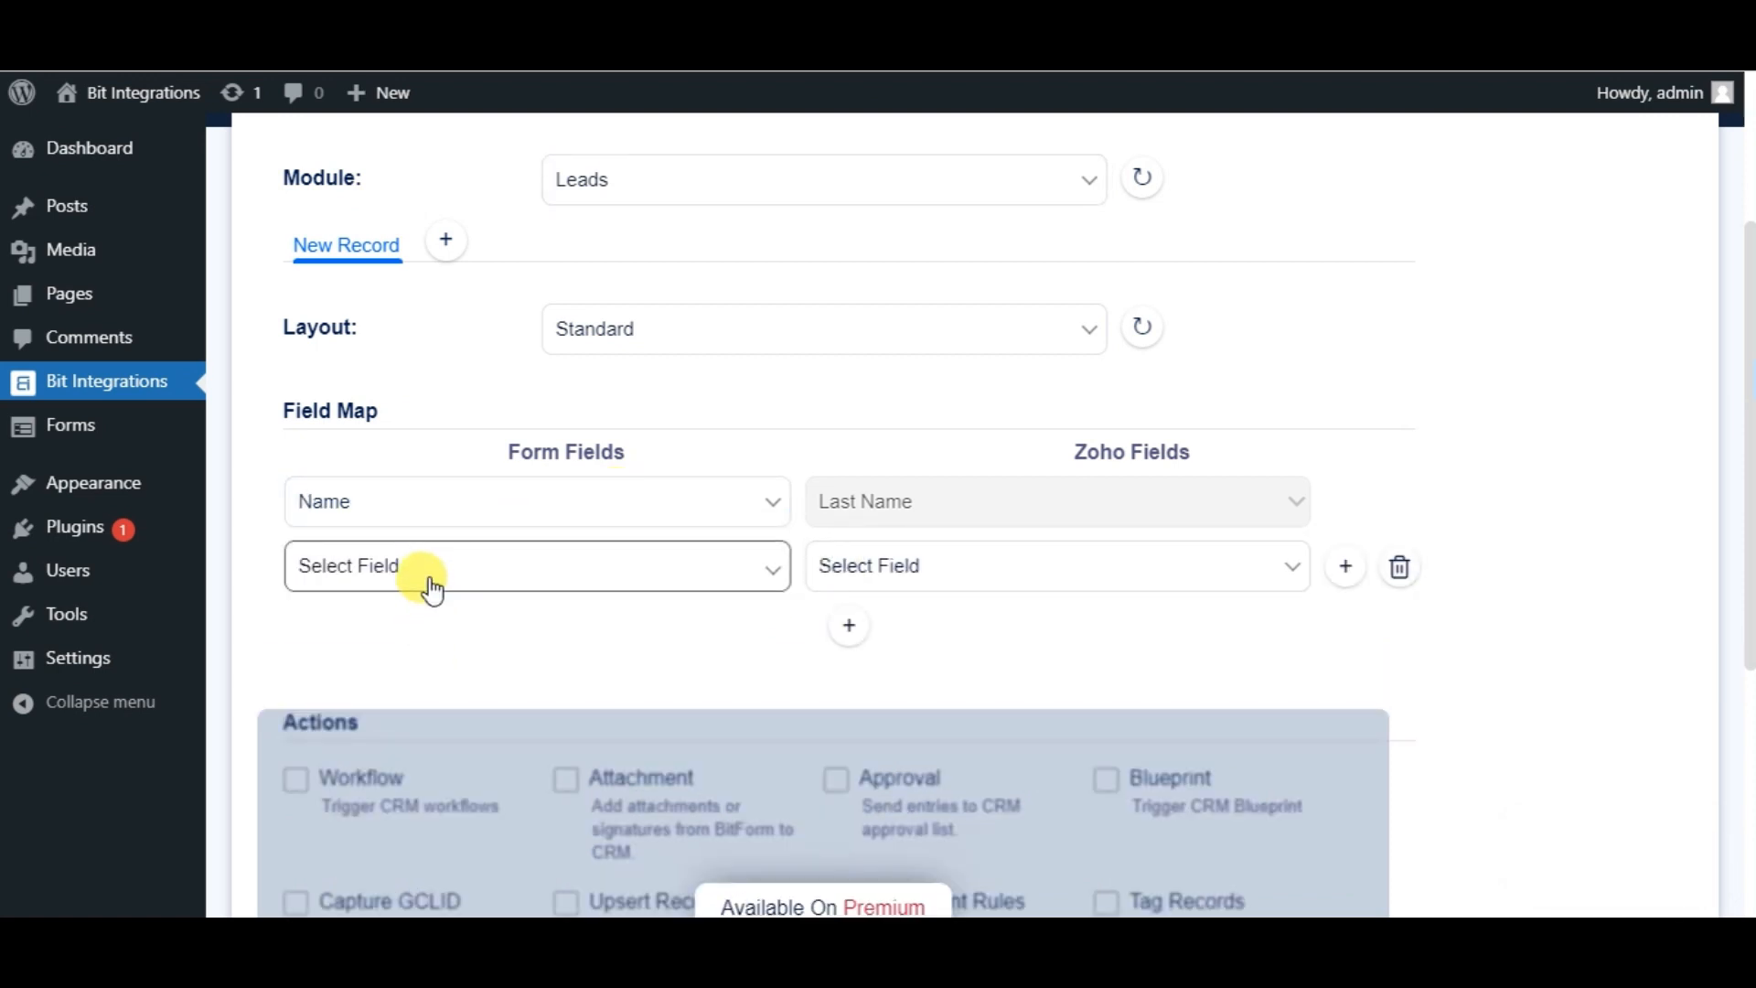
{"action": "left_click", "coordinate": [536, 565]}
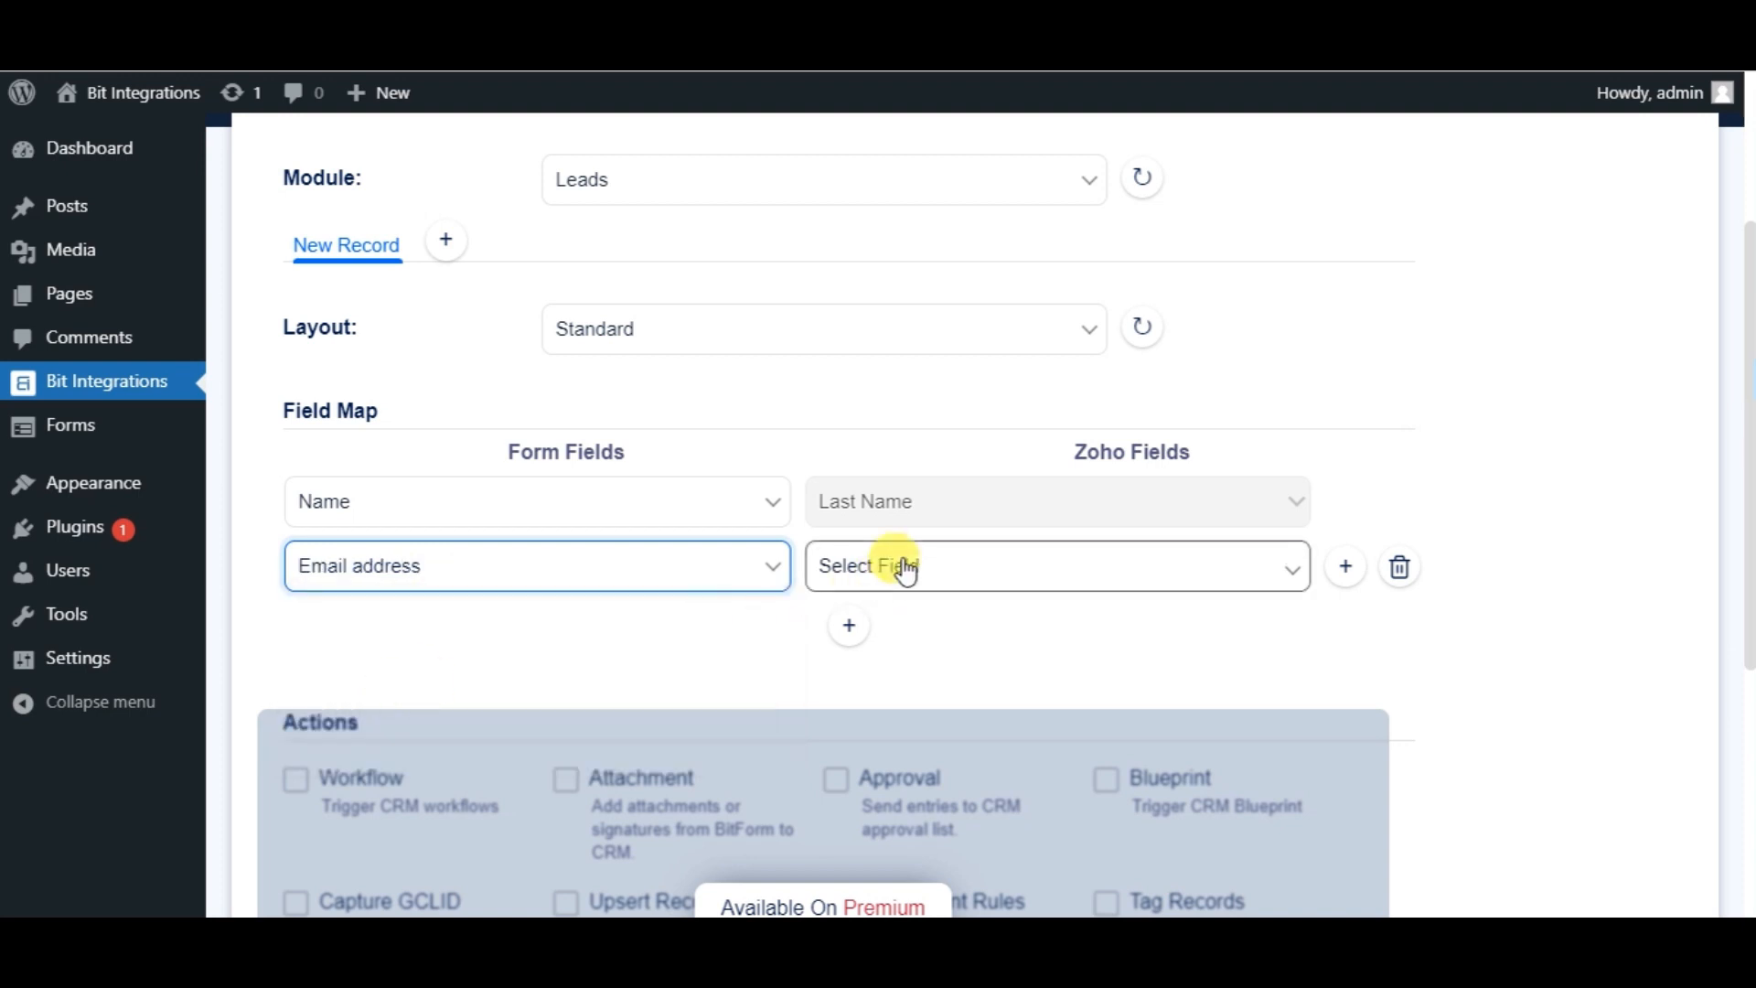
{"action": "left_click", "coordinate": [1053, 565]}
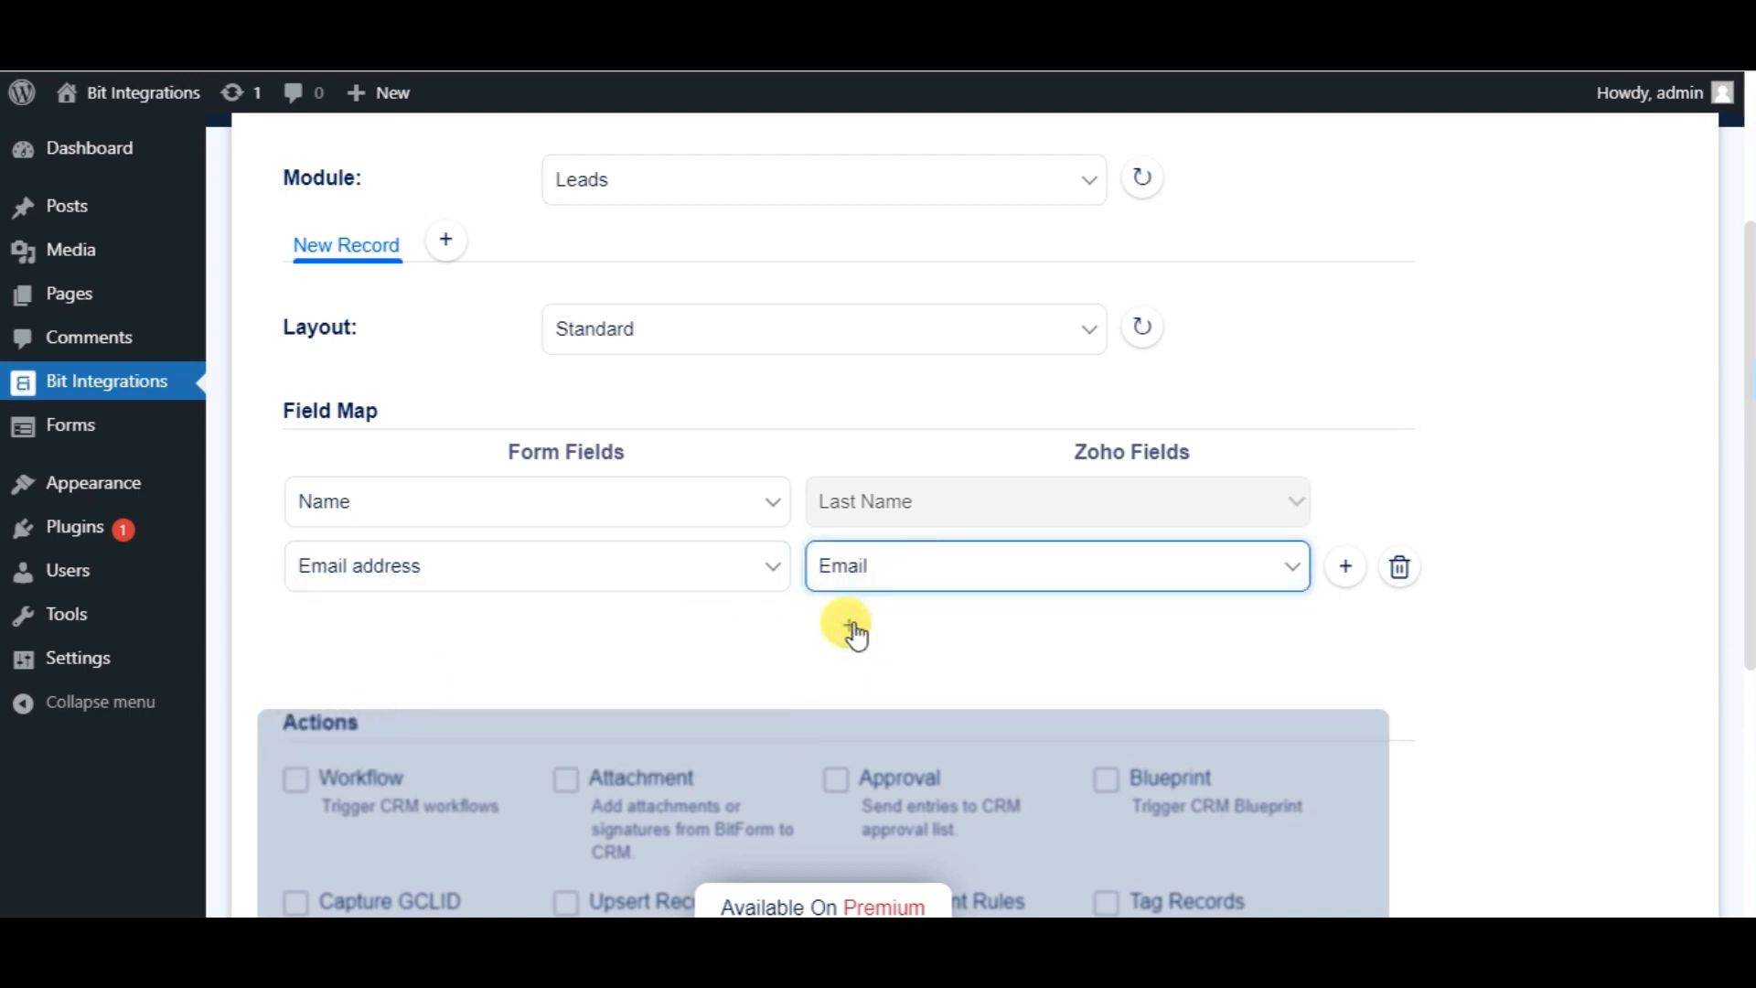
{"action": "left_click", "coordinate": [851, 627]}
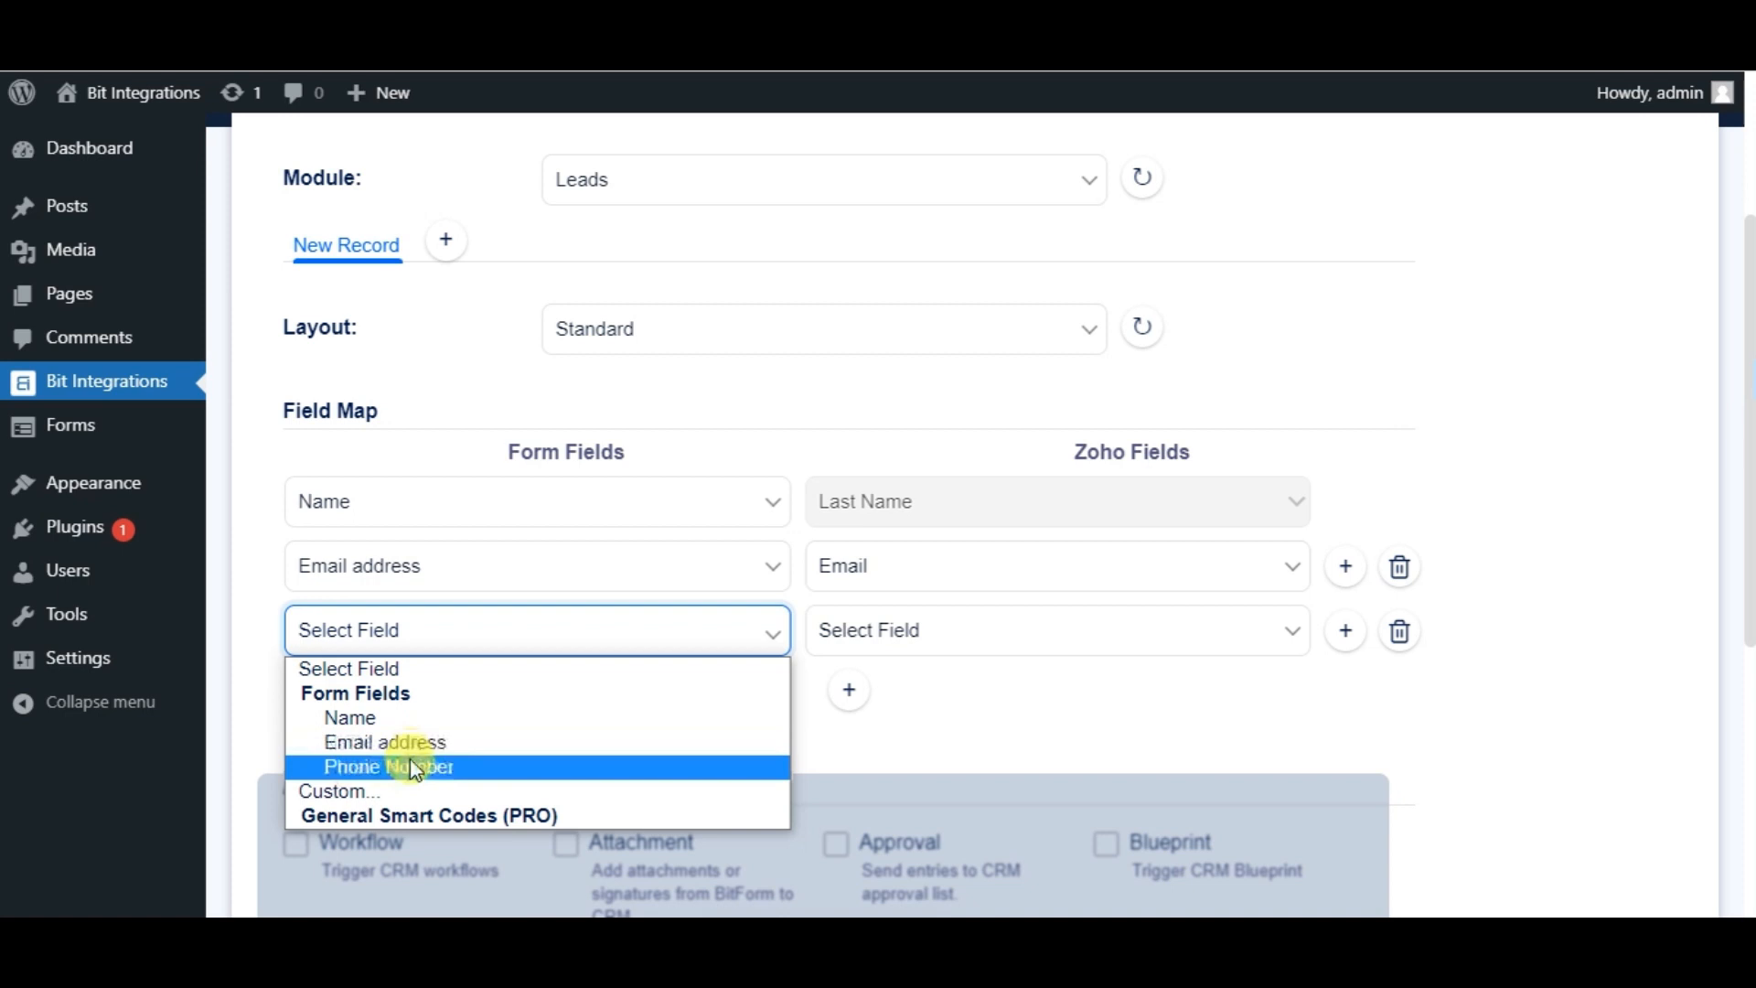
{"action": "left_click", "coordinate": [388, 766]}
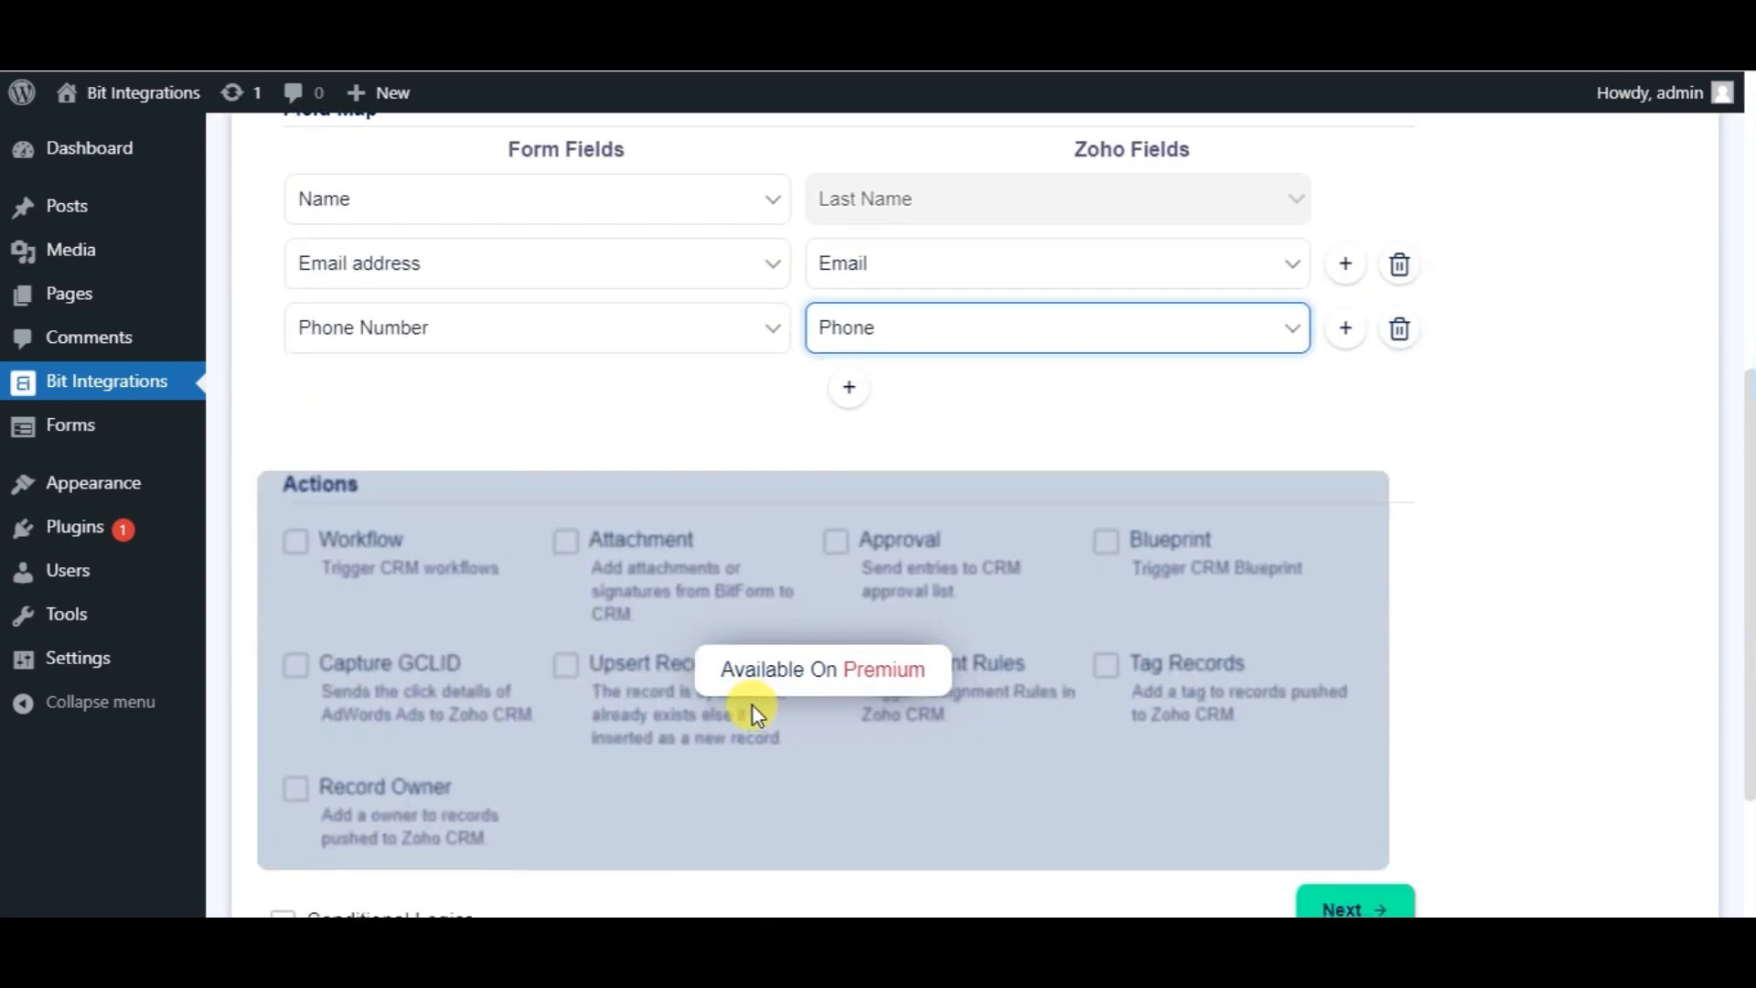
{"action": "scroll", "scroll_direction": "down", "scroll_amount": 3}
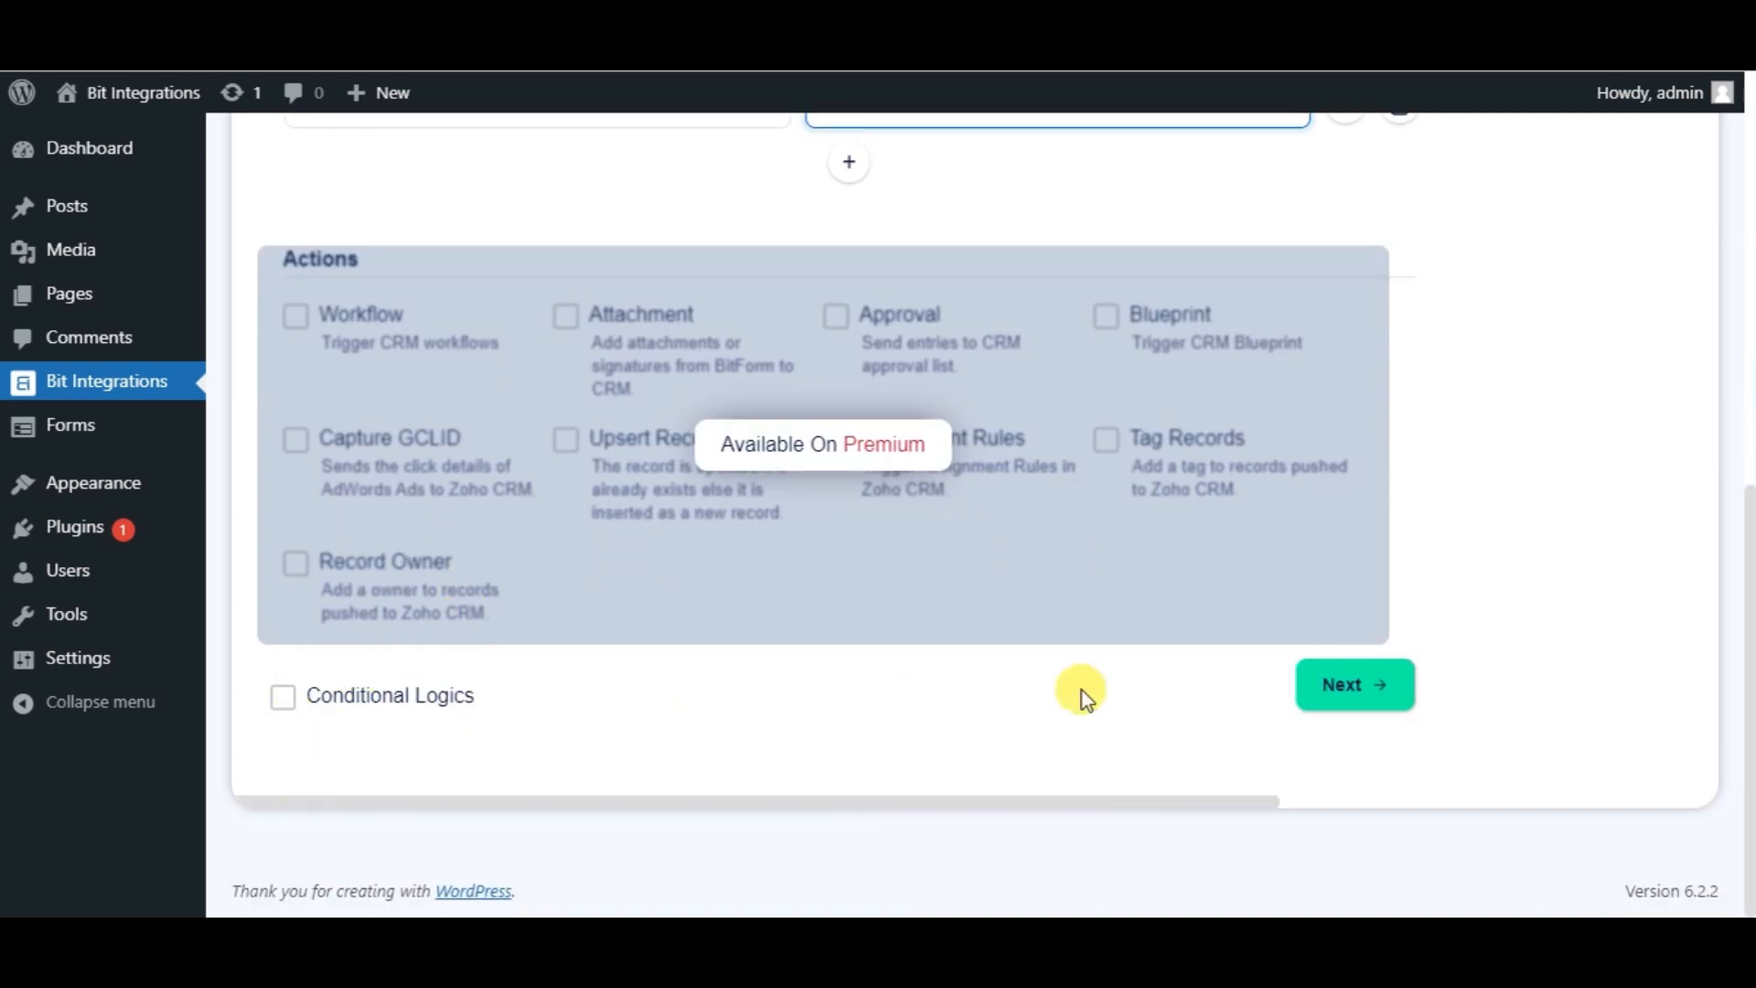
Finish and save the Zoho CRM Leads integration.
{"action": "left_click", "coordinate": [1353, 684]}
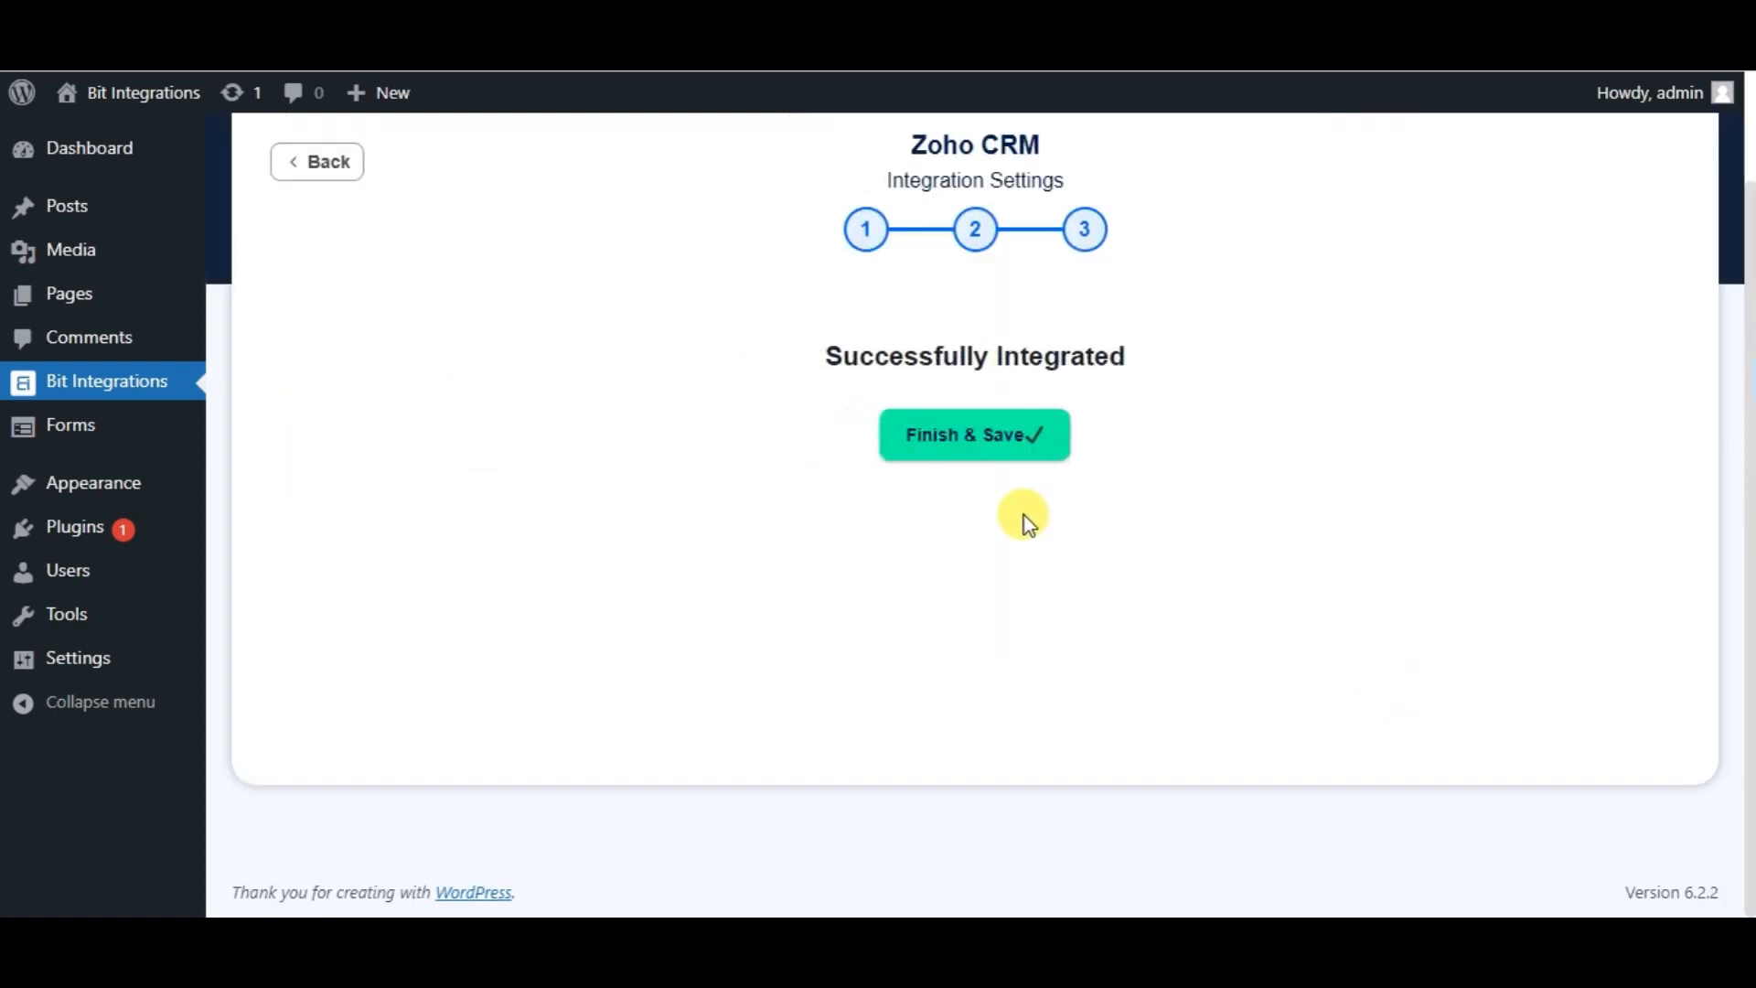
{"action": "left_click", "coordinate": [971, 435]}
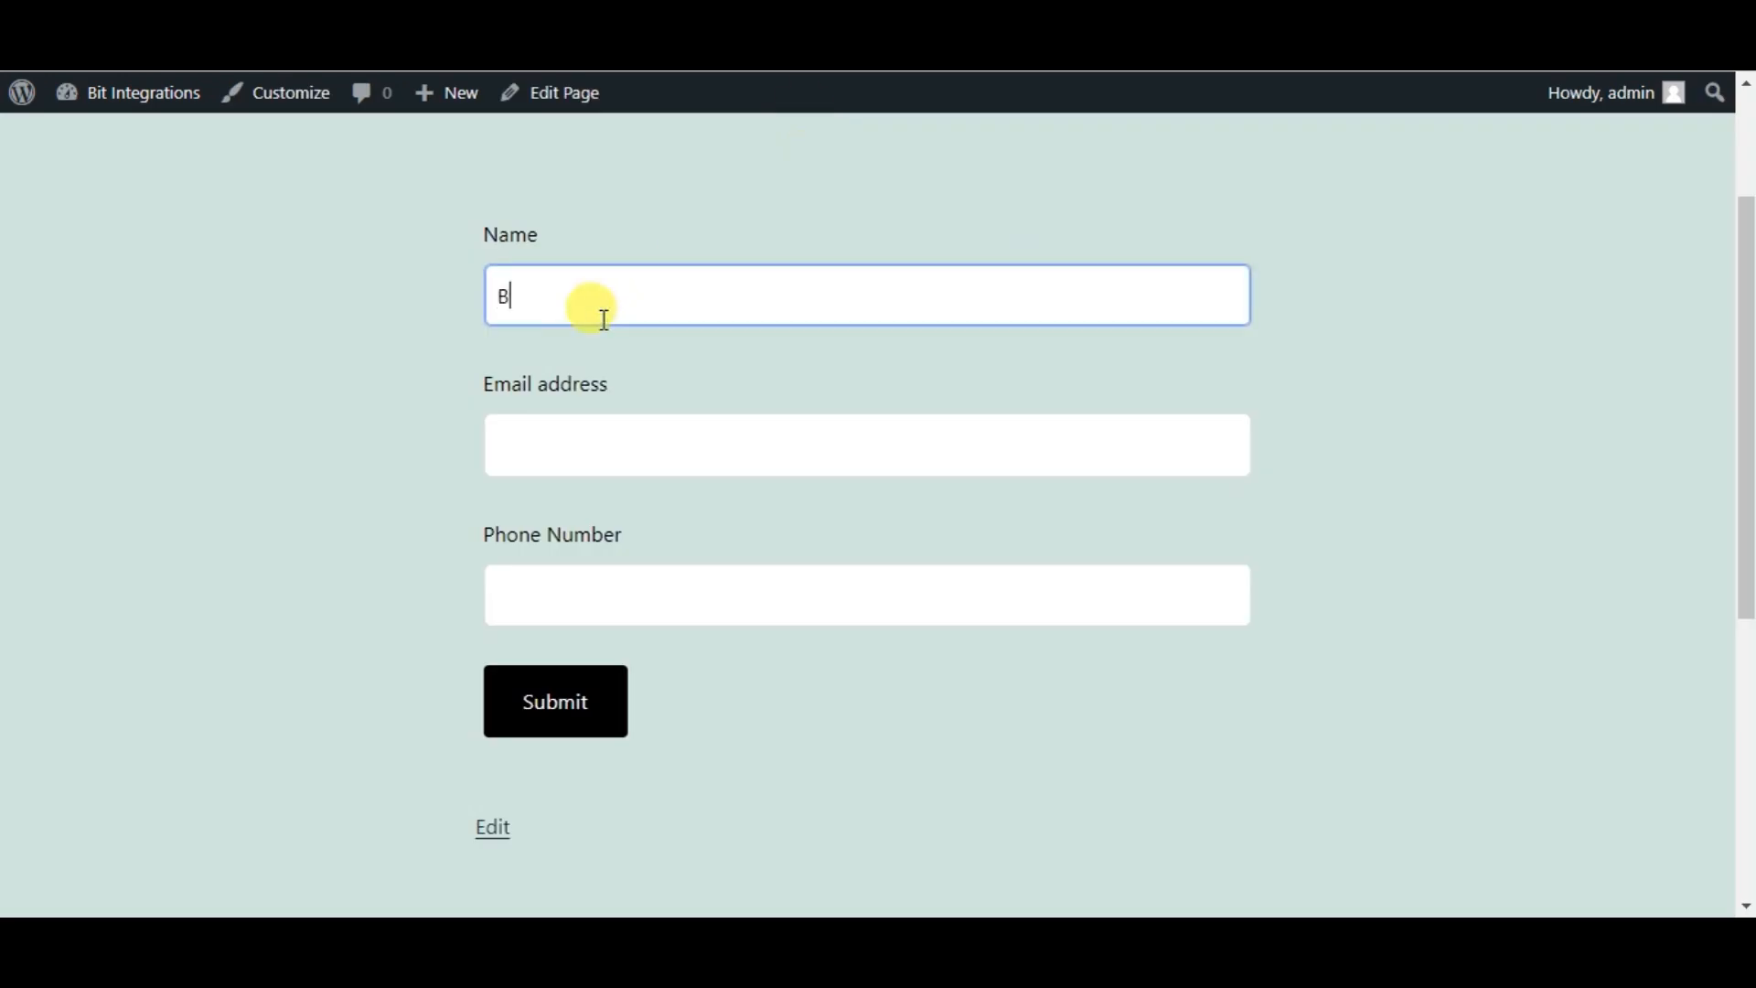
{"action": "type", "text": "it Int"}
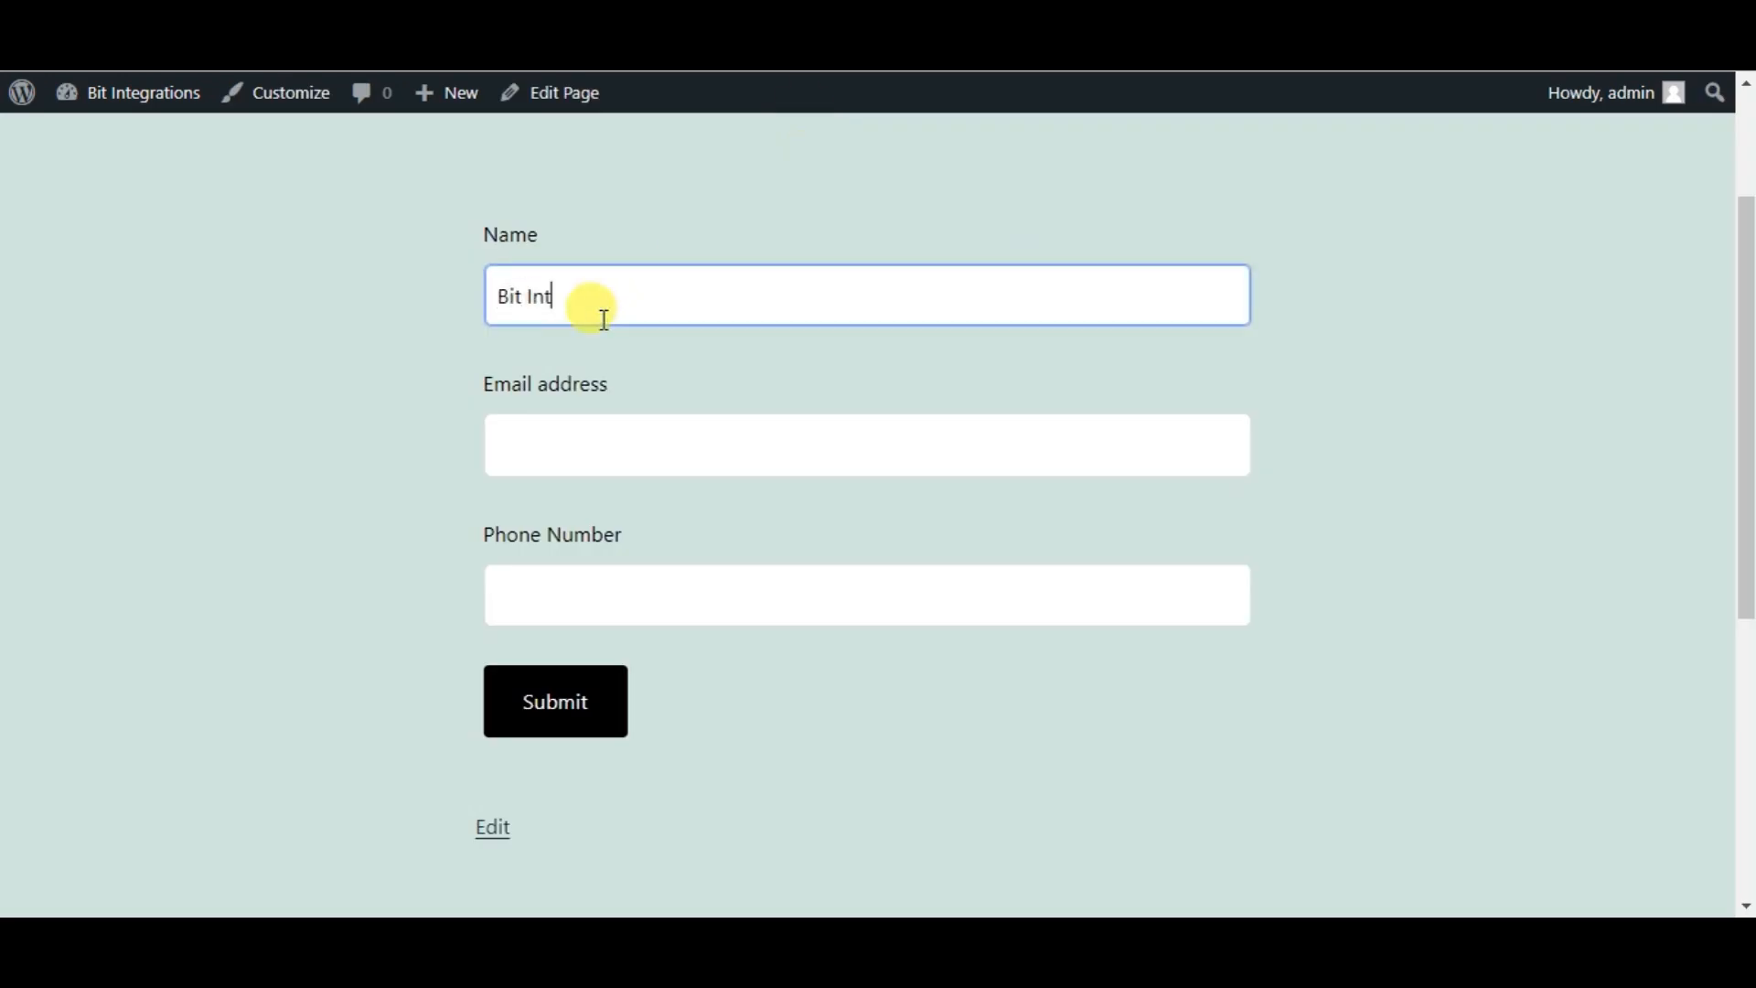
{"action": "type", "text": "egration"}
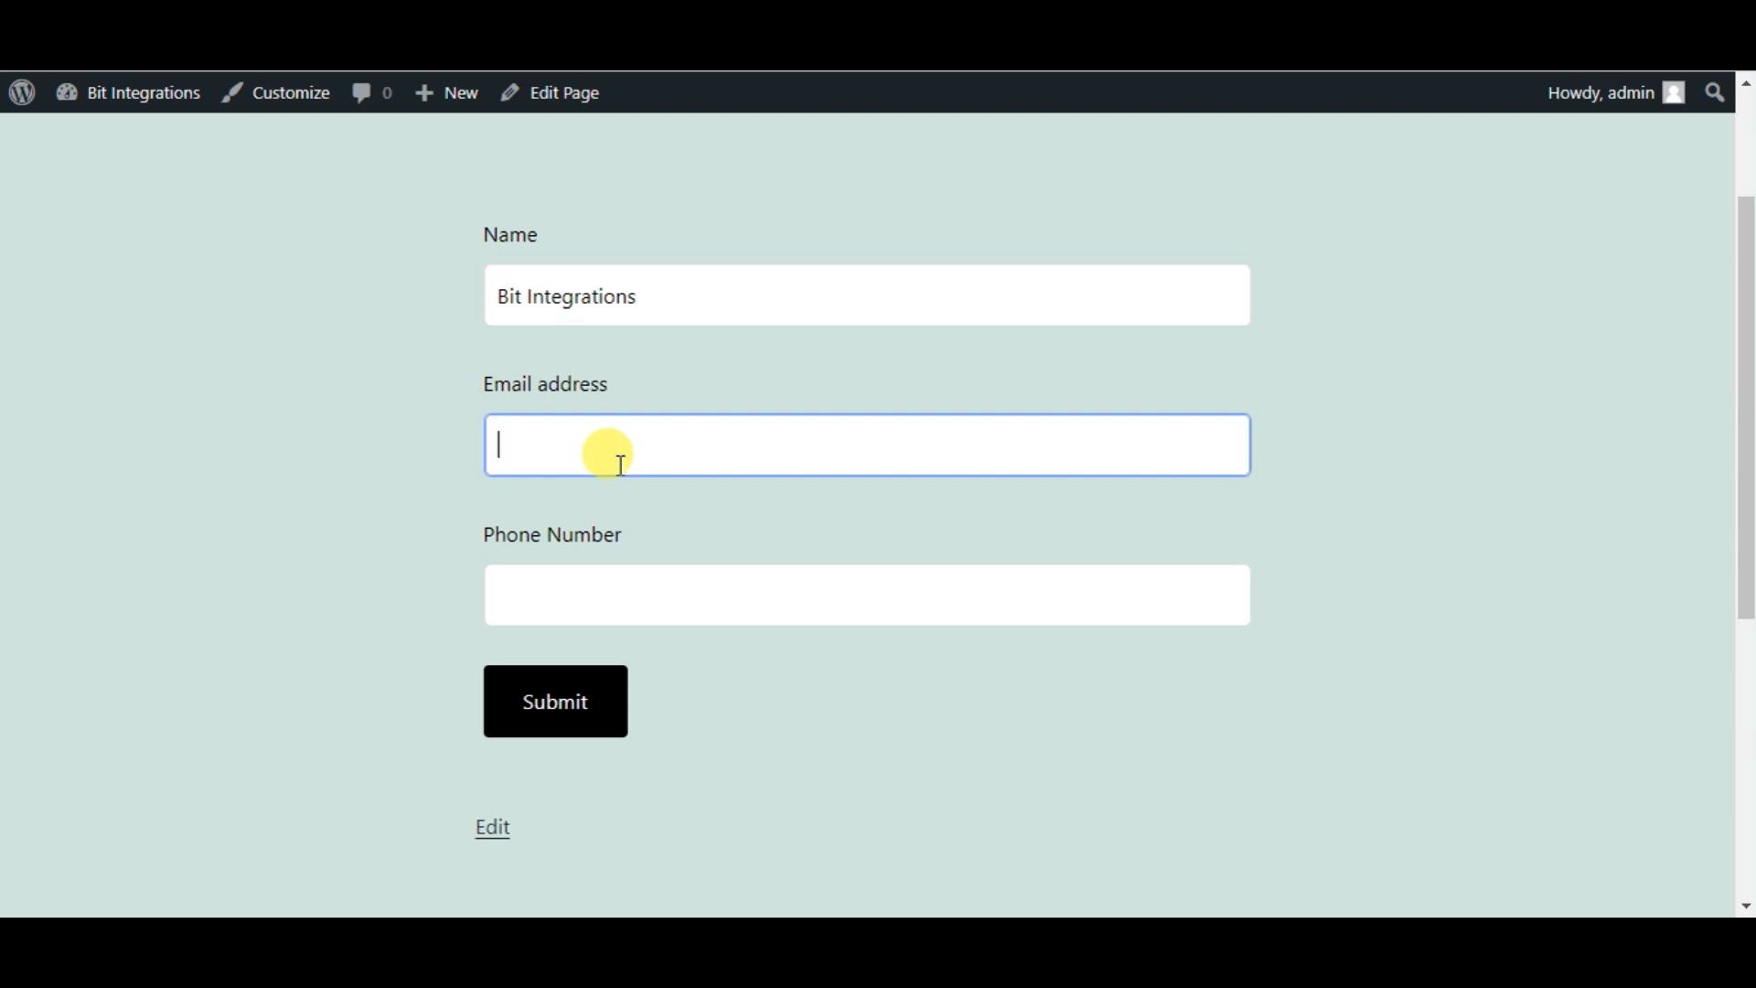
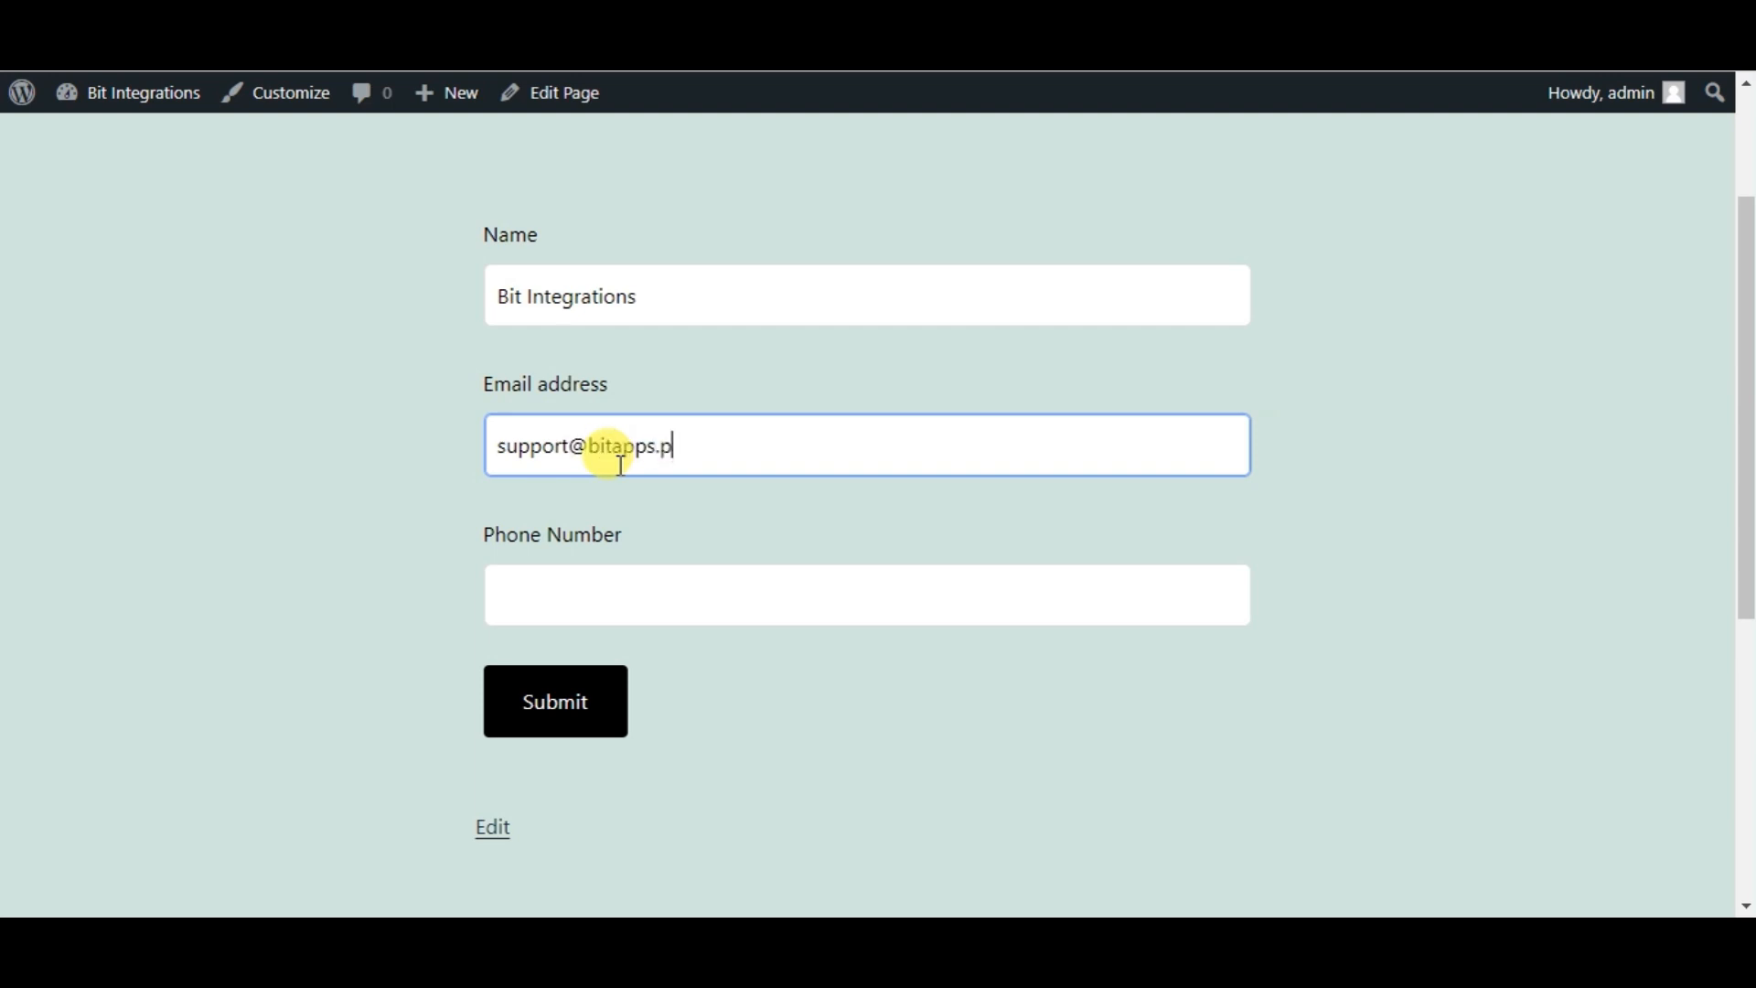
{"action": "left_click", "coordinate": [865, 594]}
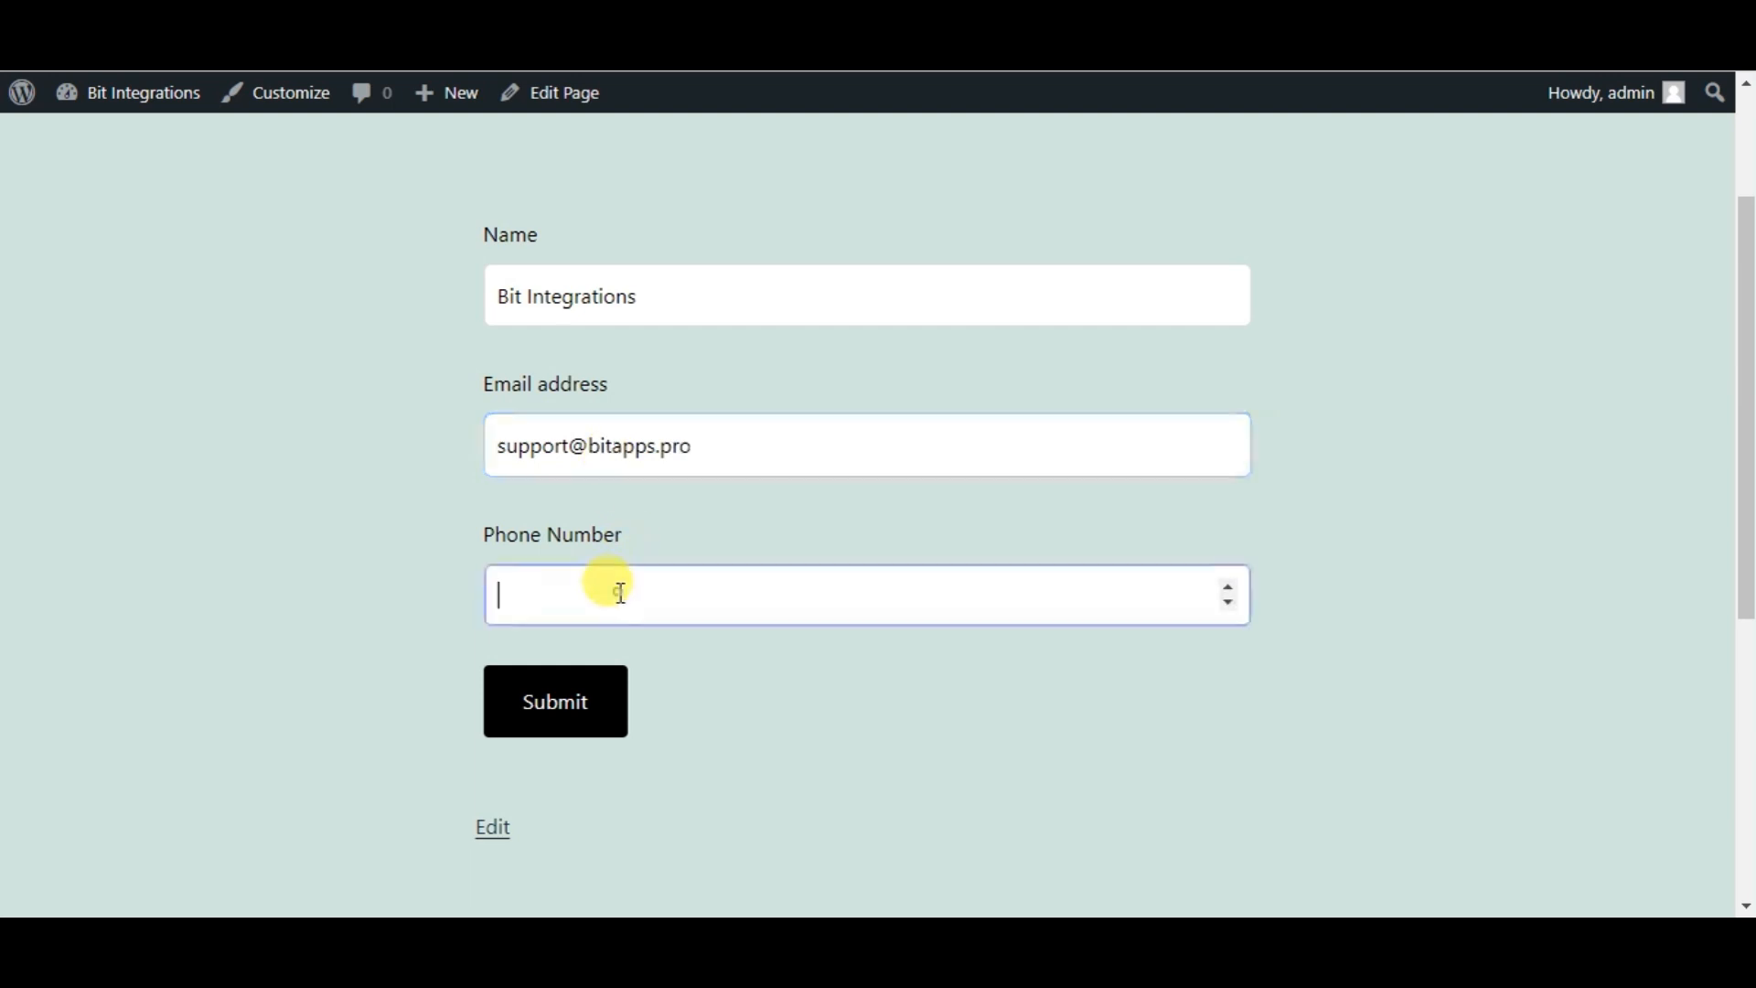
{"action": "type", "text": "444555666"}
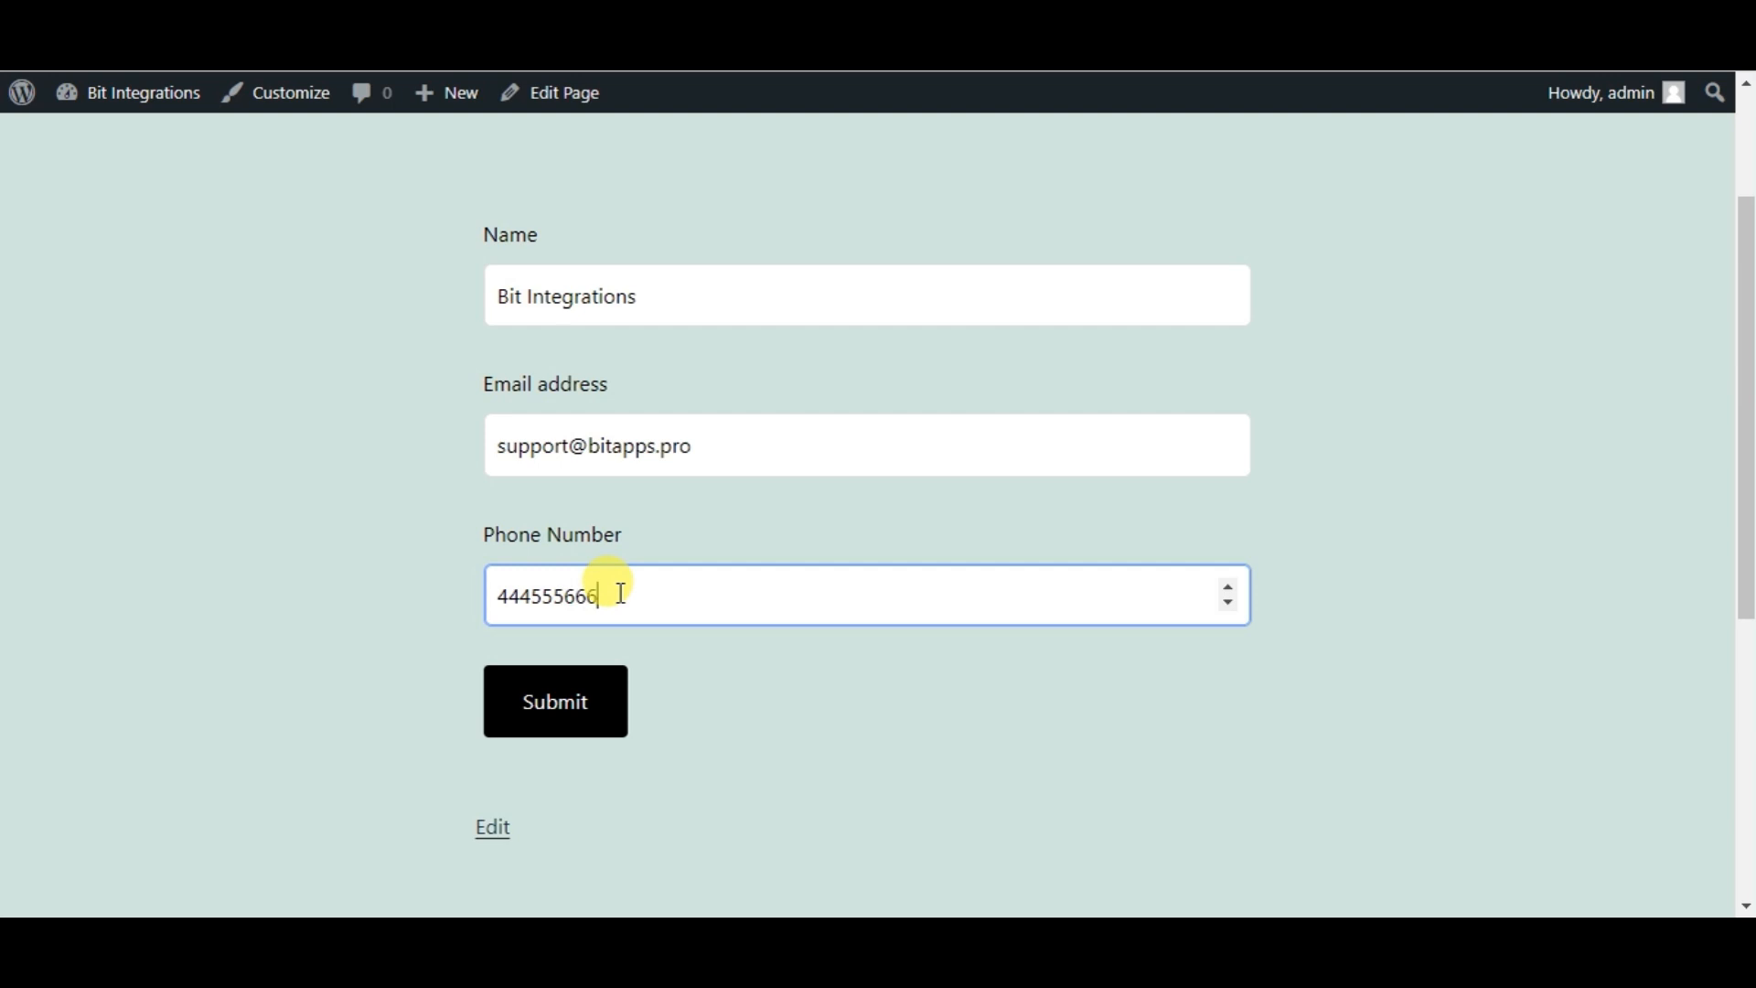
{"action": "left_click", "coordinate": [555, 700]}
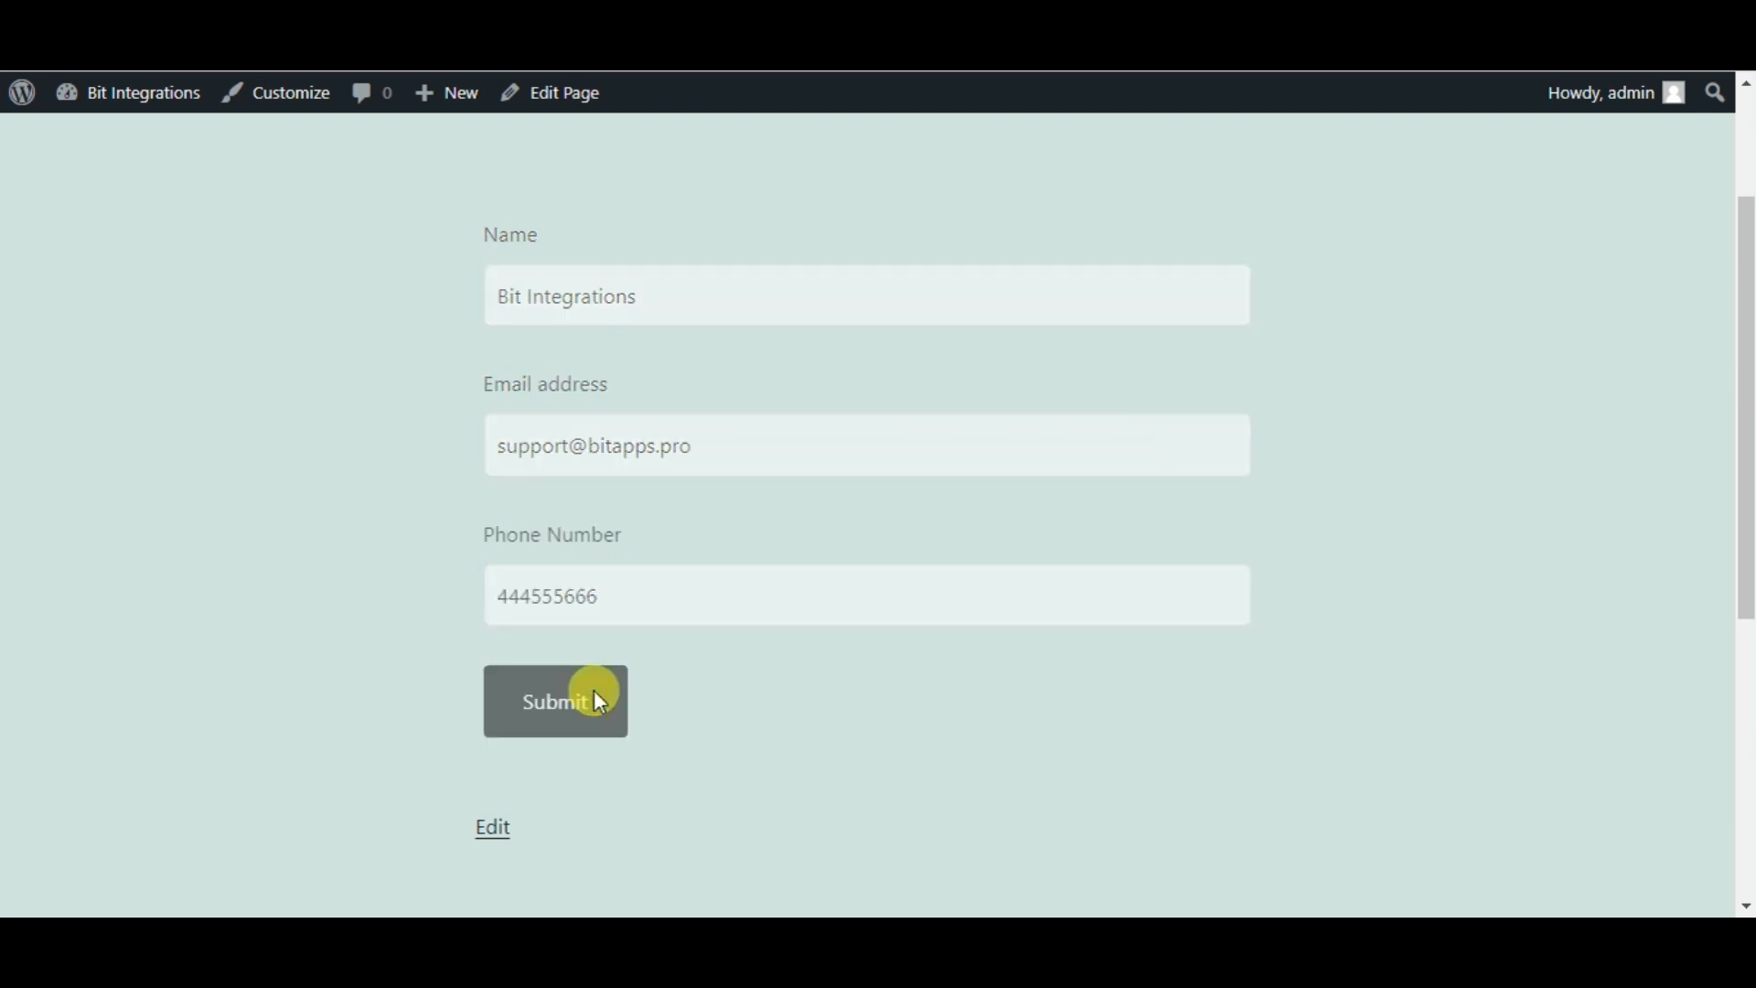
{"action": "left_click", "coordinate": [554, 701]}
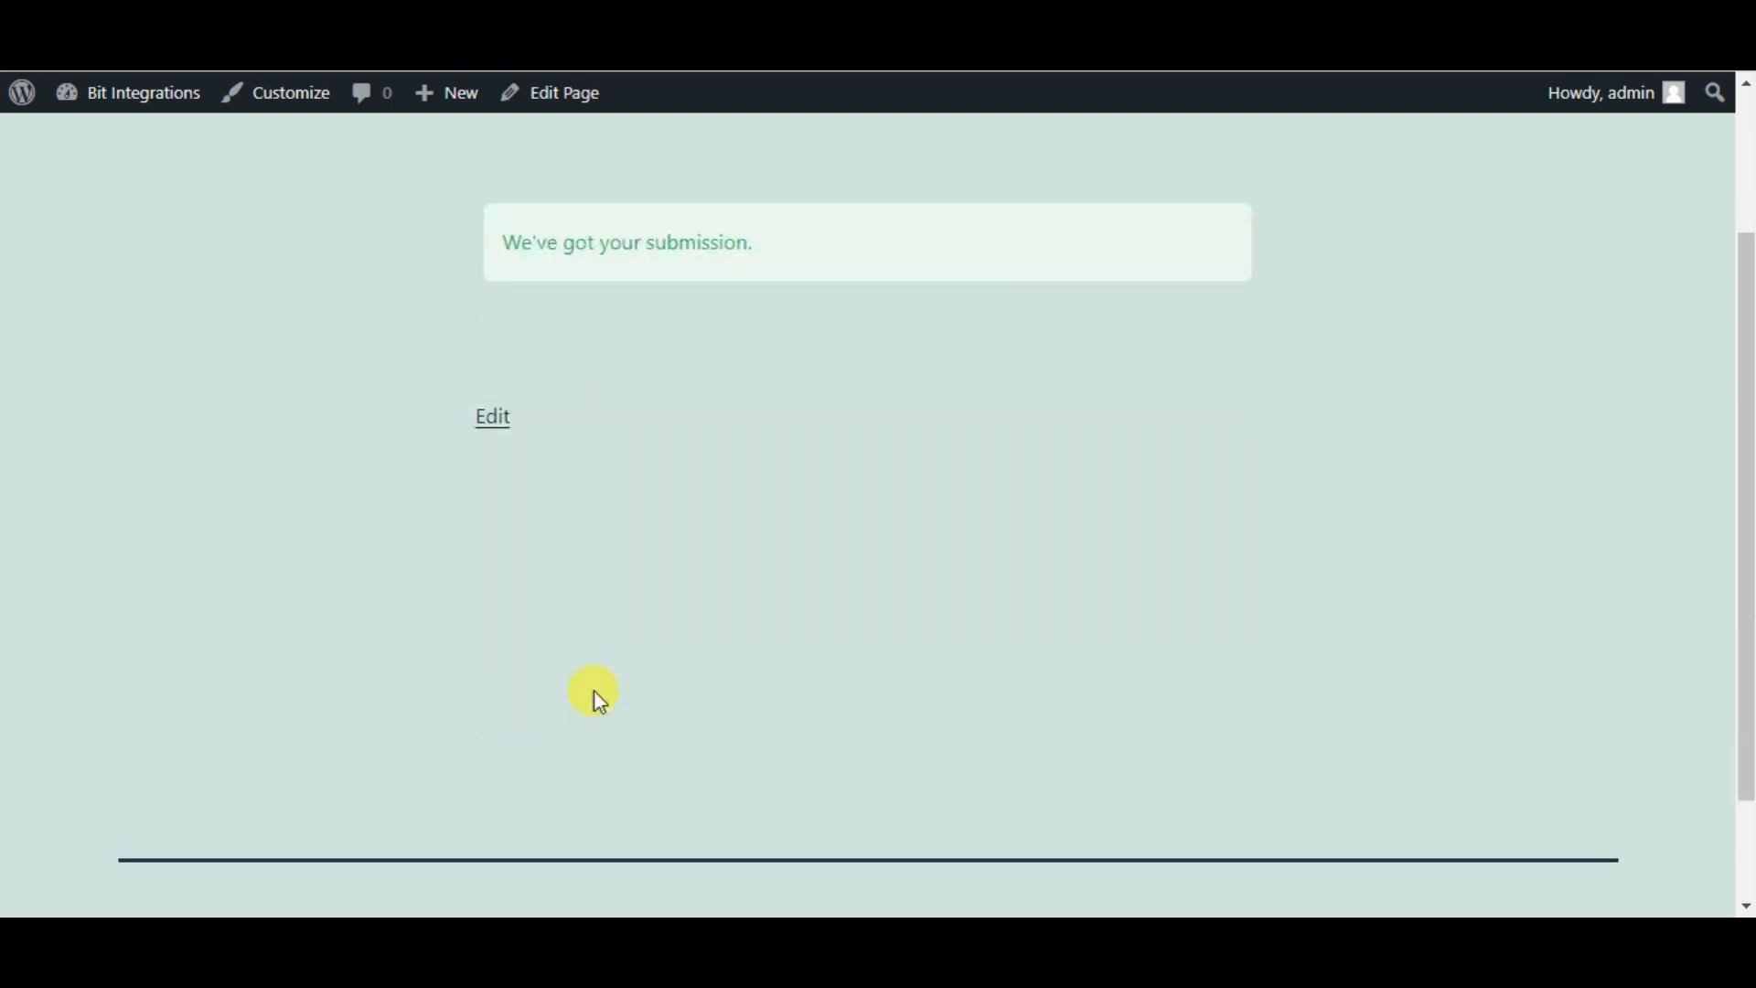
{"action": "mouse_move", "coordinate": [651, 326]}
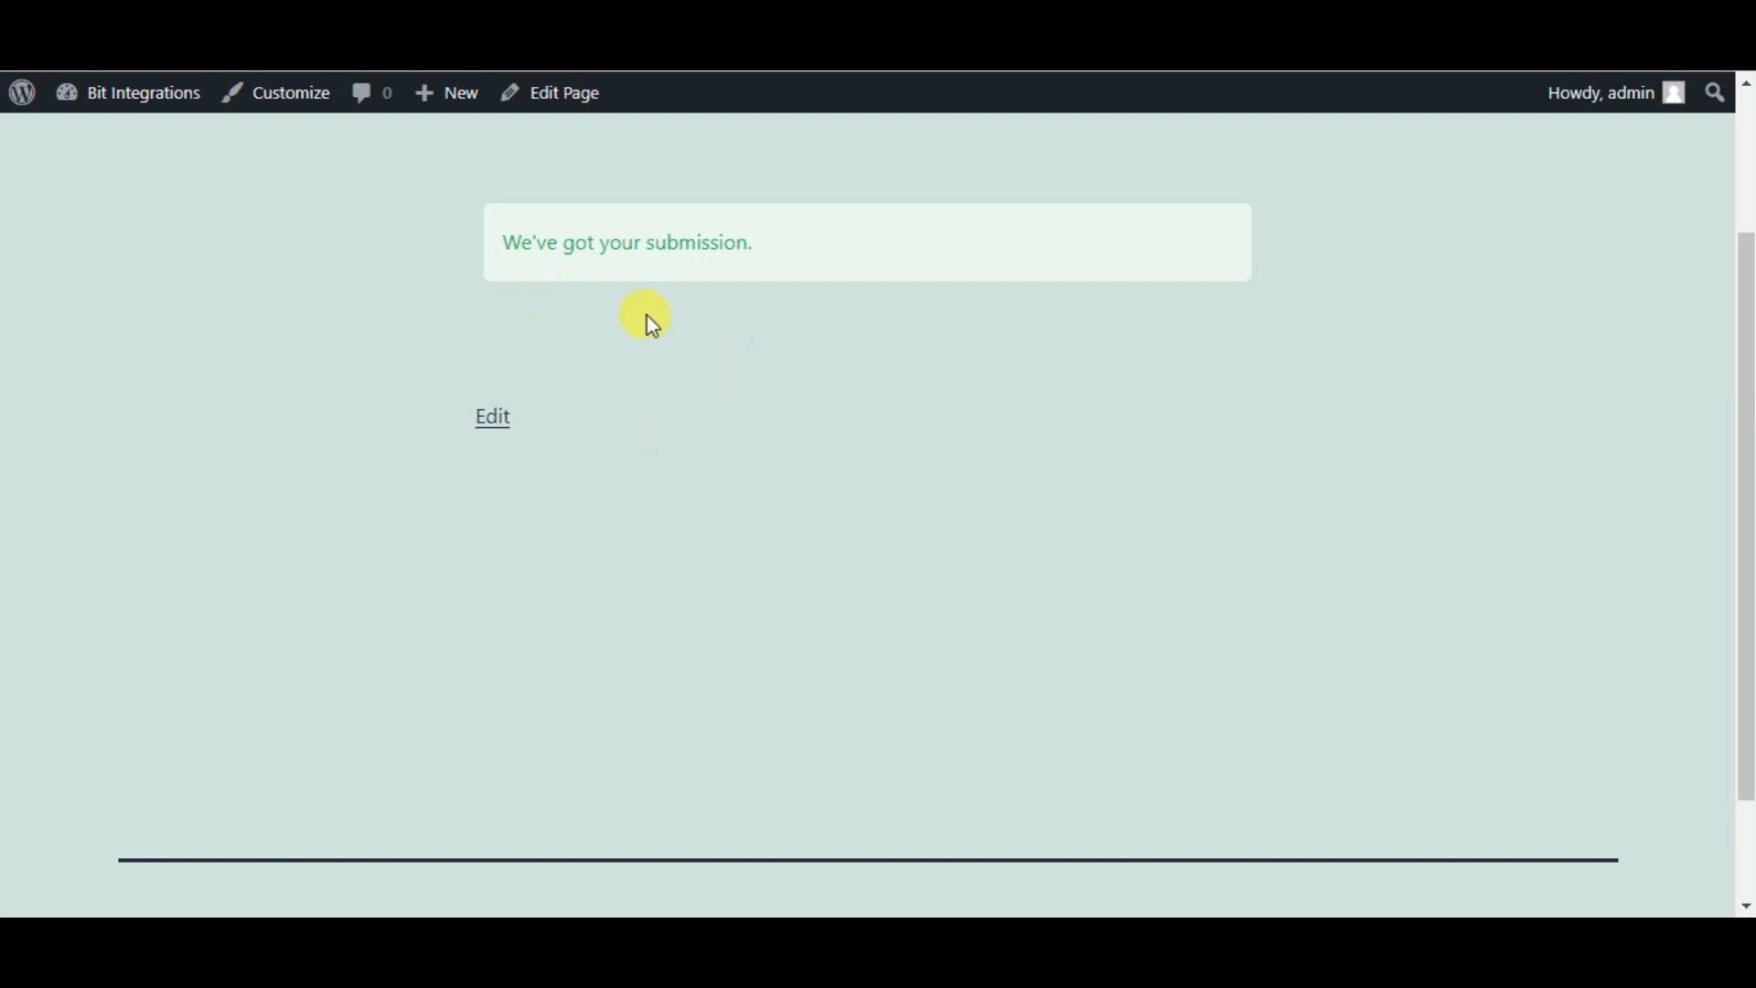